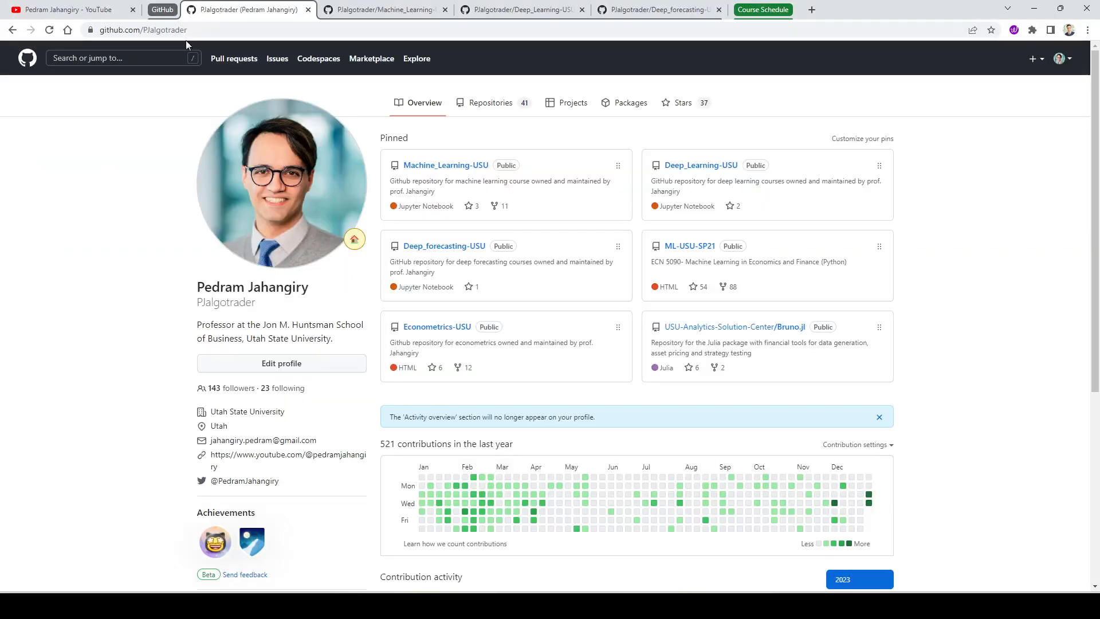
mouse_move(211, 263)
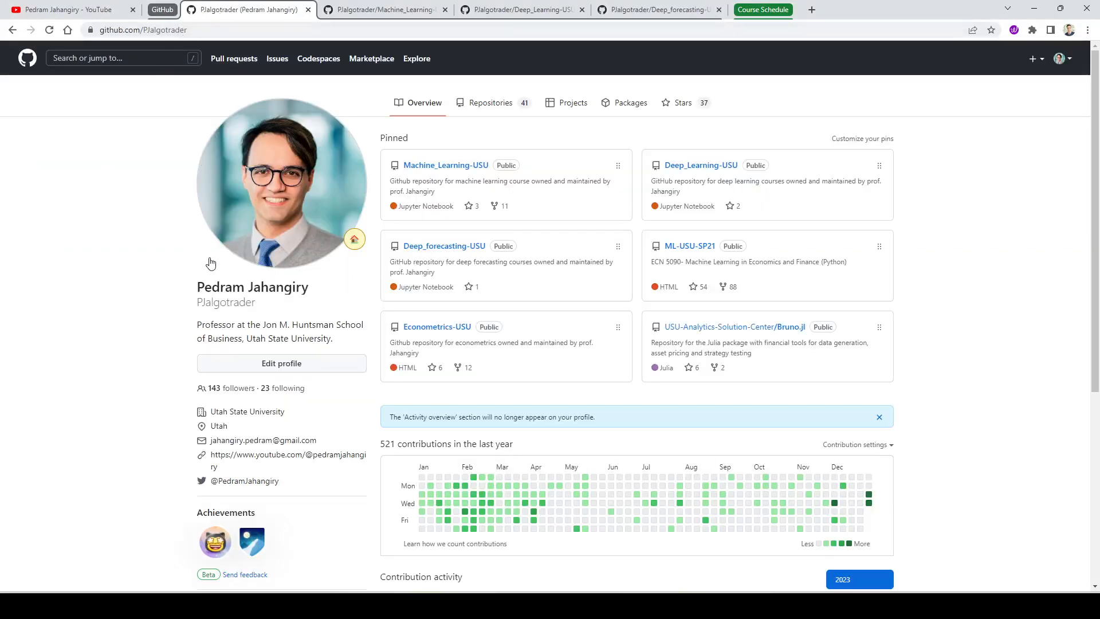
mouse_move(133, 191)
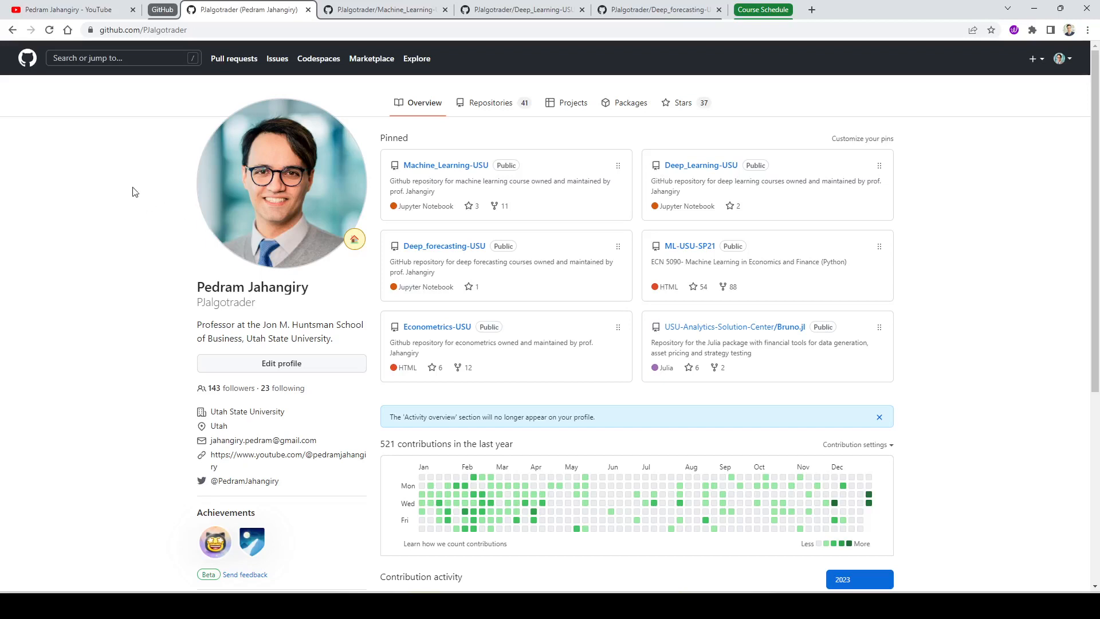
mouse_move(146, 174)
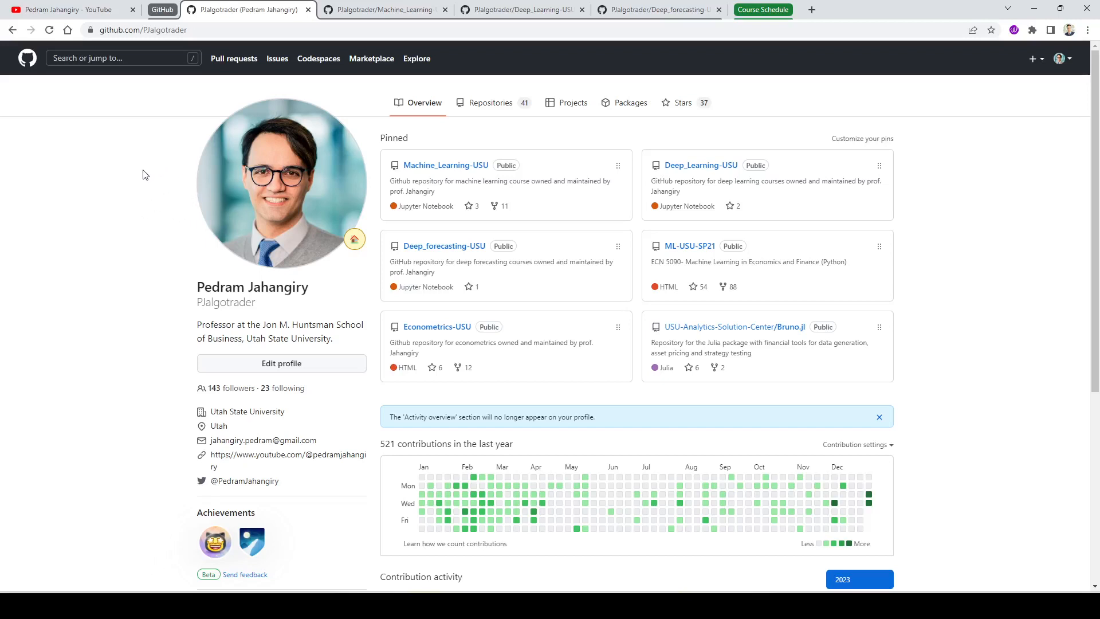
mouse_move(417, 167)
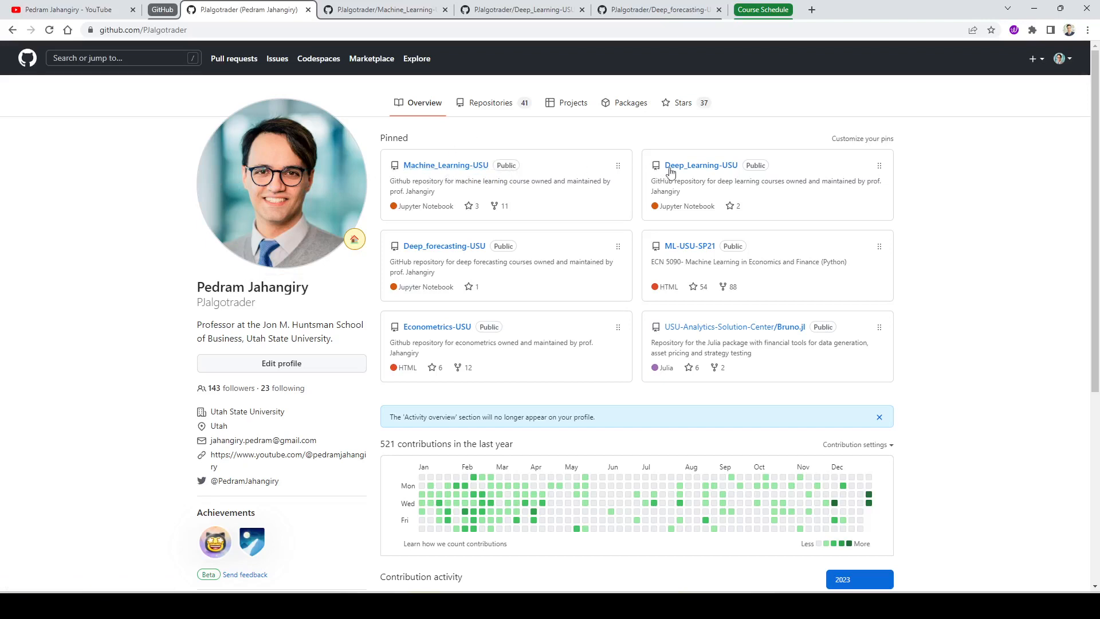
mouse_move(443, 252)
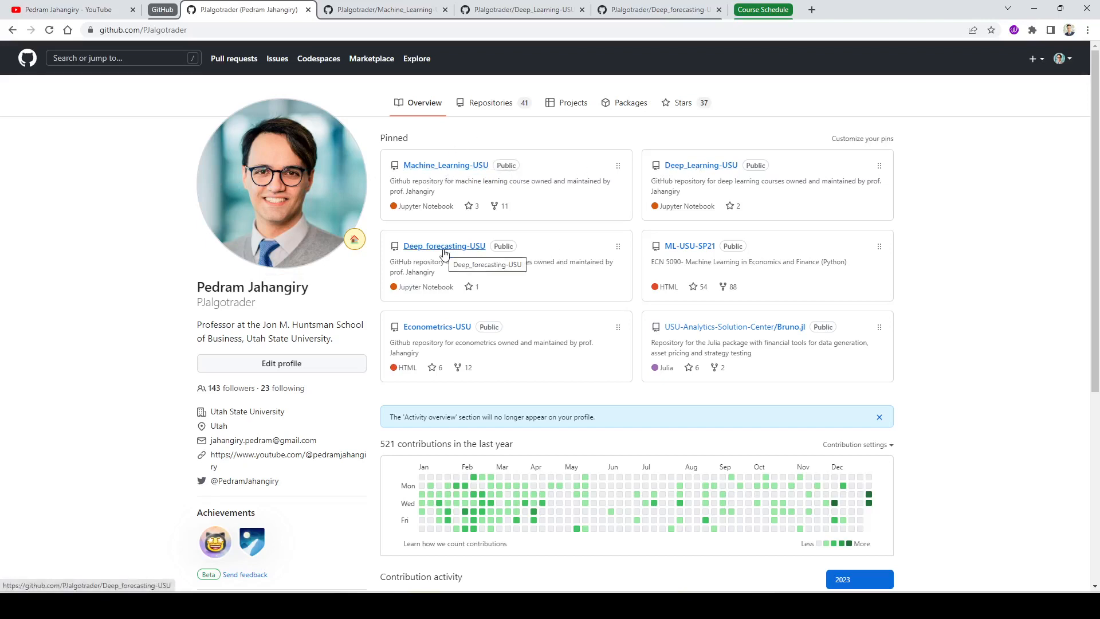
mouse_move(429, 170)
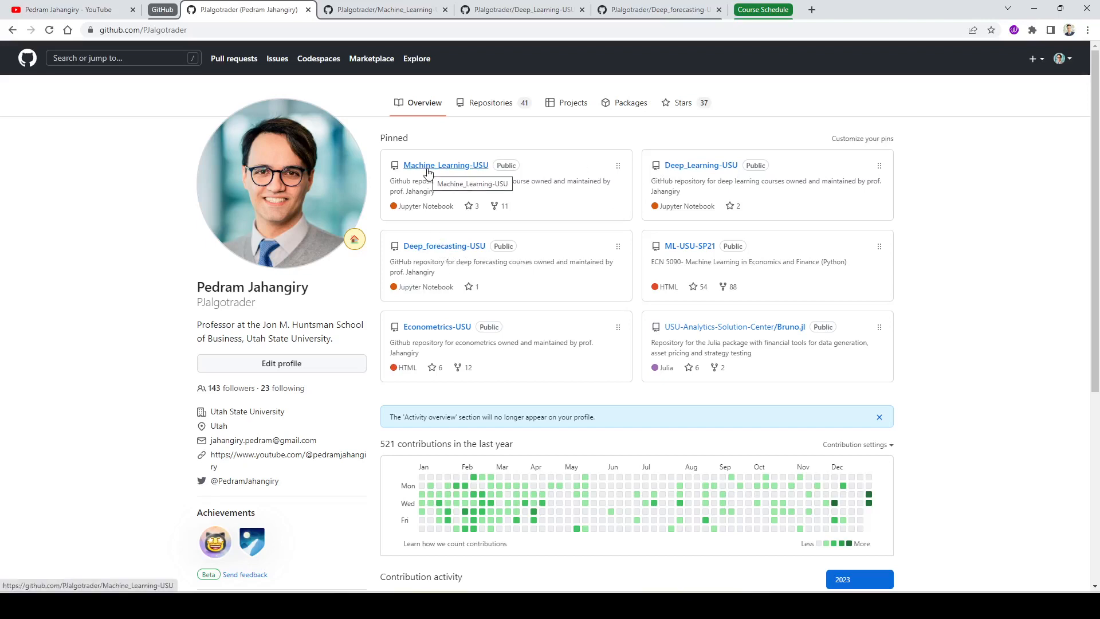
mouse_move(689, 246)
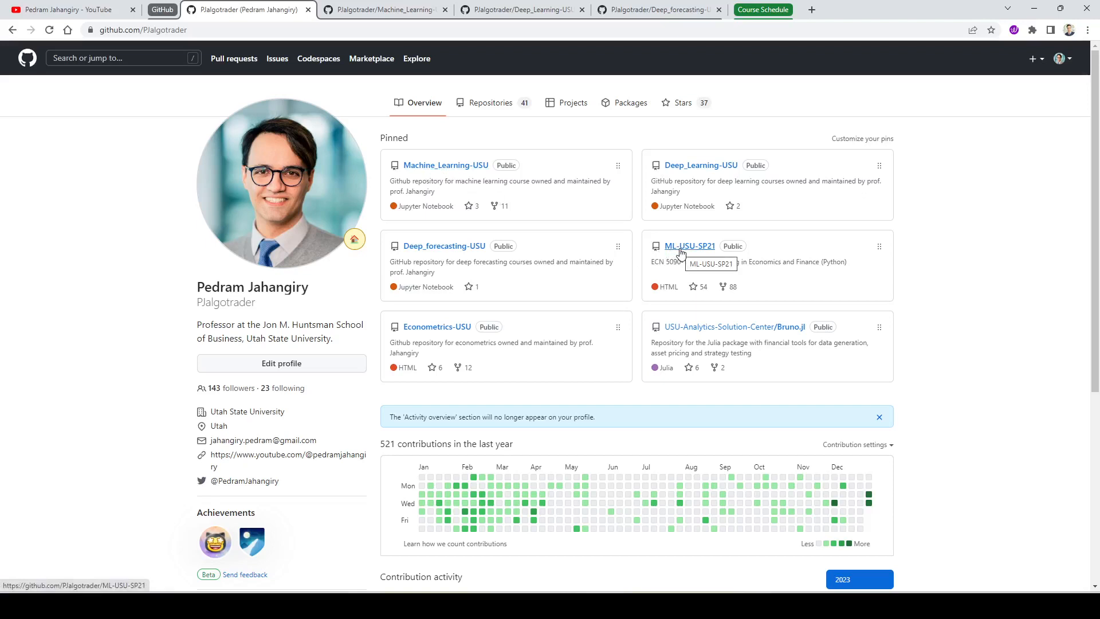
mouse_move(435, 168)
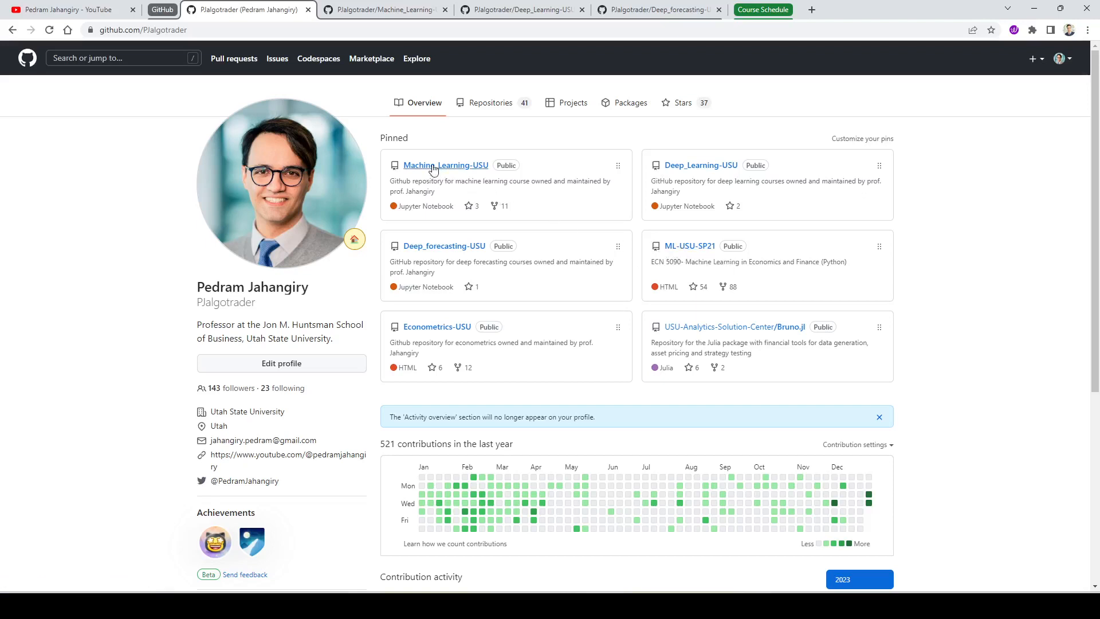
mouse_move(433, 168)
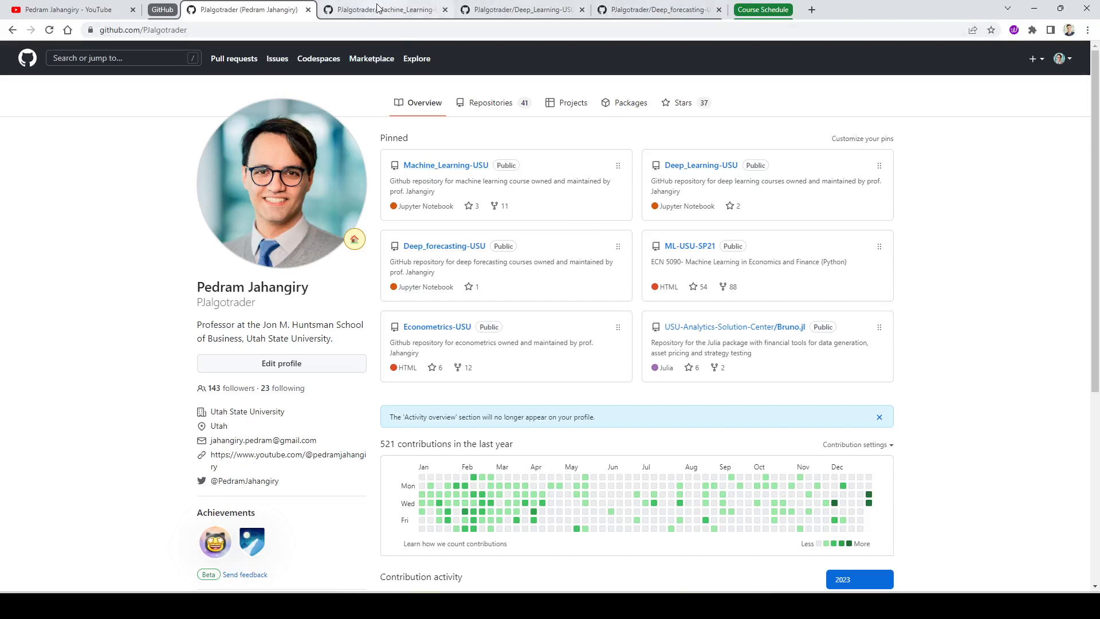
Cycle through the Machine_Learning-USU, Deep_Learning-USU and Deep_forecasting-USU tabs, ending on Machine_Learning-USU.
click(383, 9)
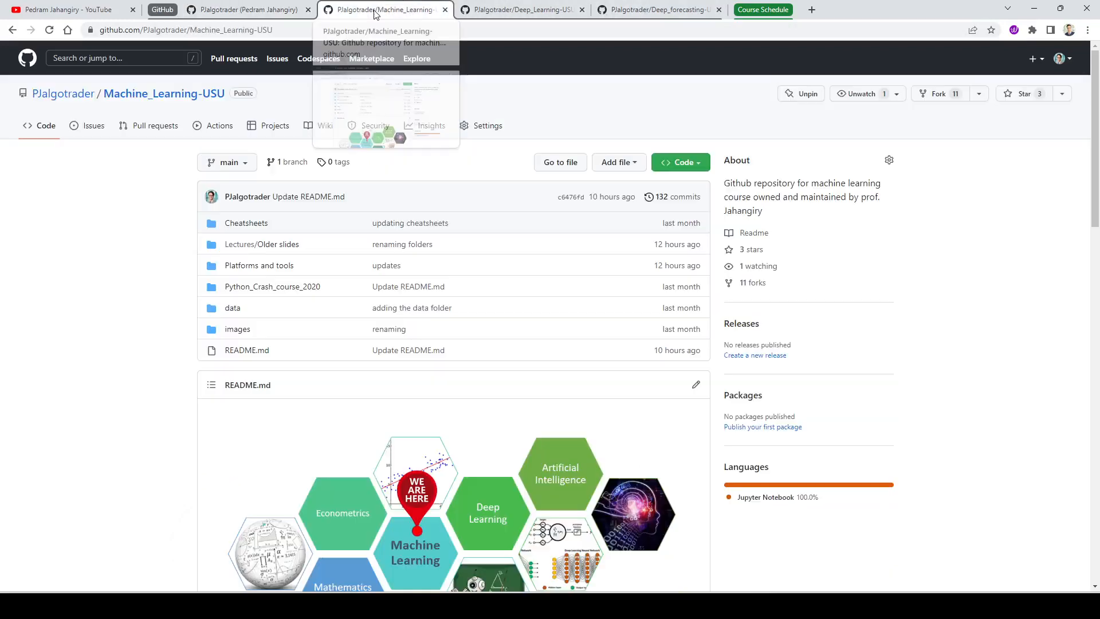
mouse_move(488, 130)
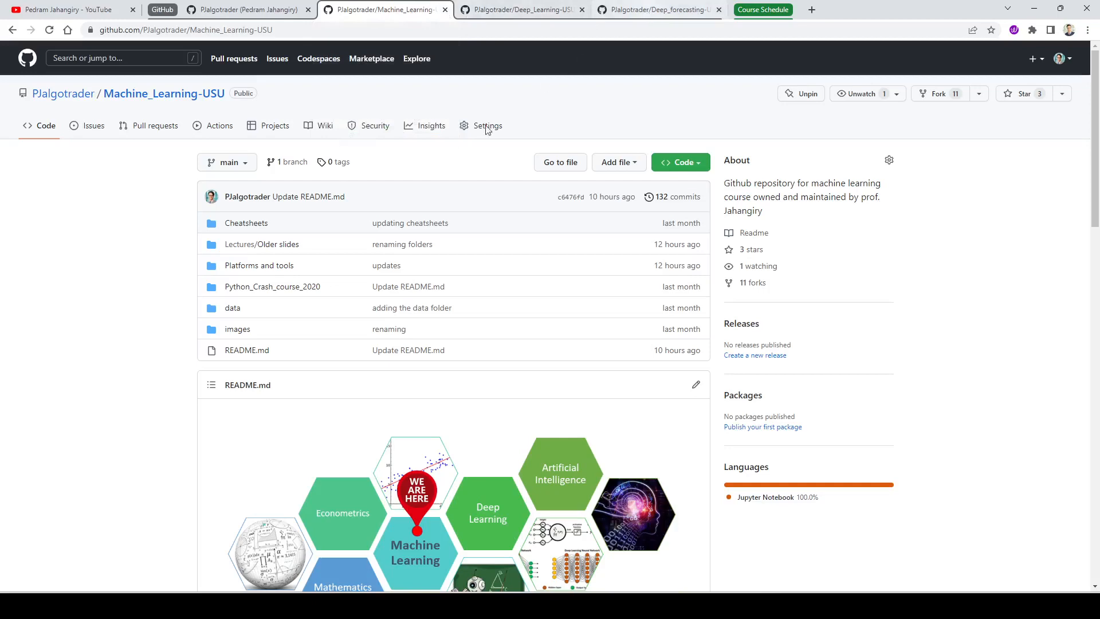
click(521, 10)
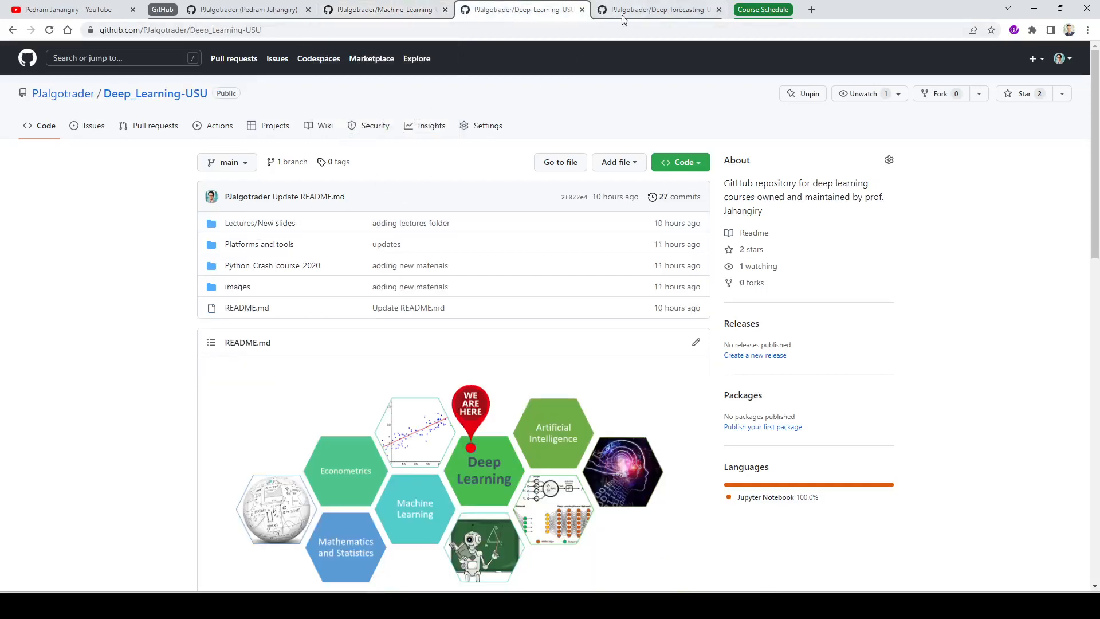
click(656, 10)
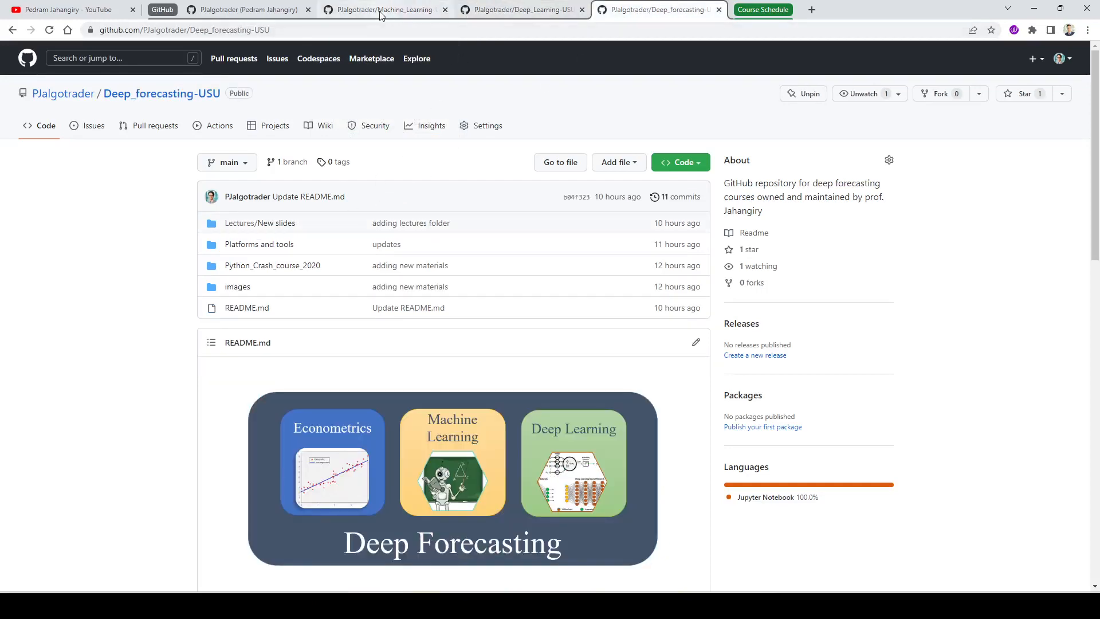
click(381, 10)
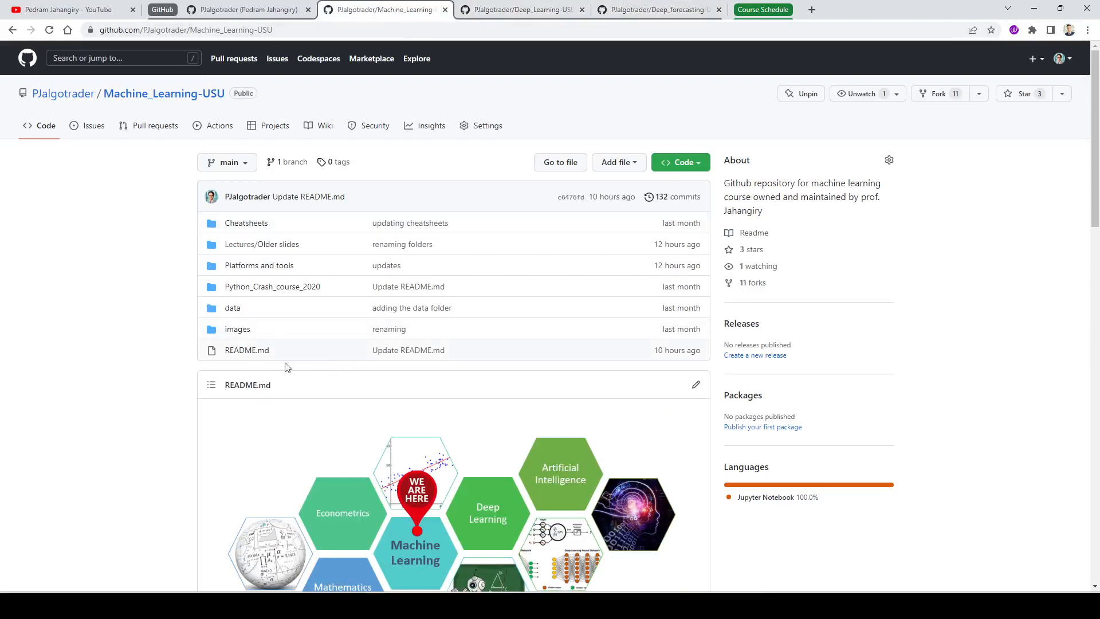
mouse_move(179, 270)
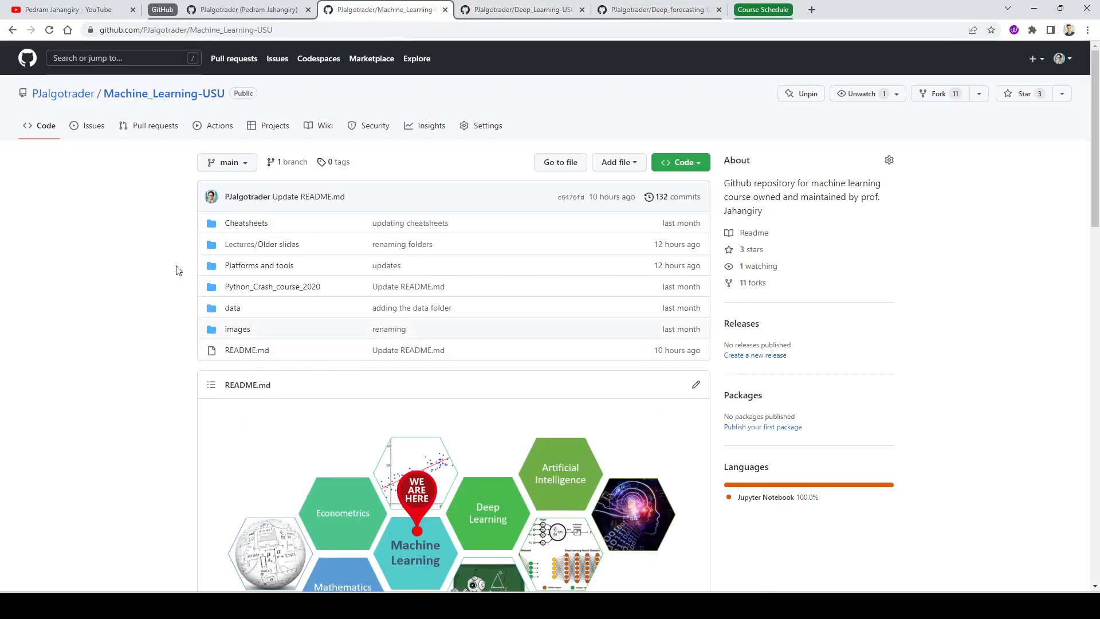
mouse_move(233, 248)
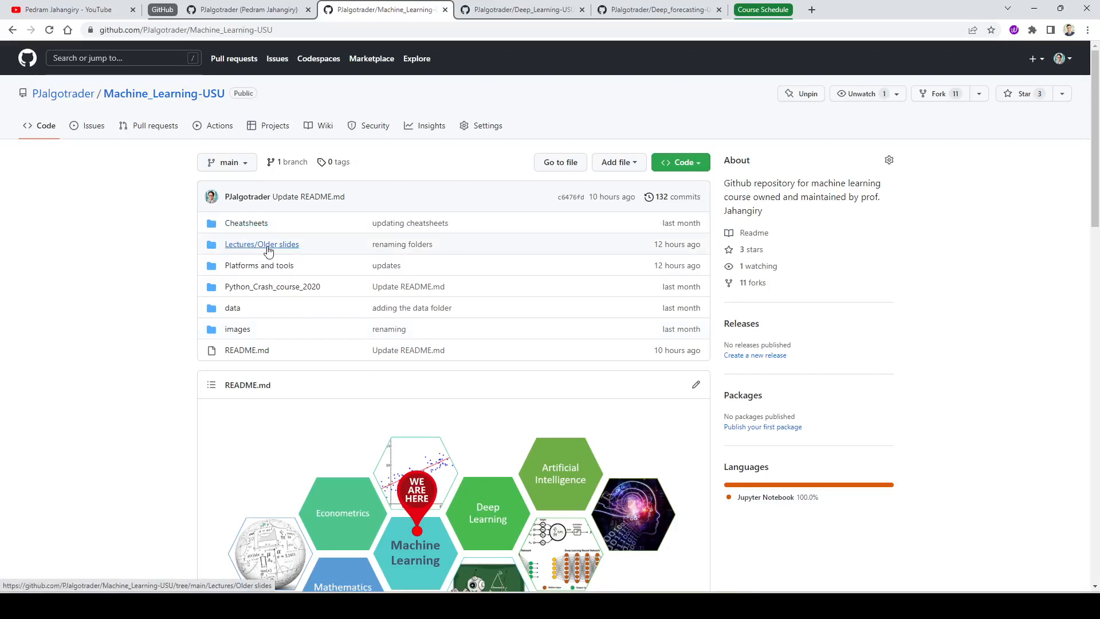
mouse_move(270, 250)
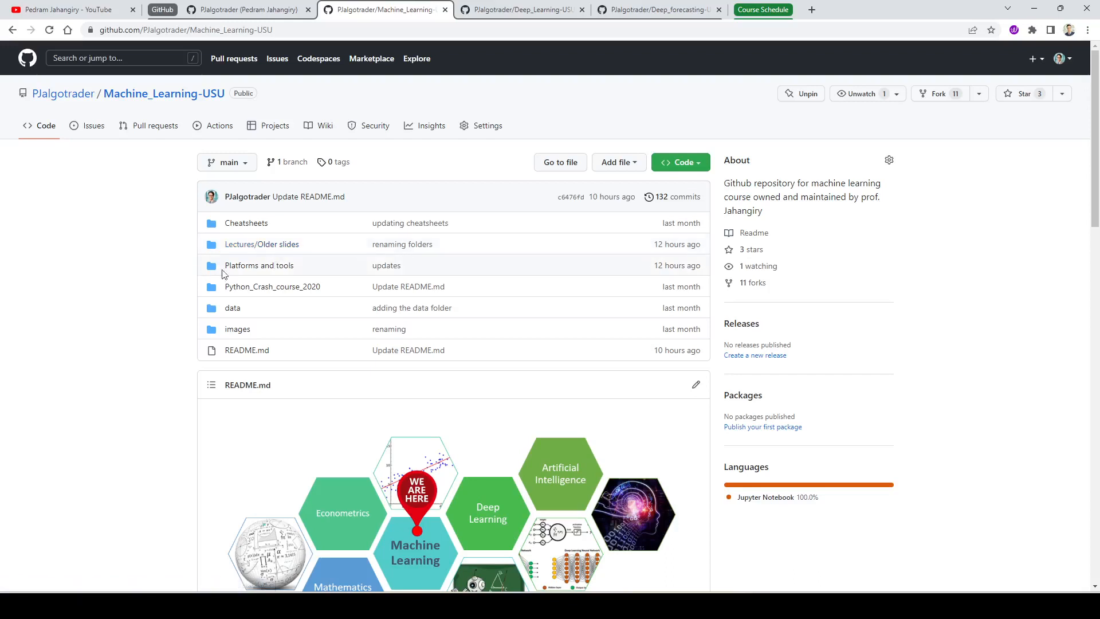
mouse_move(251, 272)
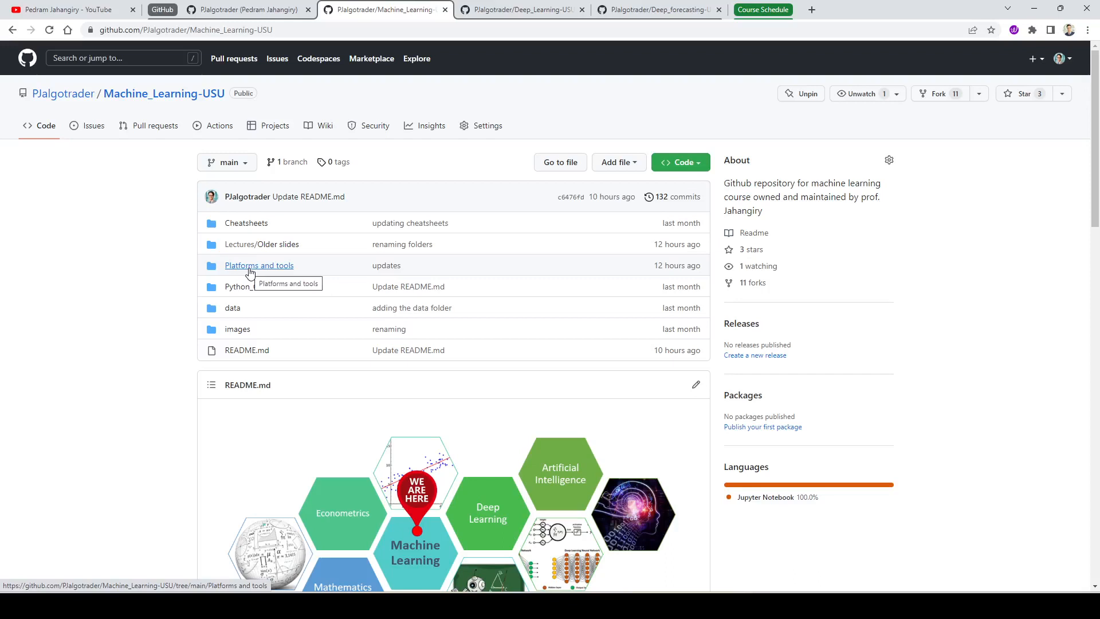
mouse_move(254, 292)
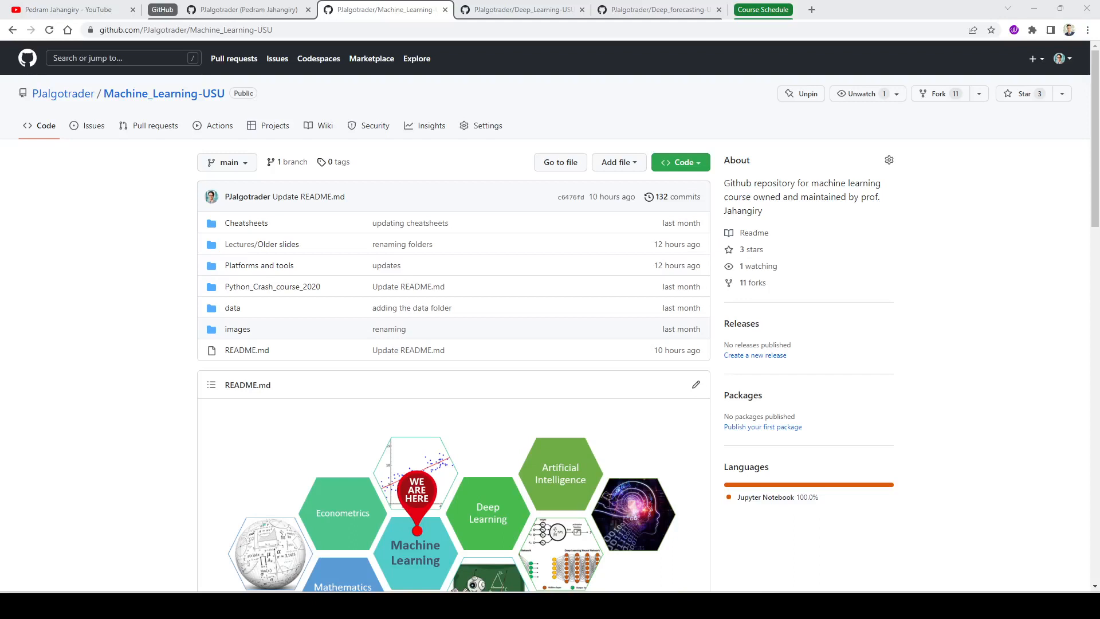
mouse_move(356, 458)
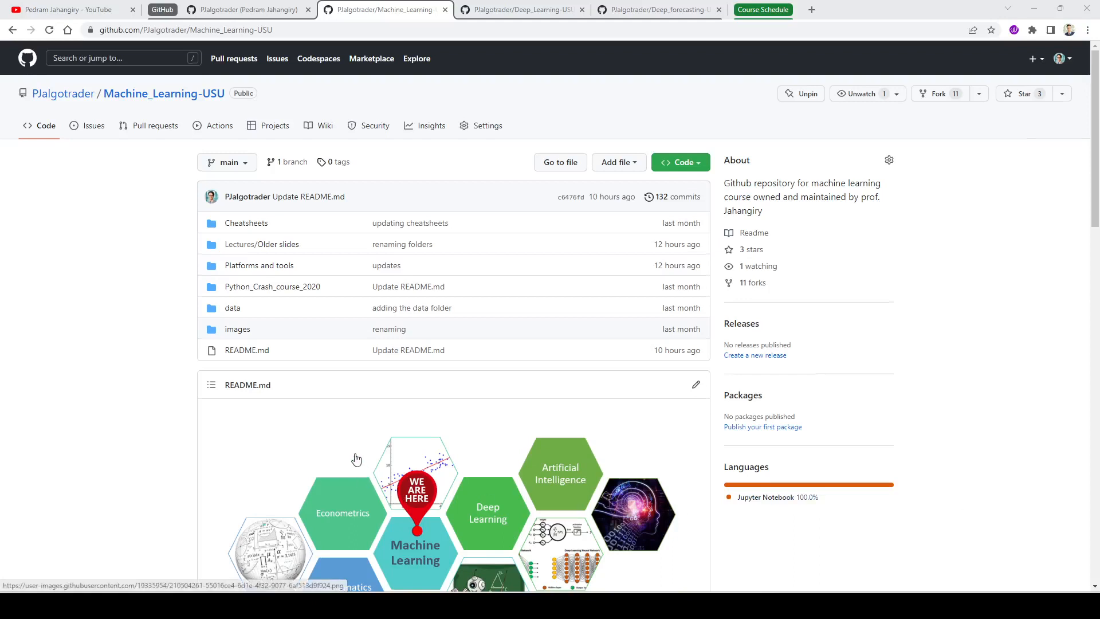
Scroll the Machine_Learning-USU README past About Me and links to the Topics covered table.
scroll(down, 3)
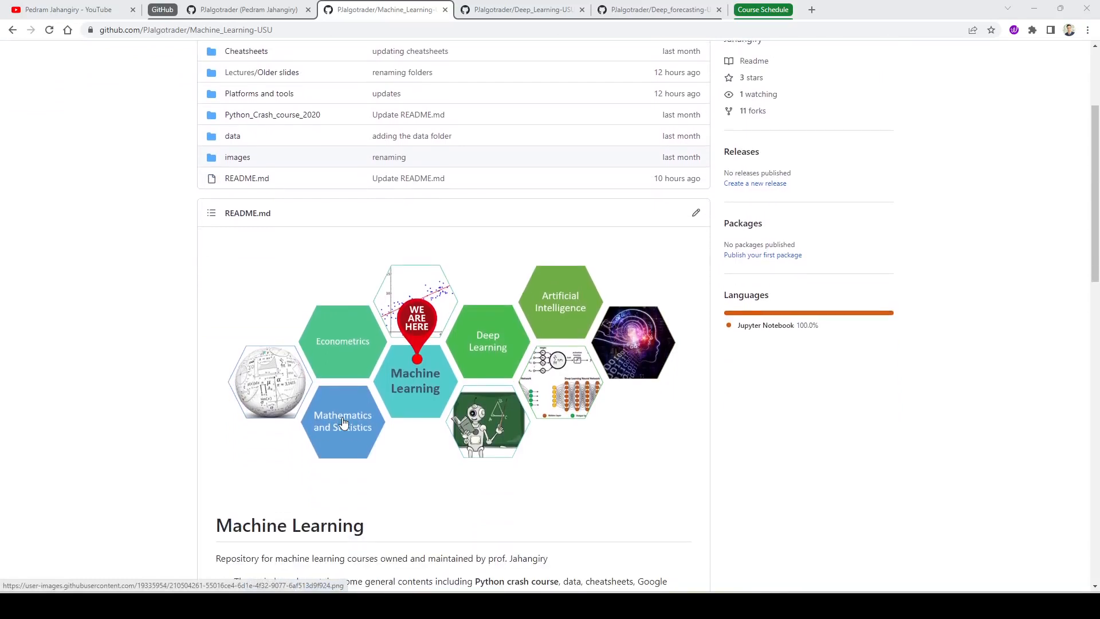
mouse_move(415, 448)
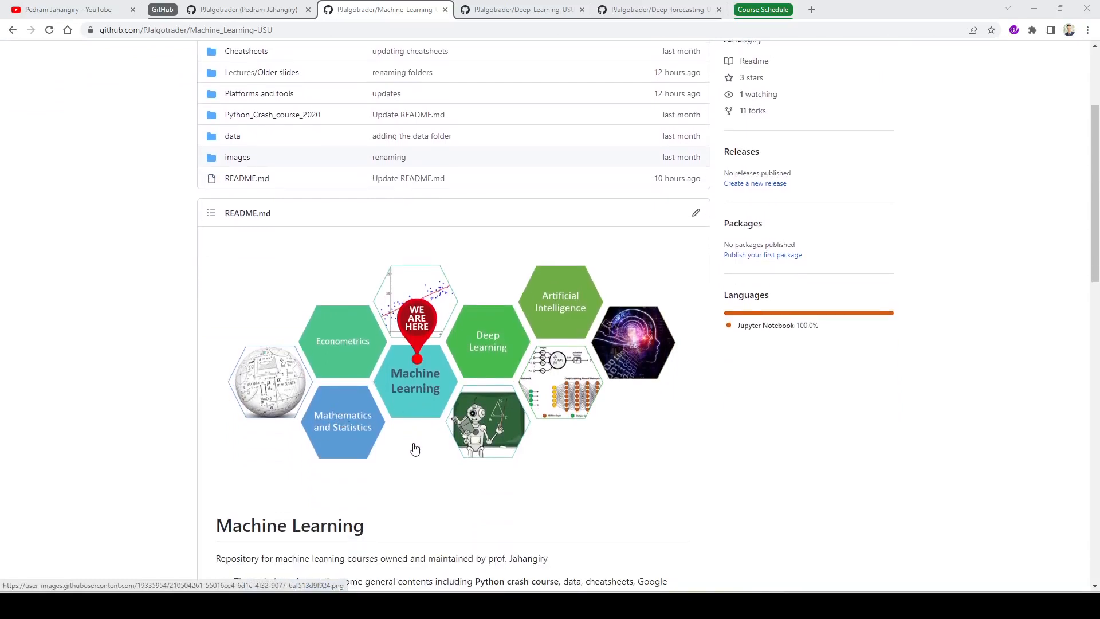
mouse_move(351, 439)
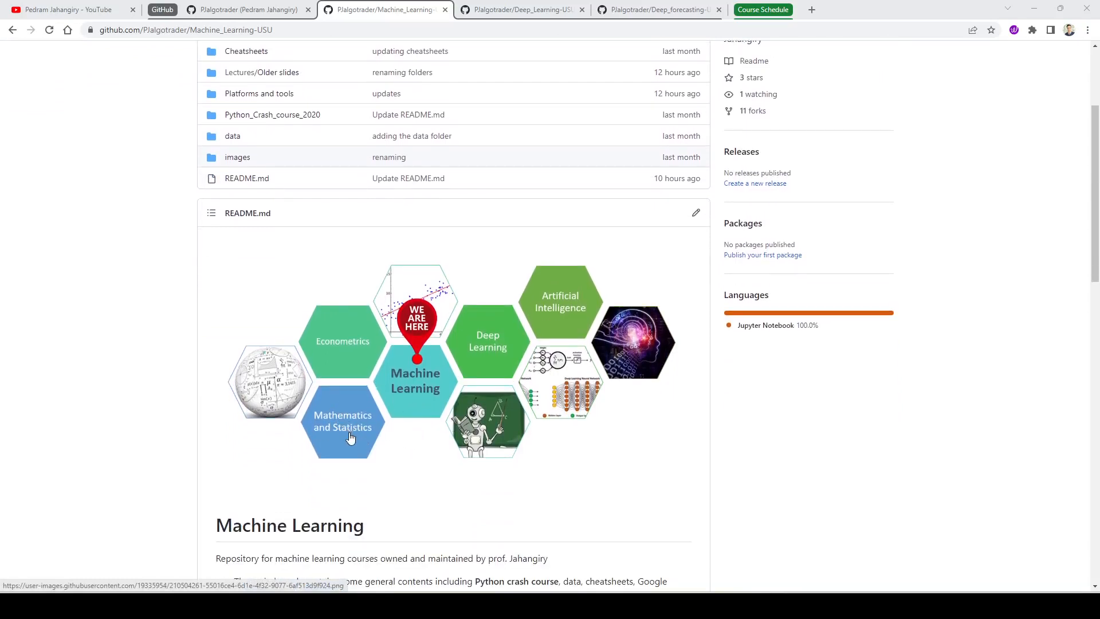
mouse_move(344, 349)
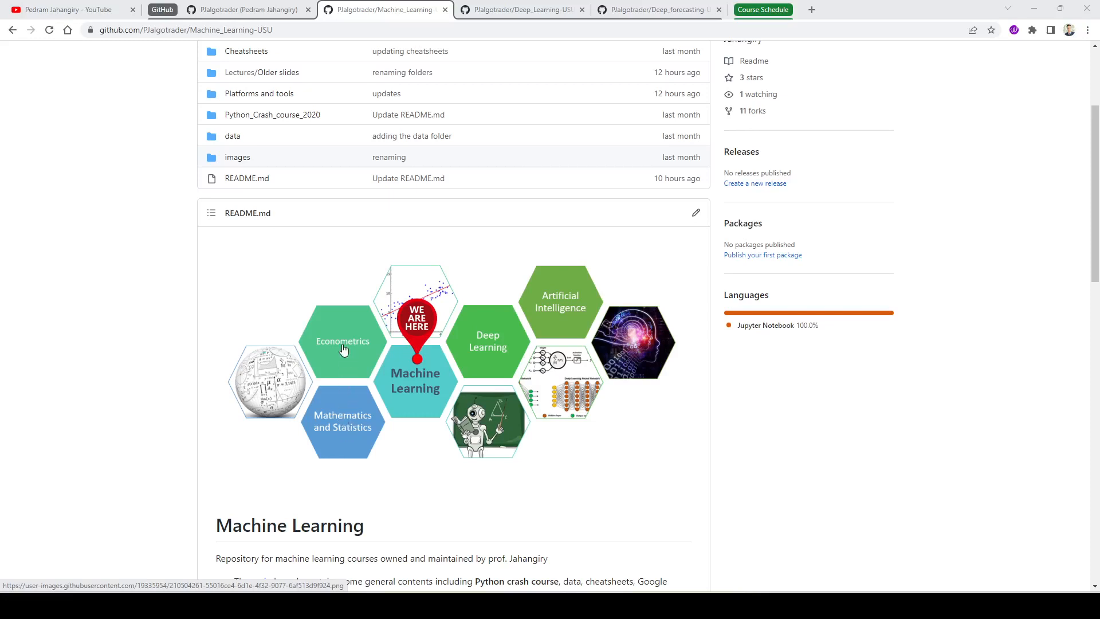
mouse_move(406, 383)
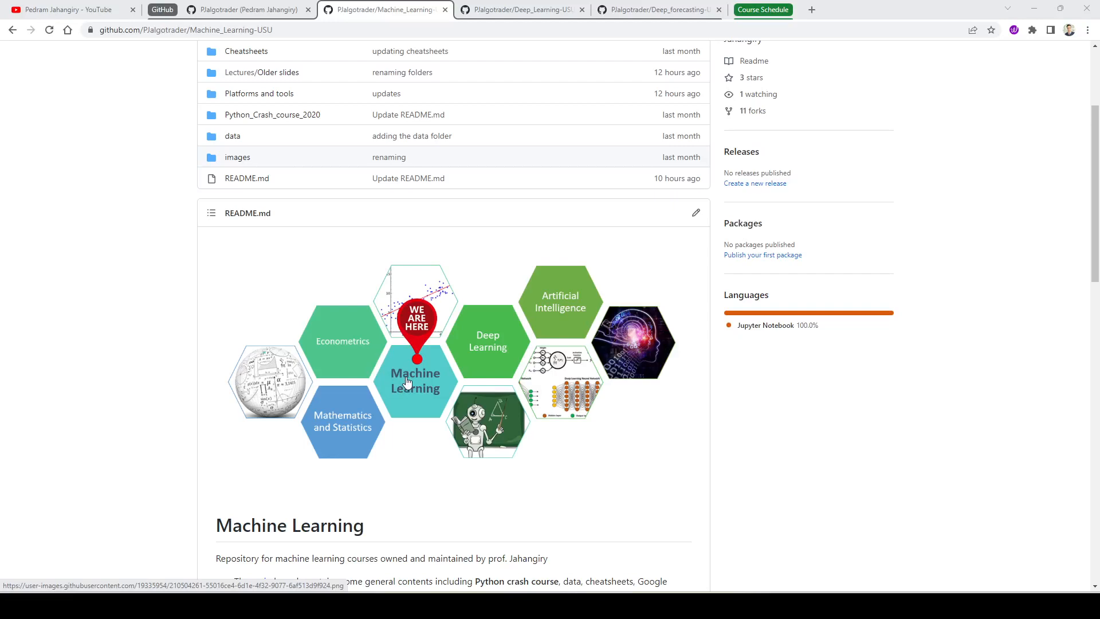
scroll(down, 3)
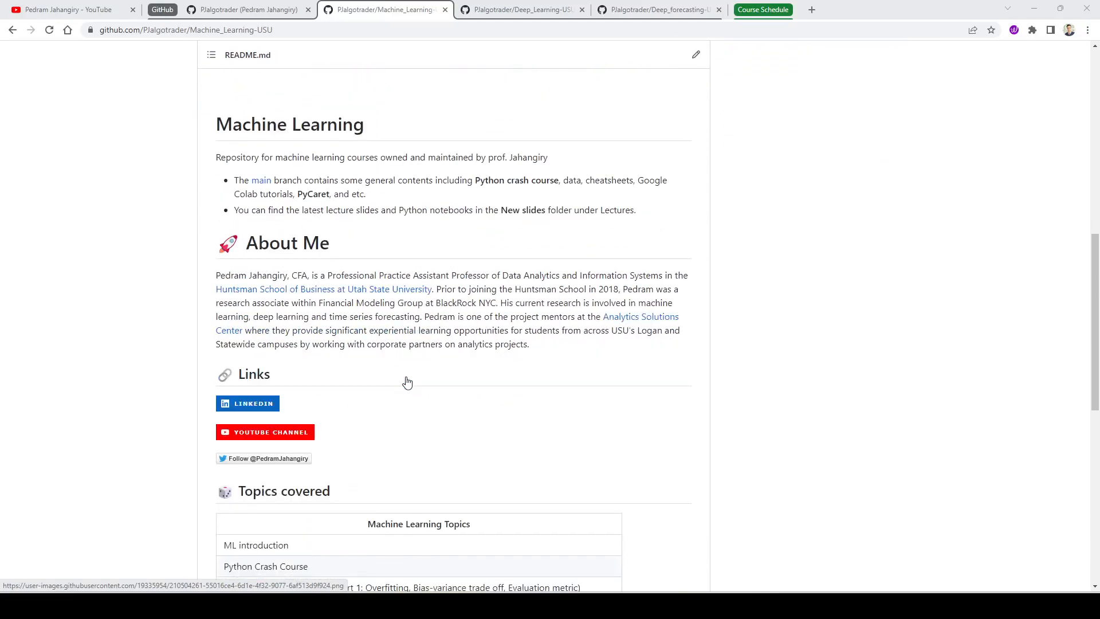
mouse_move(404, 379)
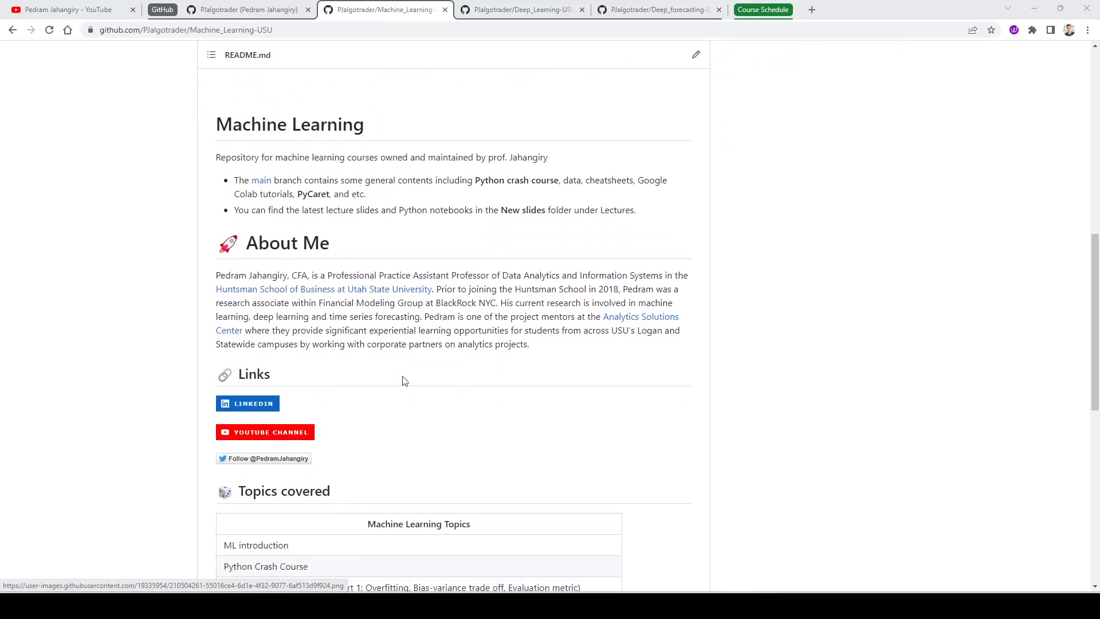
mouse_move(287, 451)
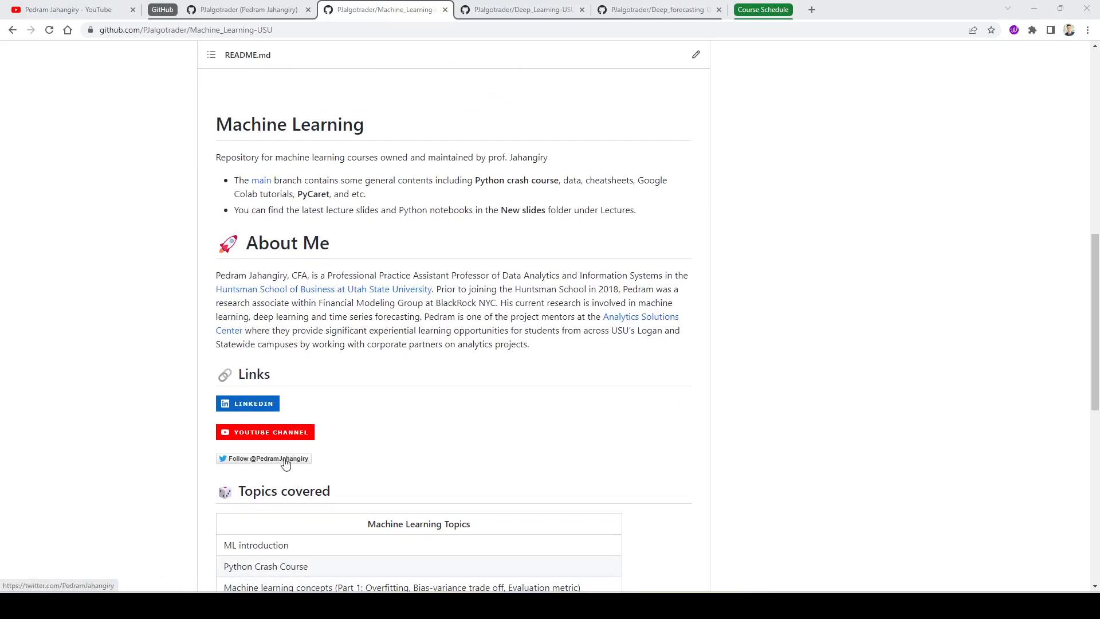
mouse_move(289, 463)
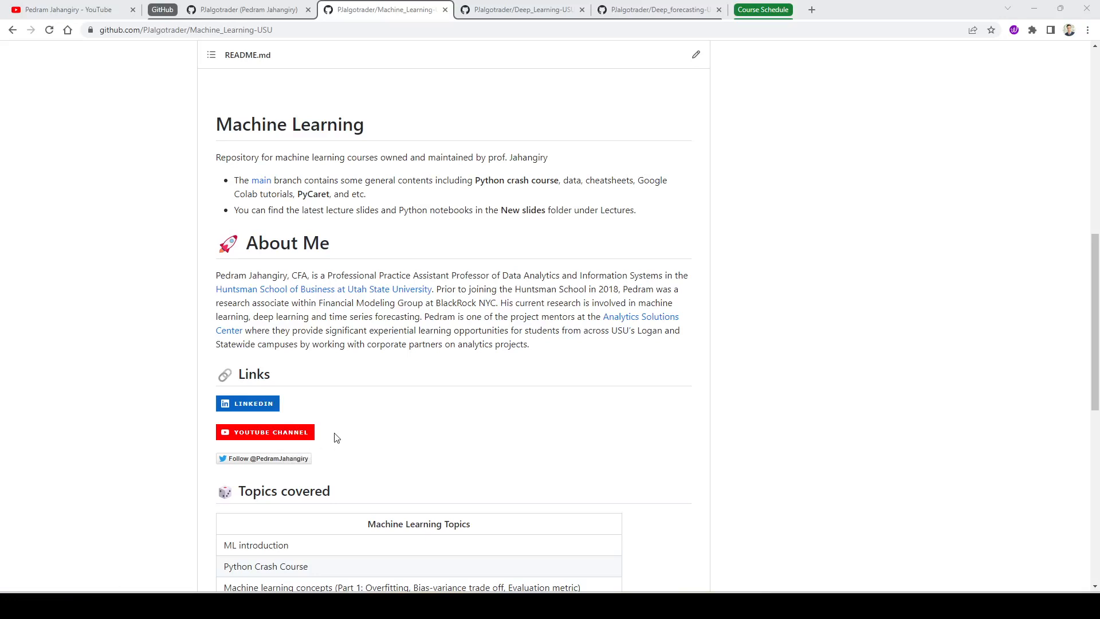
scroll(down, 3)
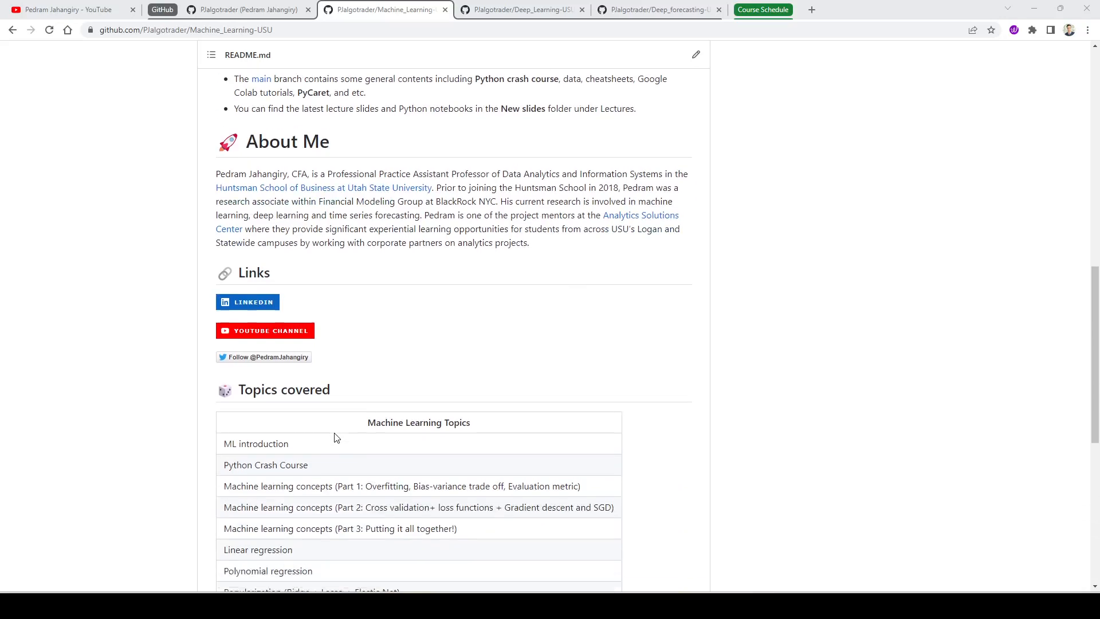
scroll(down, 3)
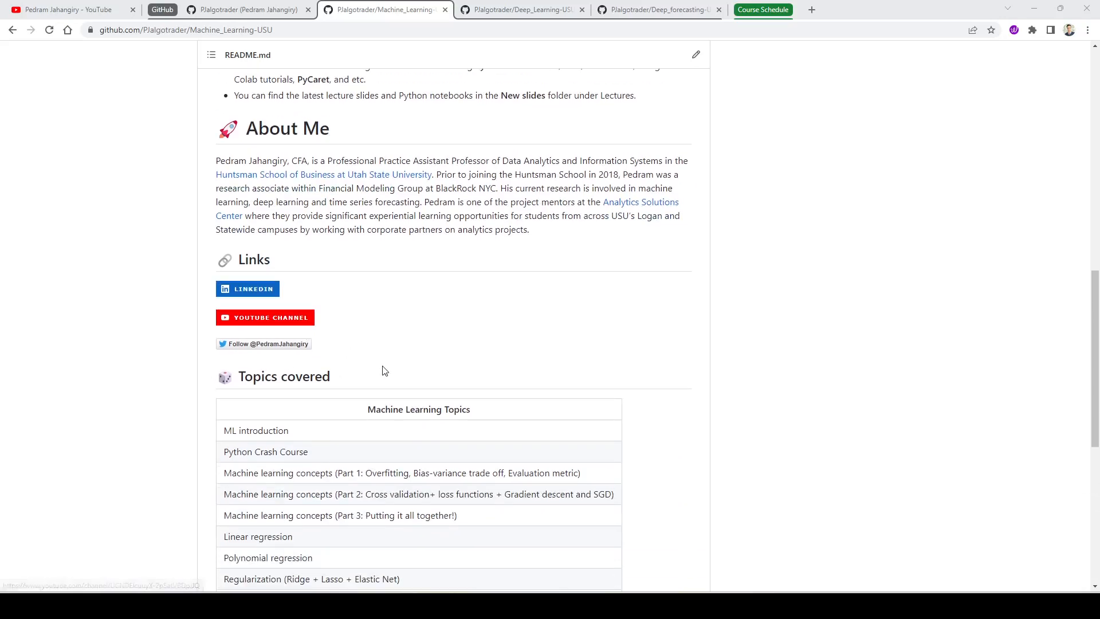
scroll(down, 3)
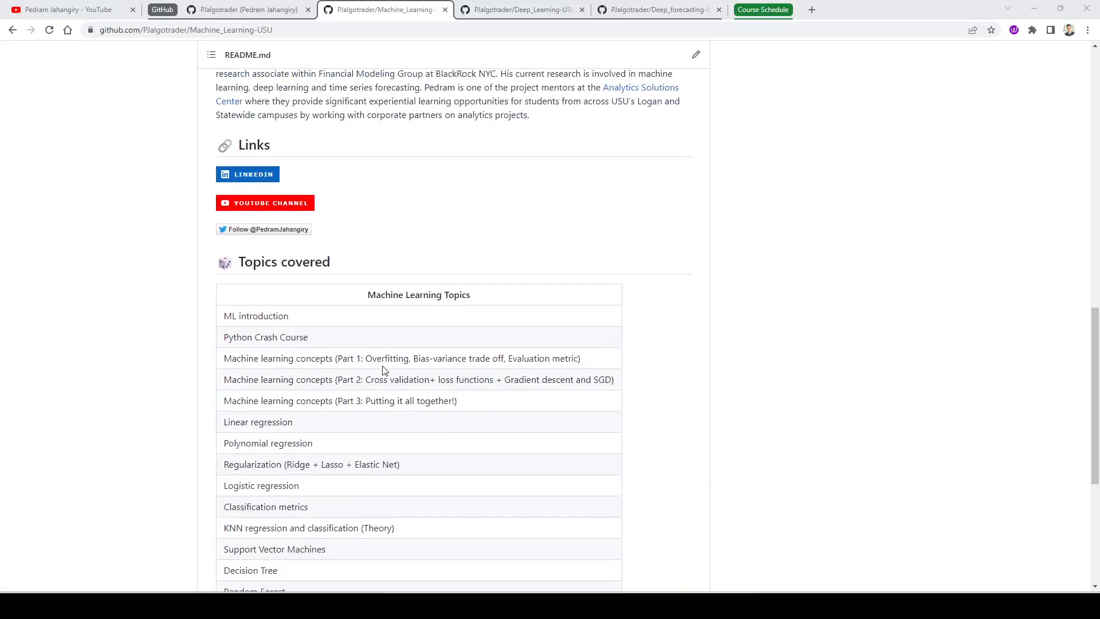
scroll(down, 3)
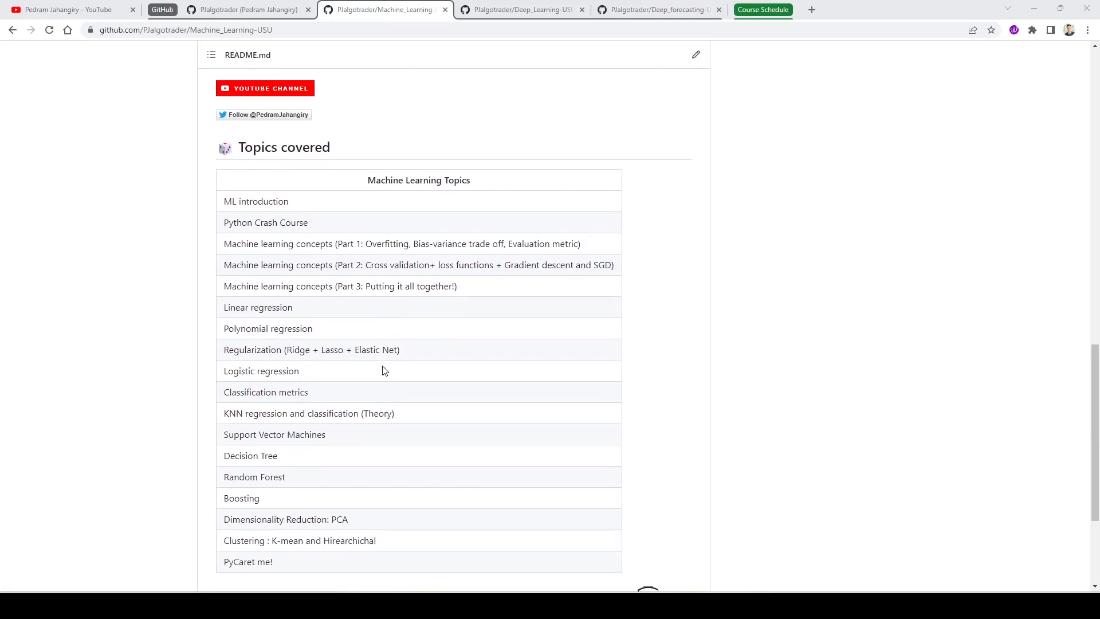
mouse_move(257, 318)
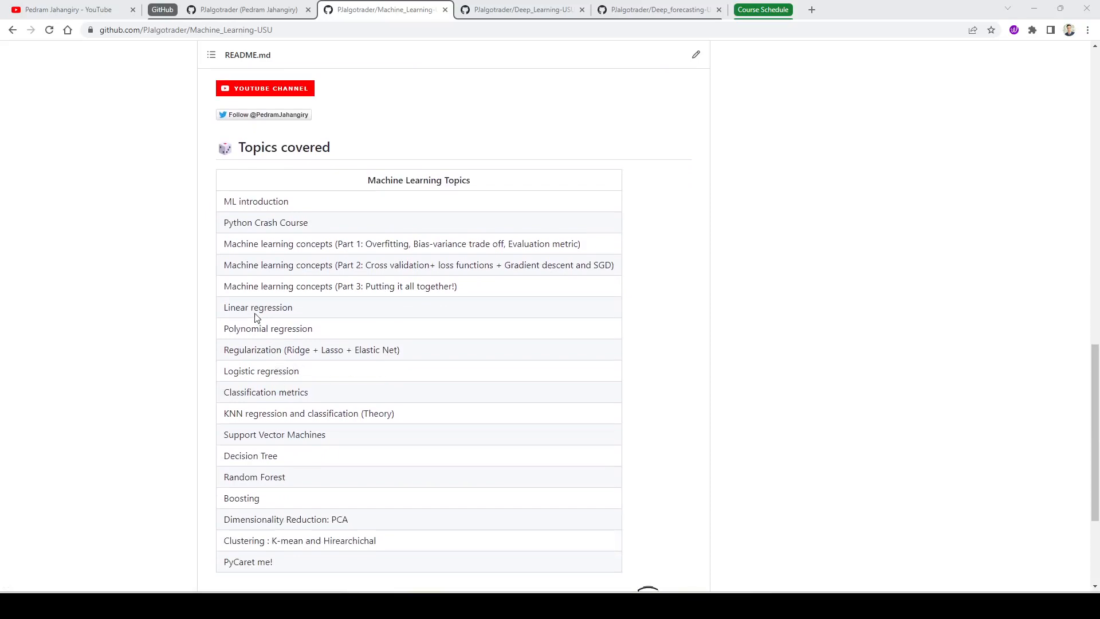
mouse_move(461, 291)
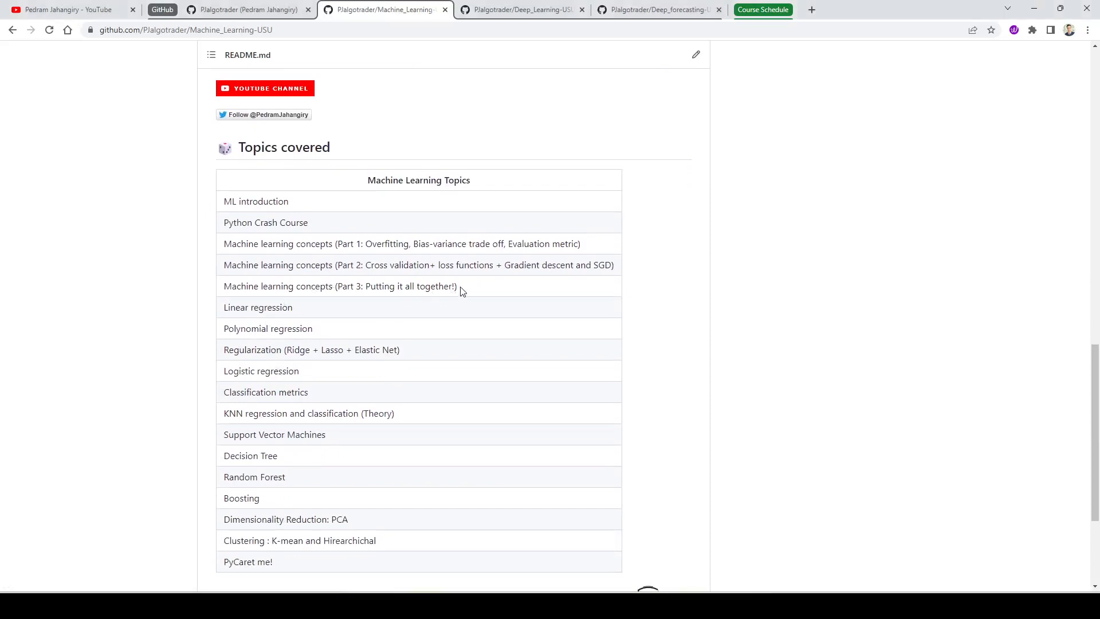
drag(228, 243, 457, 287)
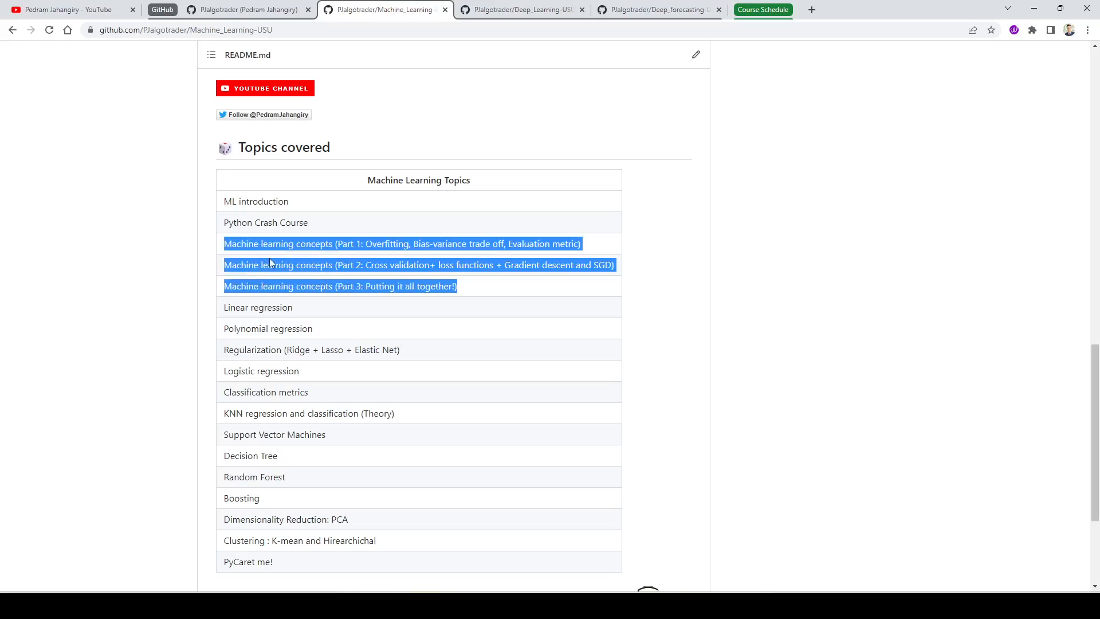
click(379, 289)
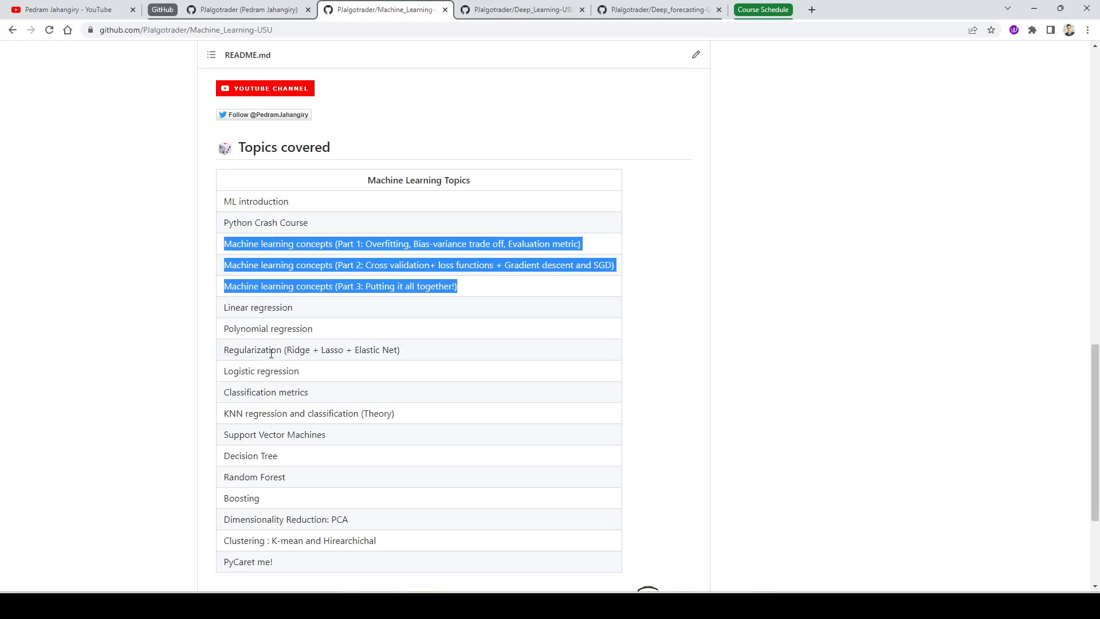
double_click(278, 371)
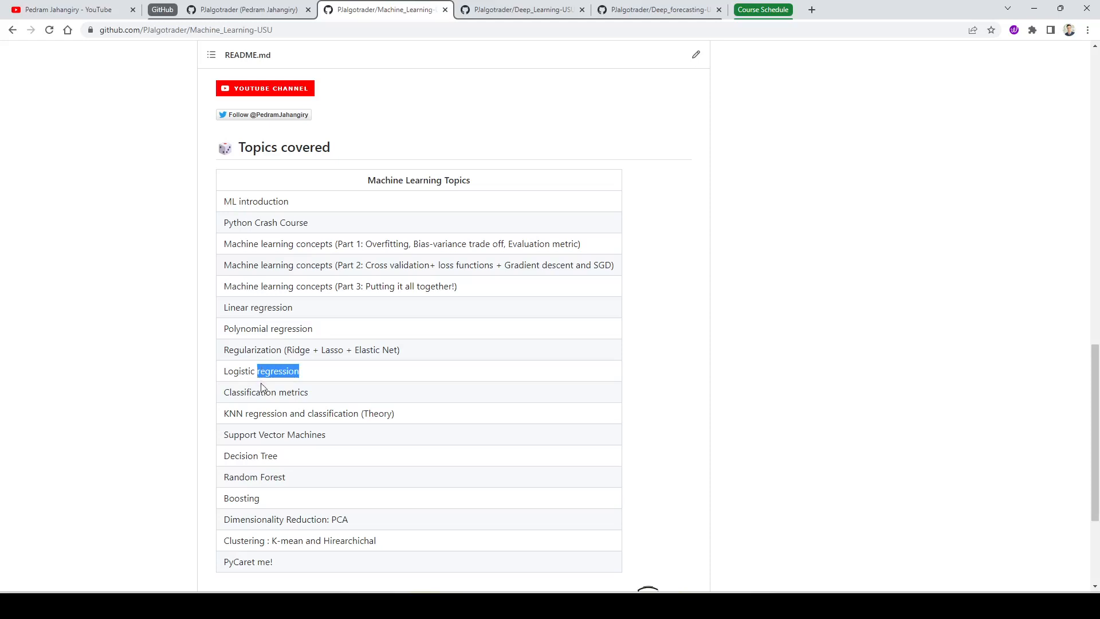
scroll(down, 3)
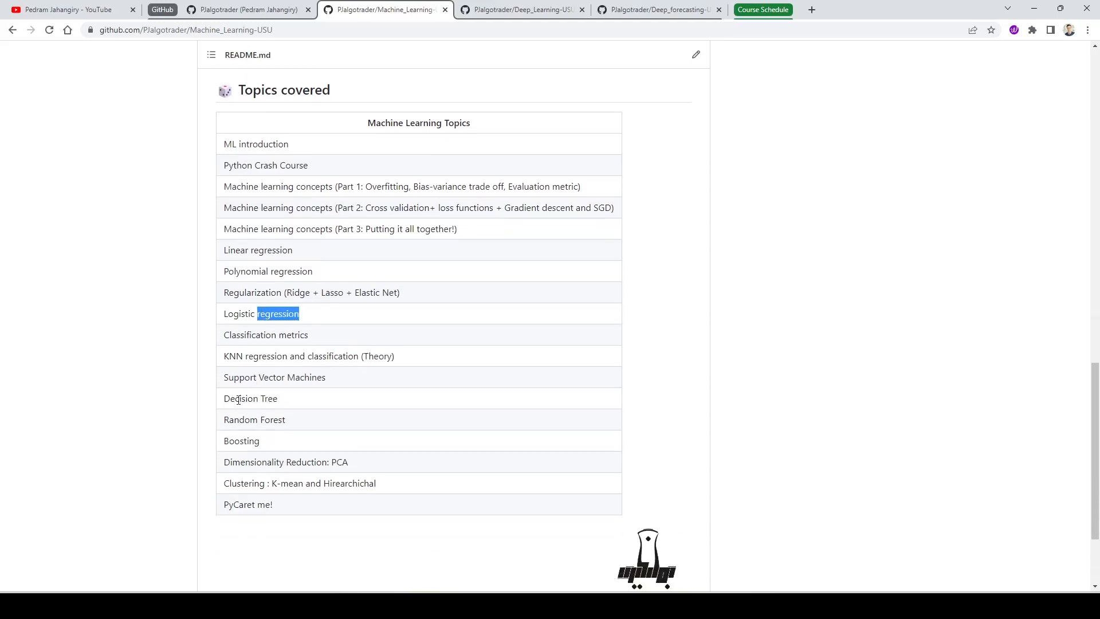
scroll(down, 3)
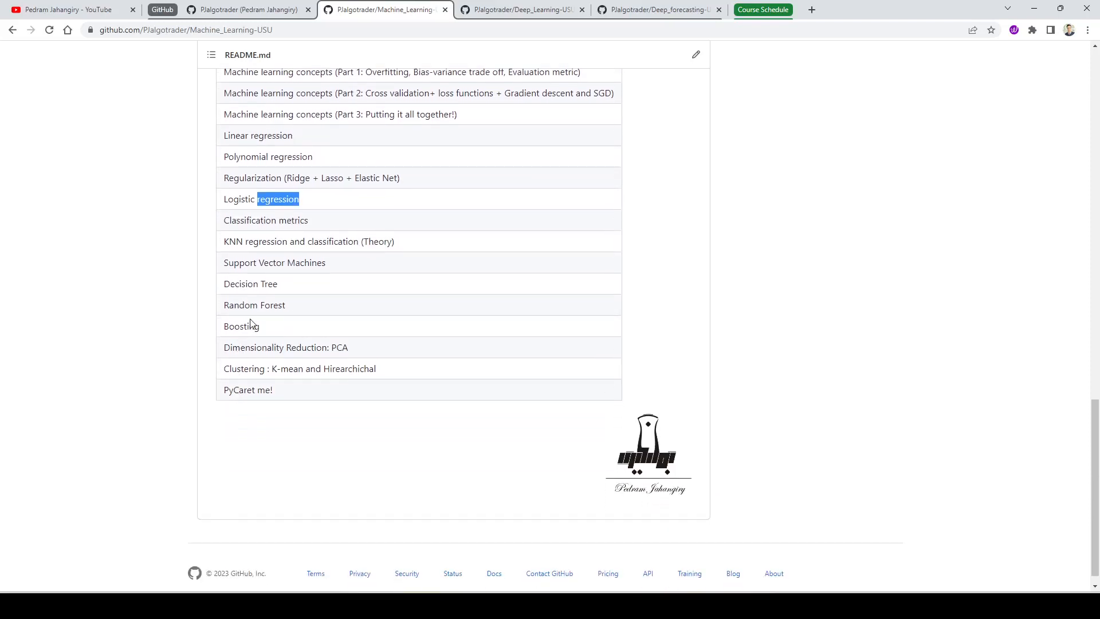
mouse_move(228, 326)
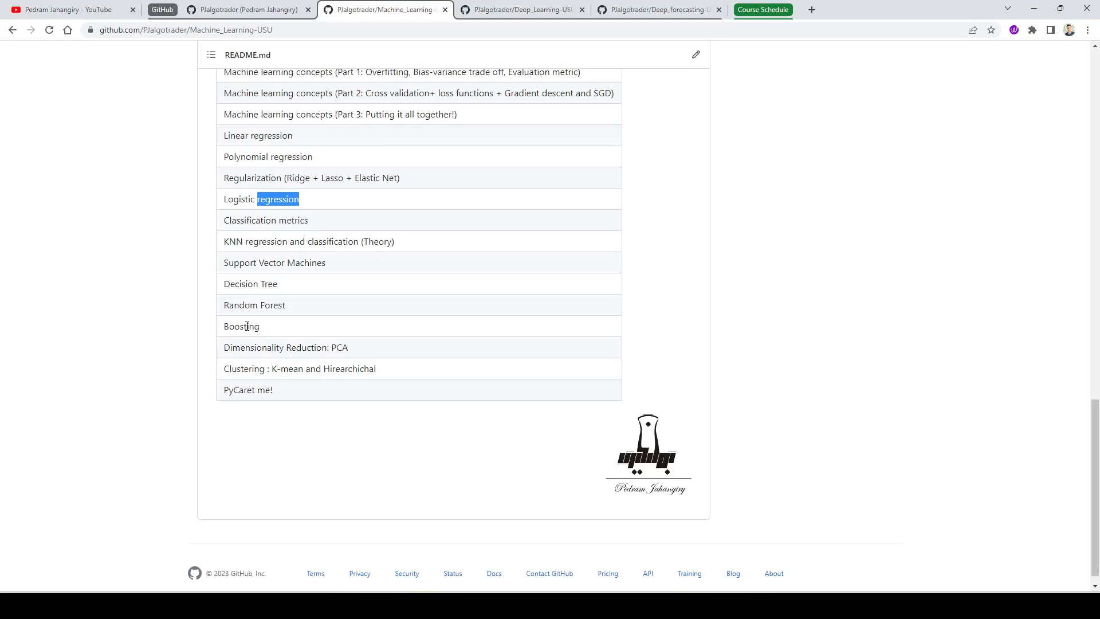
mouse_move(261, 366)
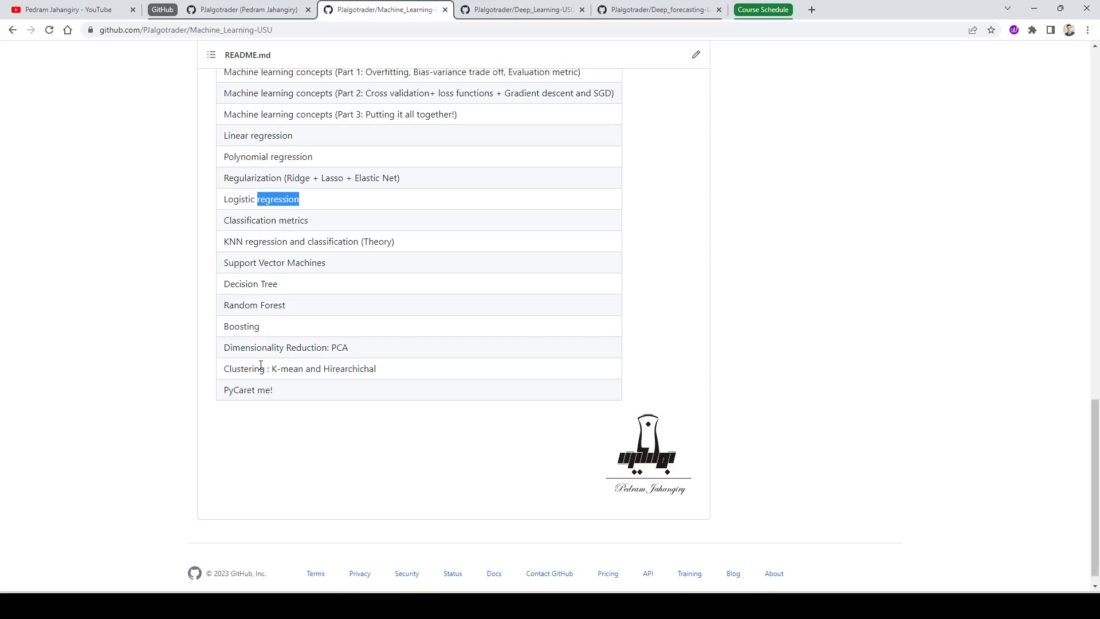
mouse_move(272, 404)
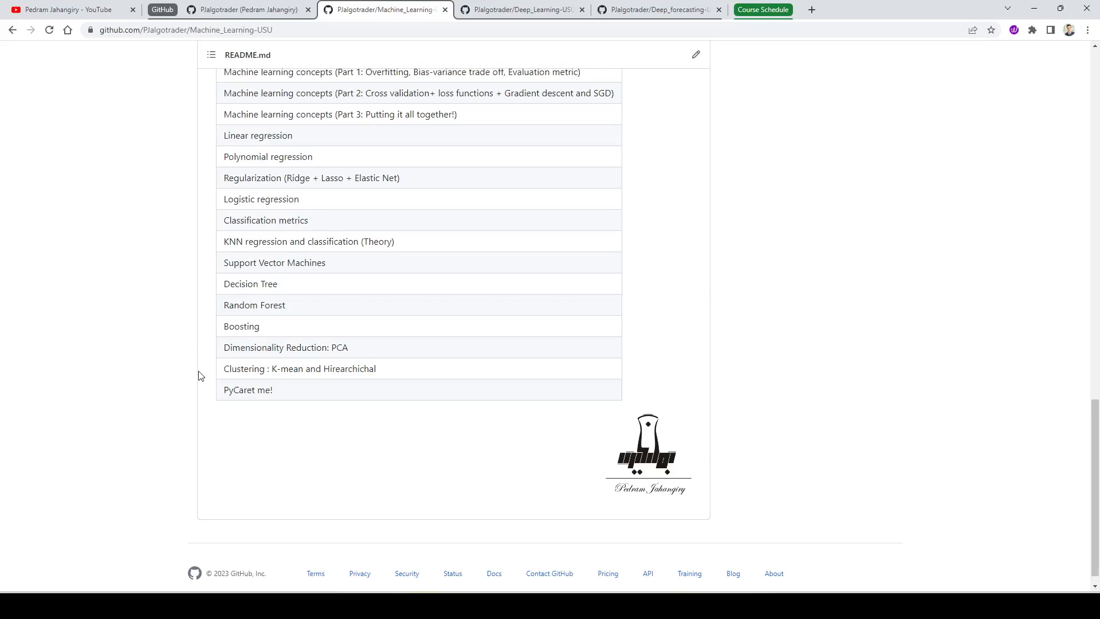
Return to the page top and switch to the PJalgotrader/Deep_Learning-USU tab.
scroll(up, 3)
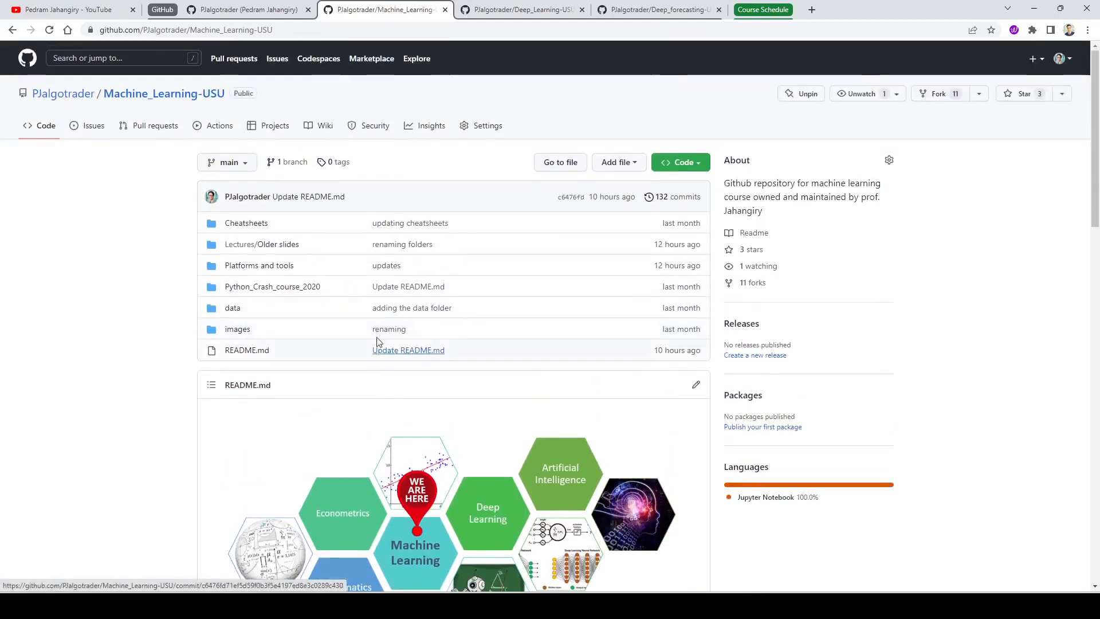
click(522, 10)
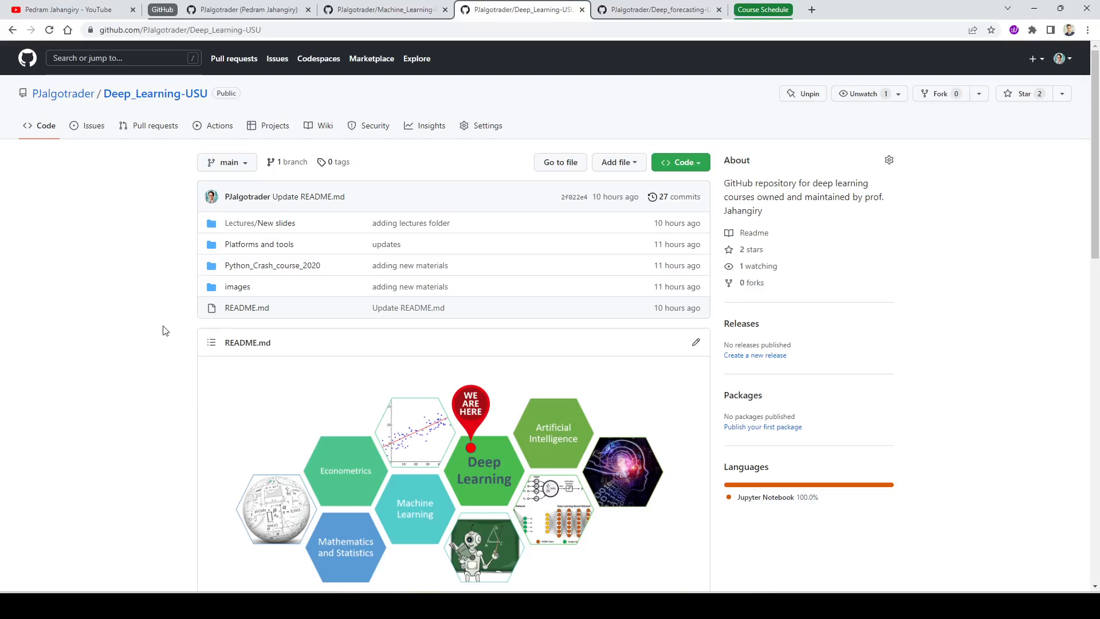
scroll(down, 3)
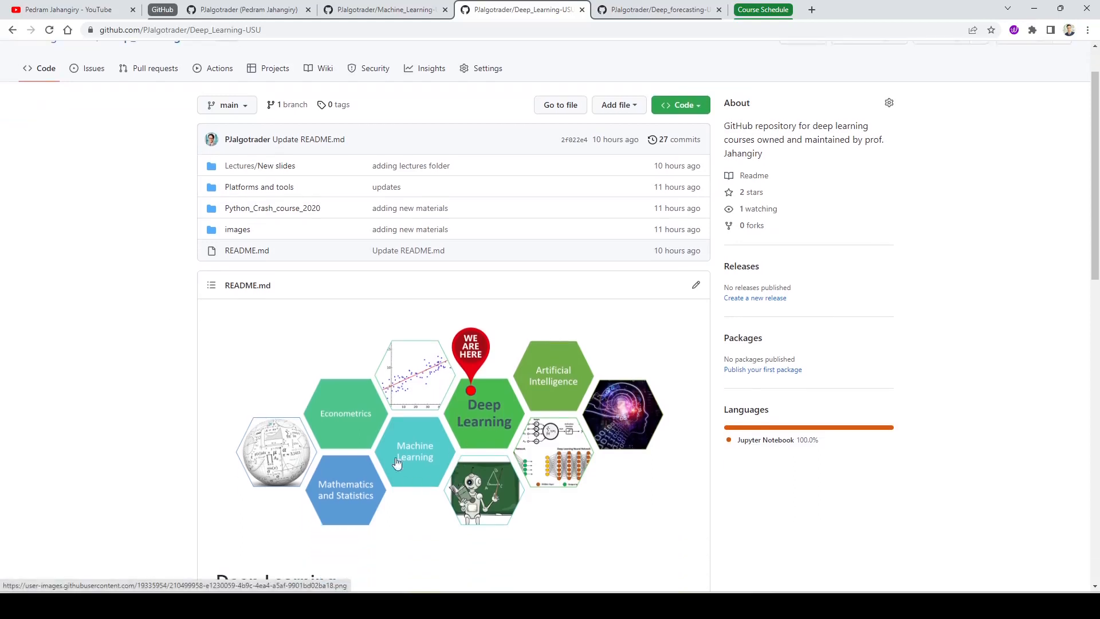
mouse_move(416, 464)
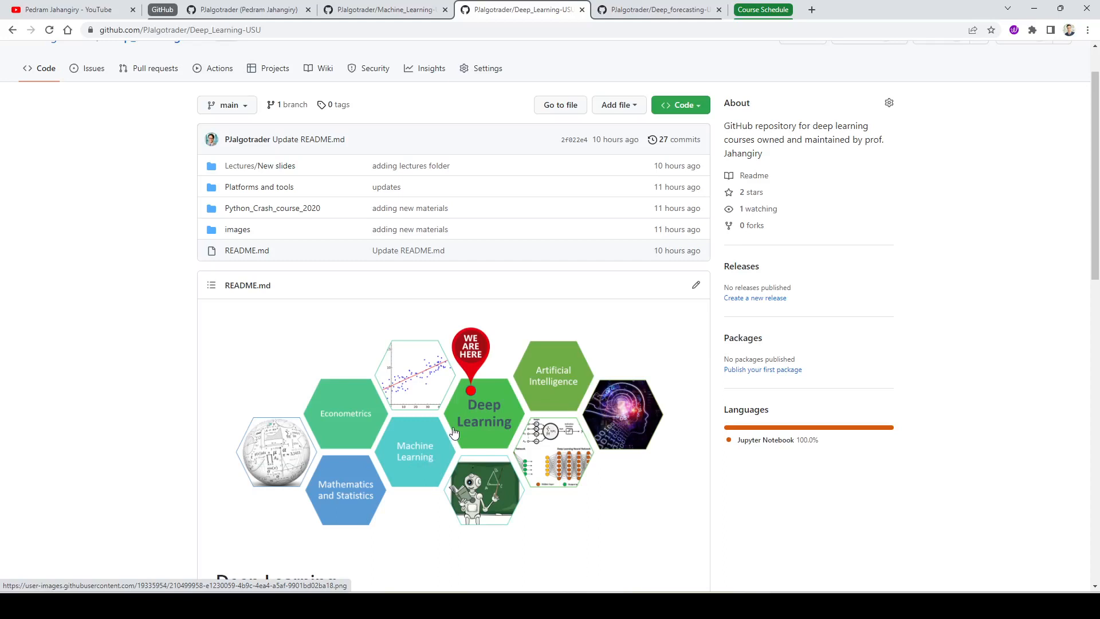
mouse_move(466, 434)
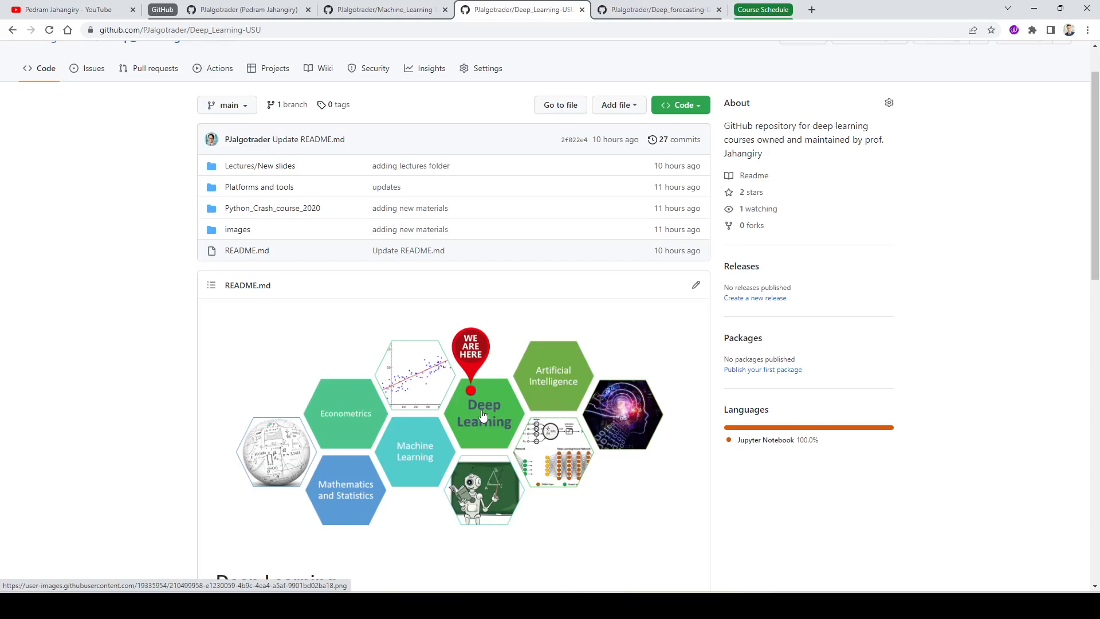
mouse_move(519, 375)
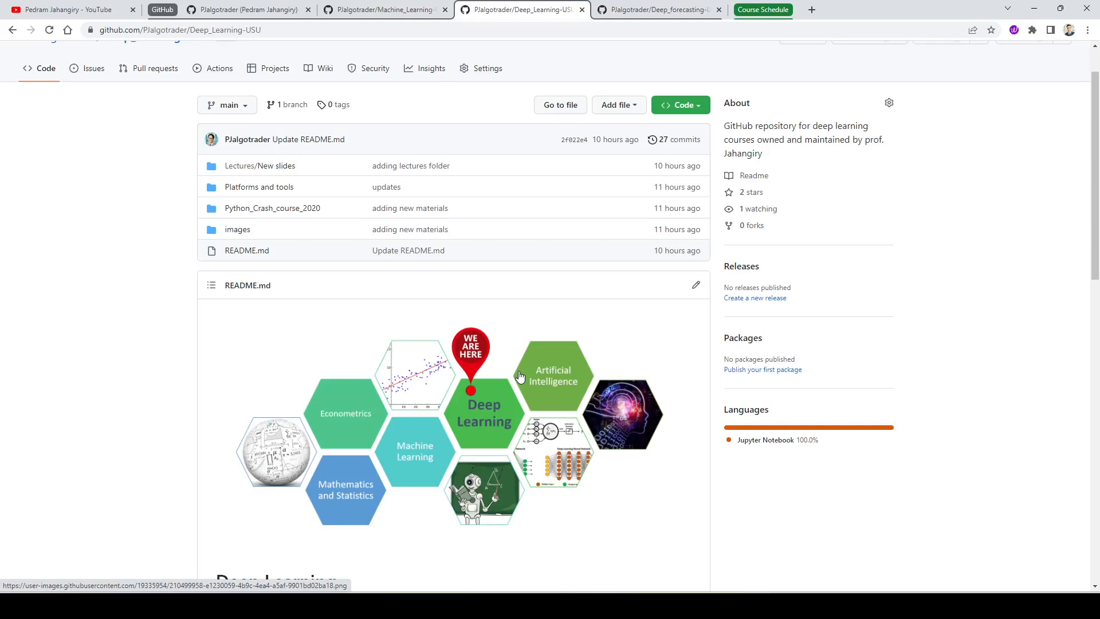
mouse_move(475, 402)
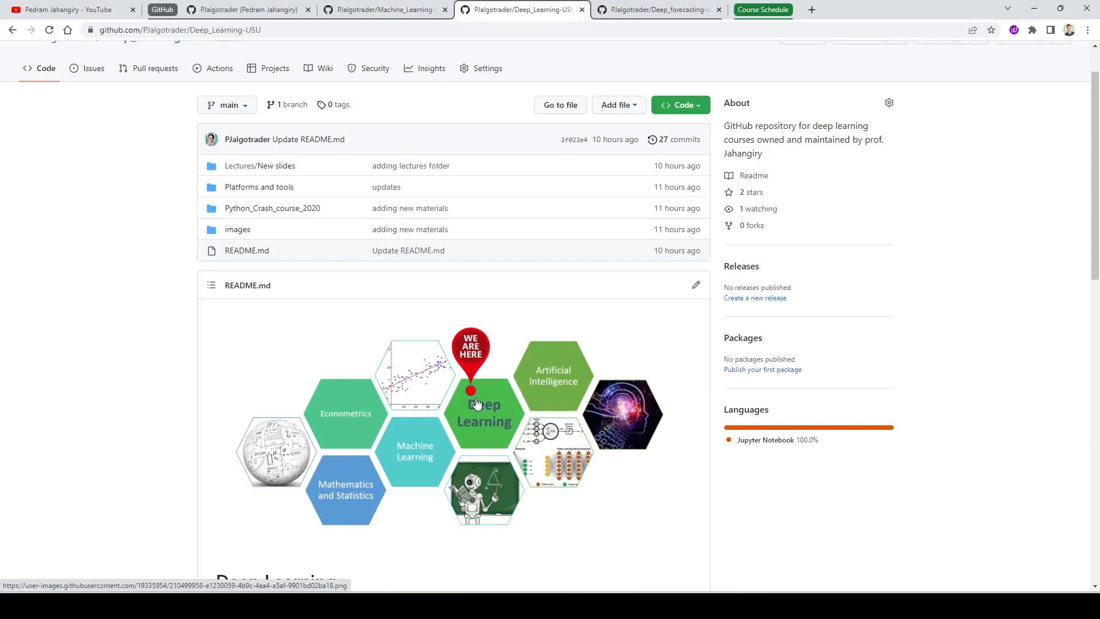
mouse_move(117, 345)
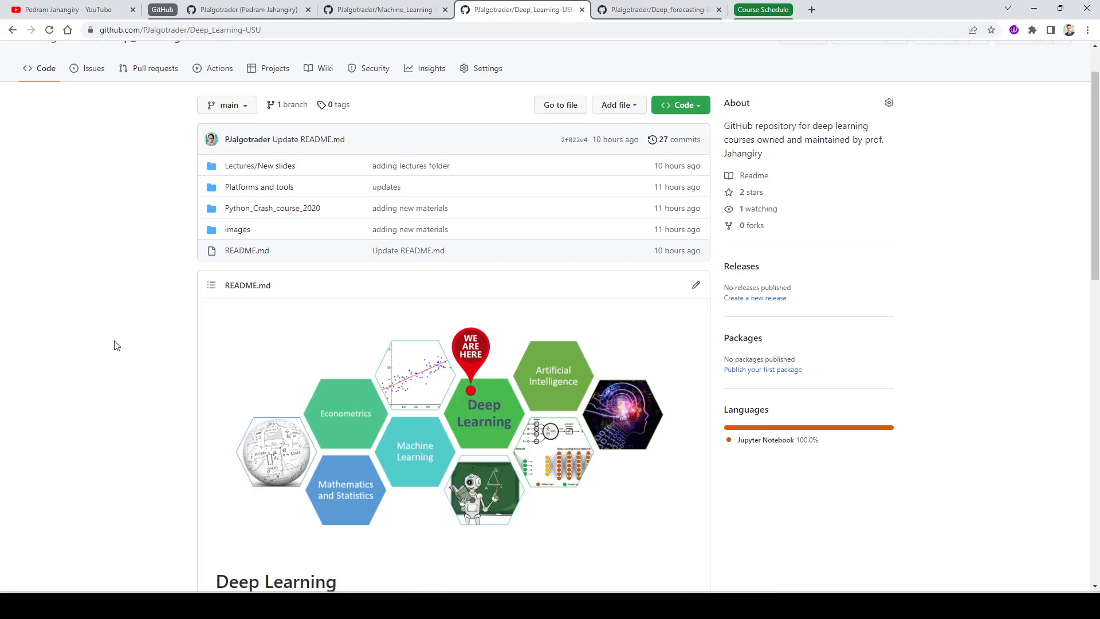
scroll(down, 3)
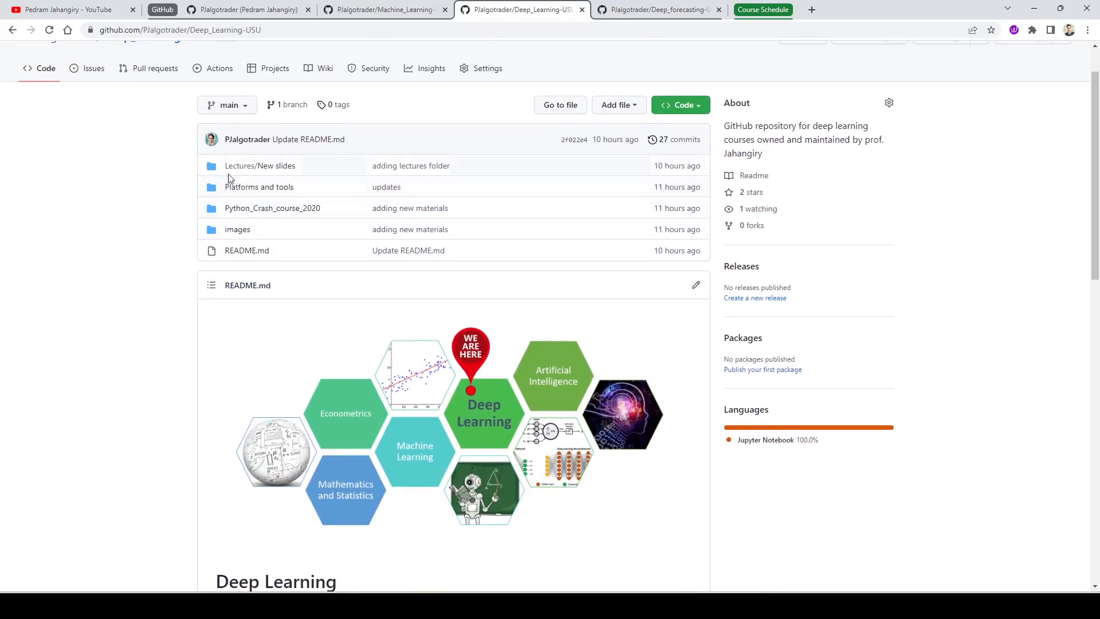
mouse_move(234, 189)
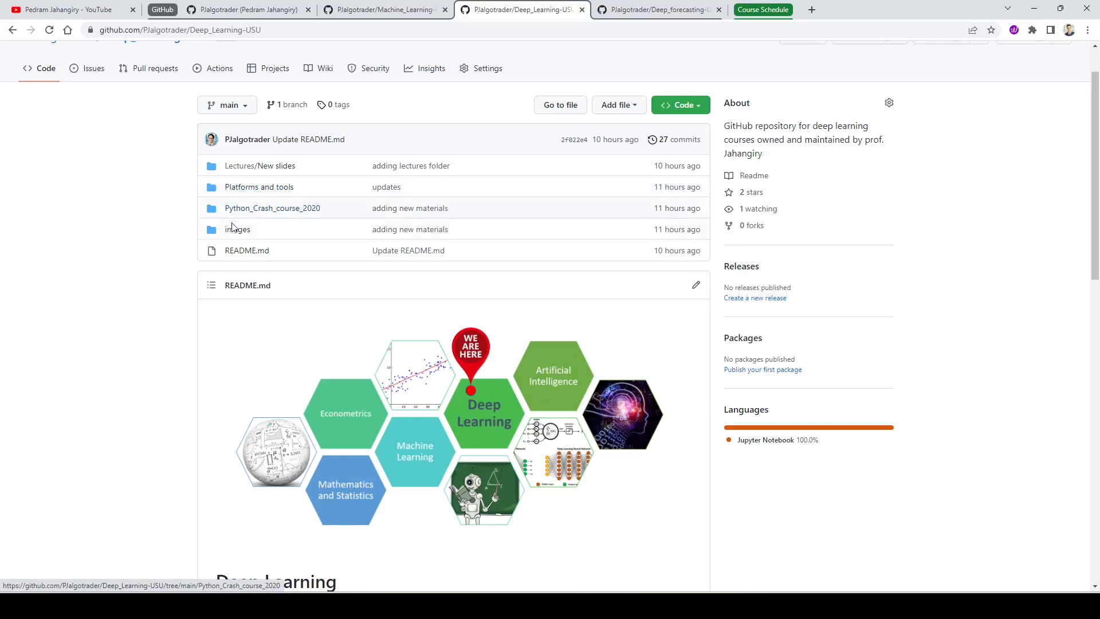
scroll(down, 3)
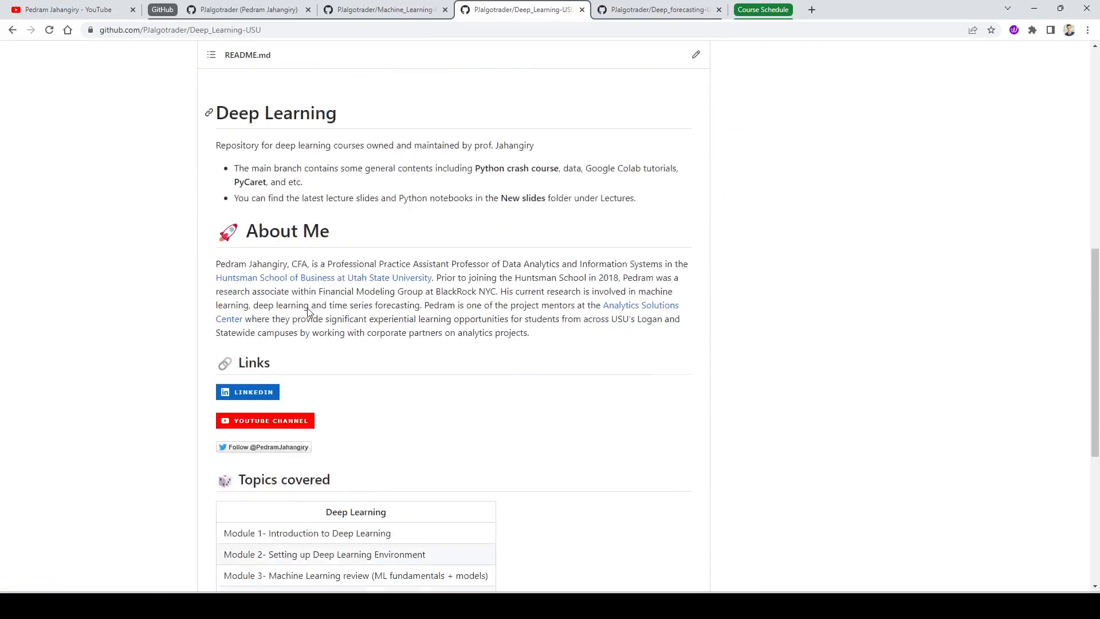
scroll(down, 3)
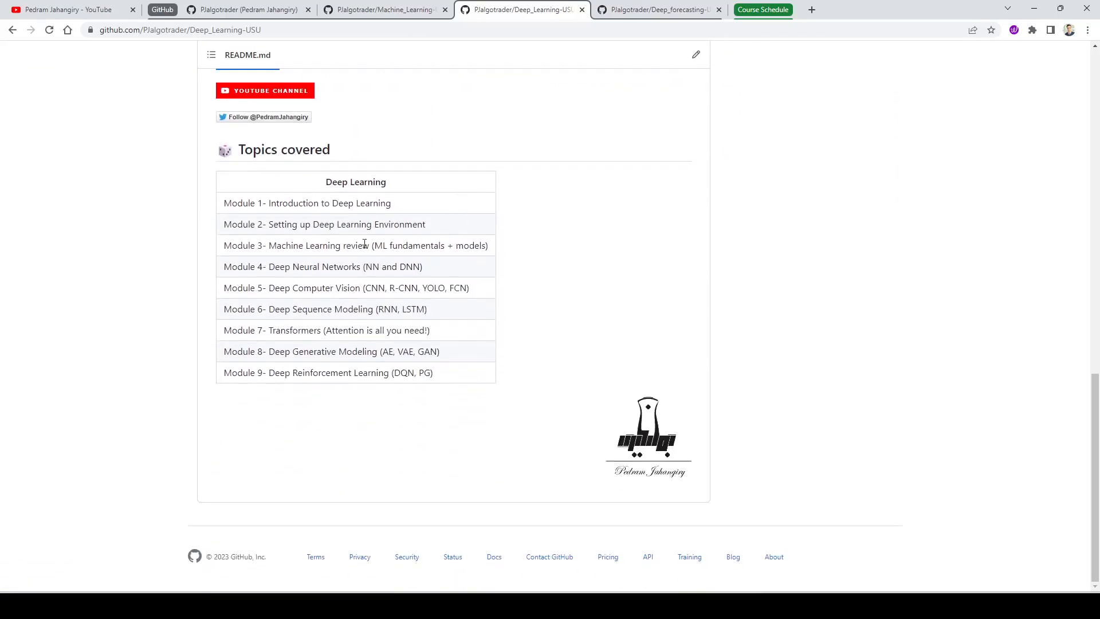
mouse_move(346, 201)
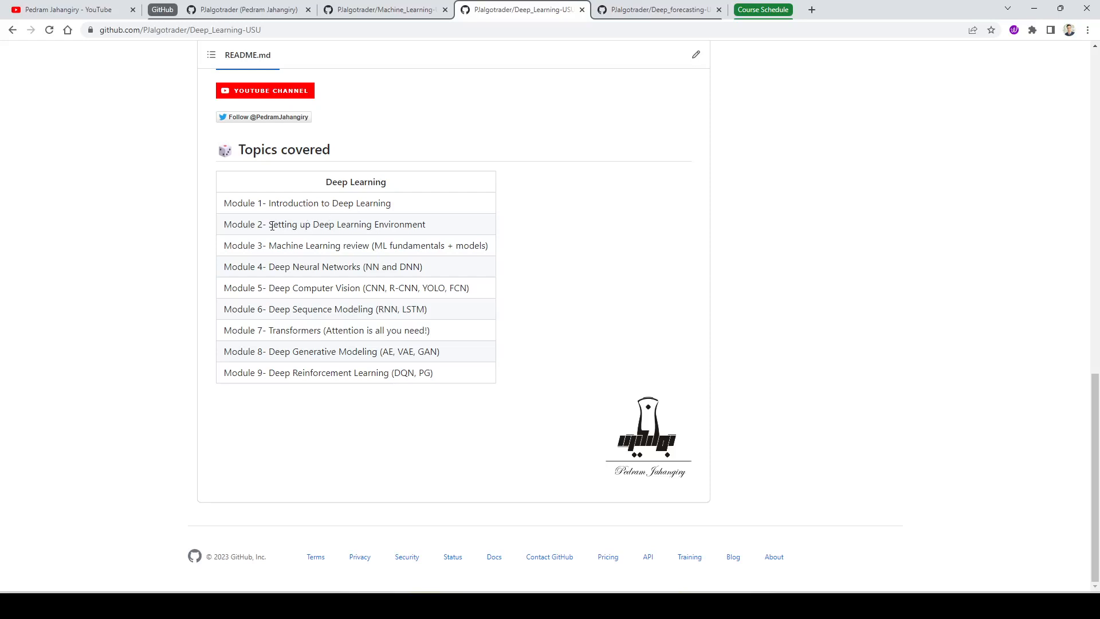
mouse_move(406, 225)
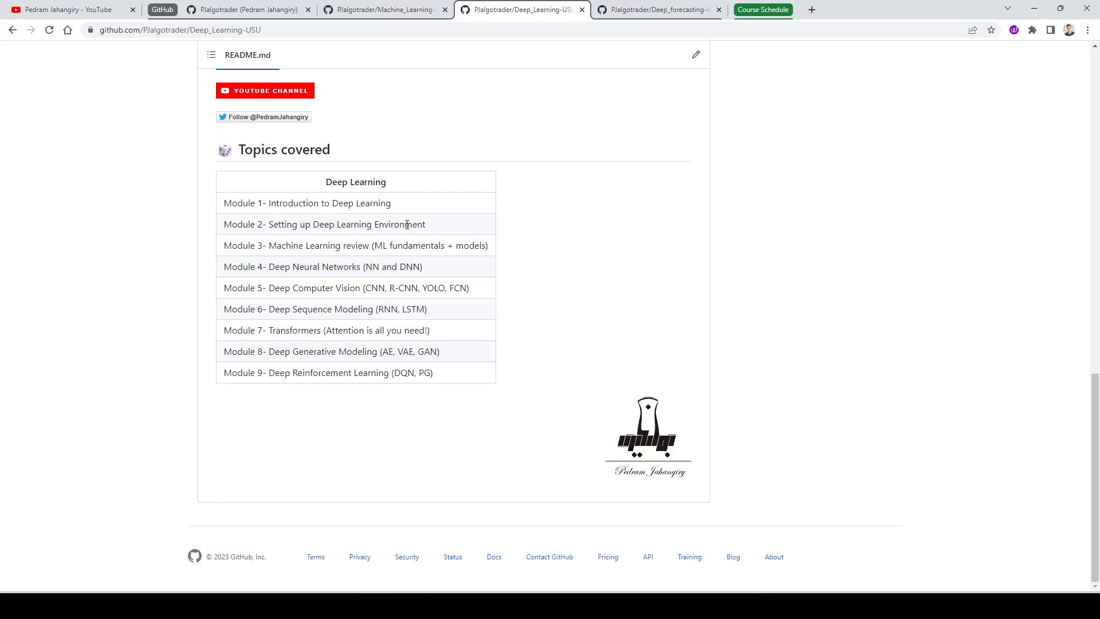
drag(313, 224, 406, 224)
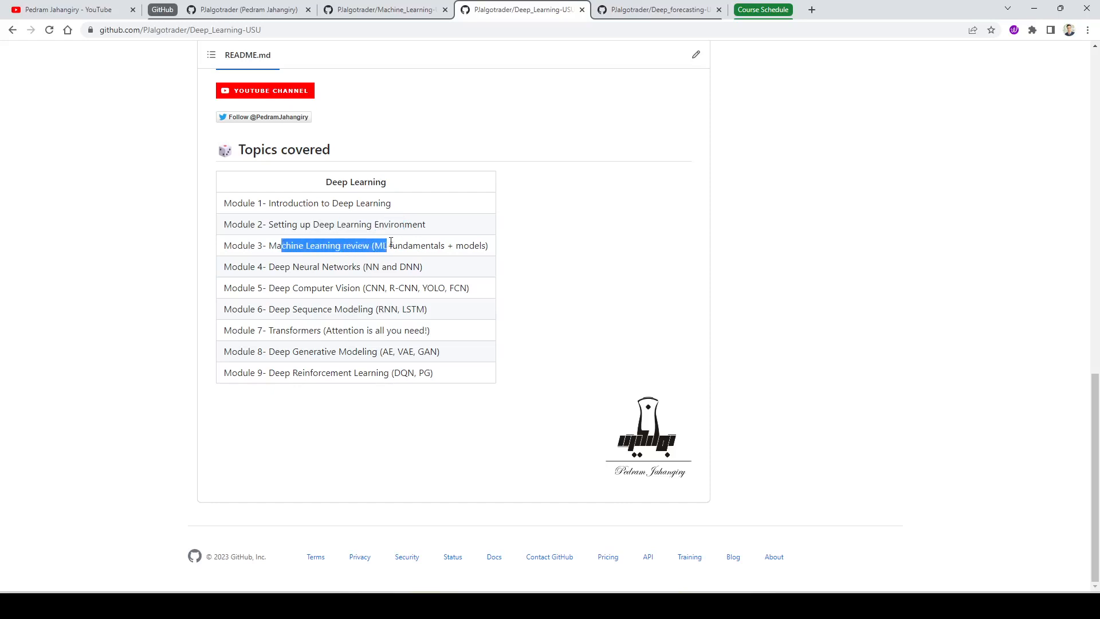
drag(385, 244, 416, 245)
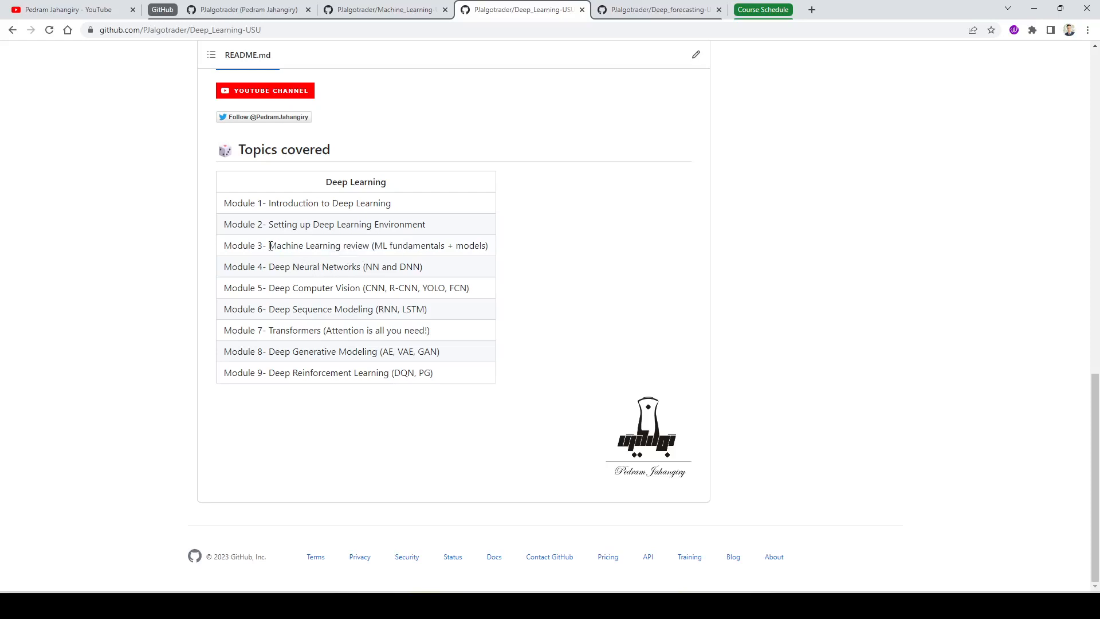
mouse_move(270, 266)
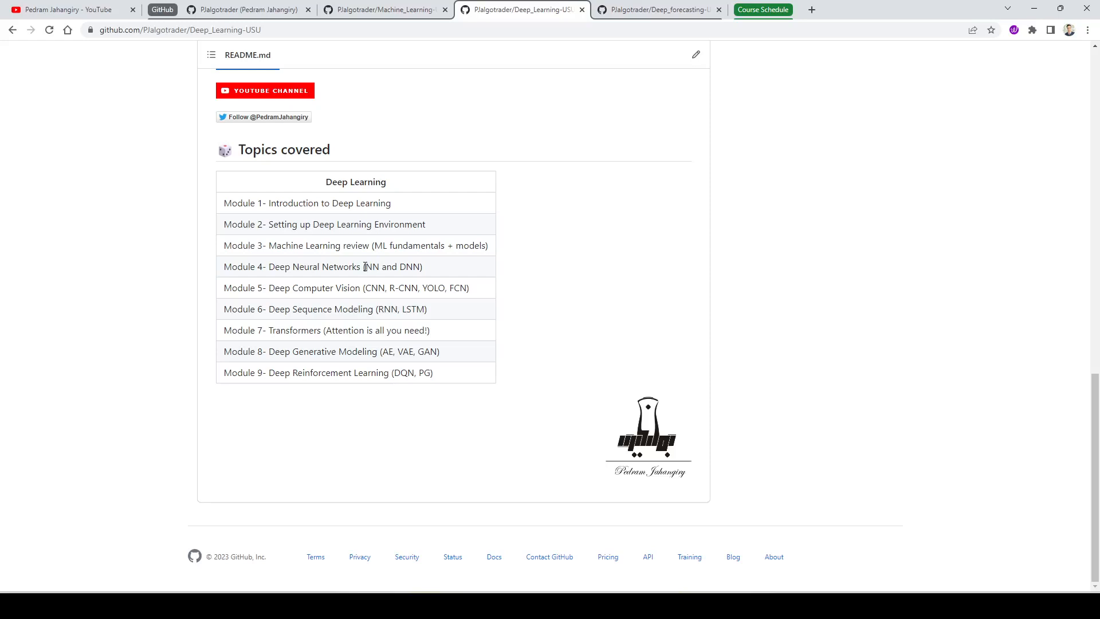
mouse_move(270, 288)
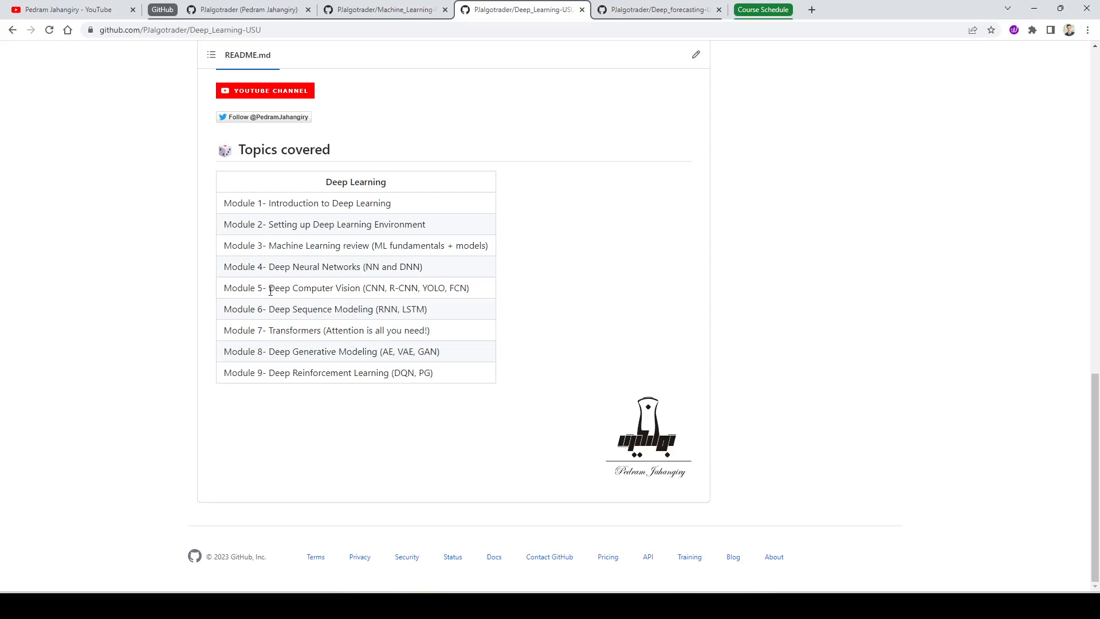
mouse_move(356, 289)
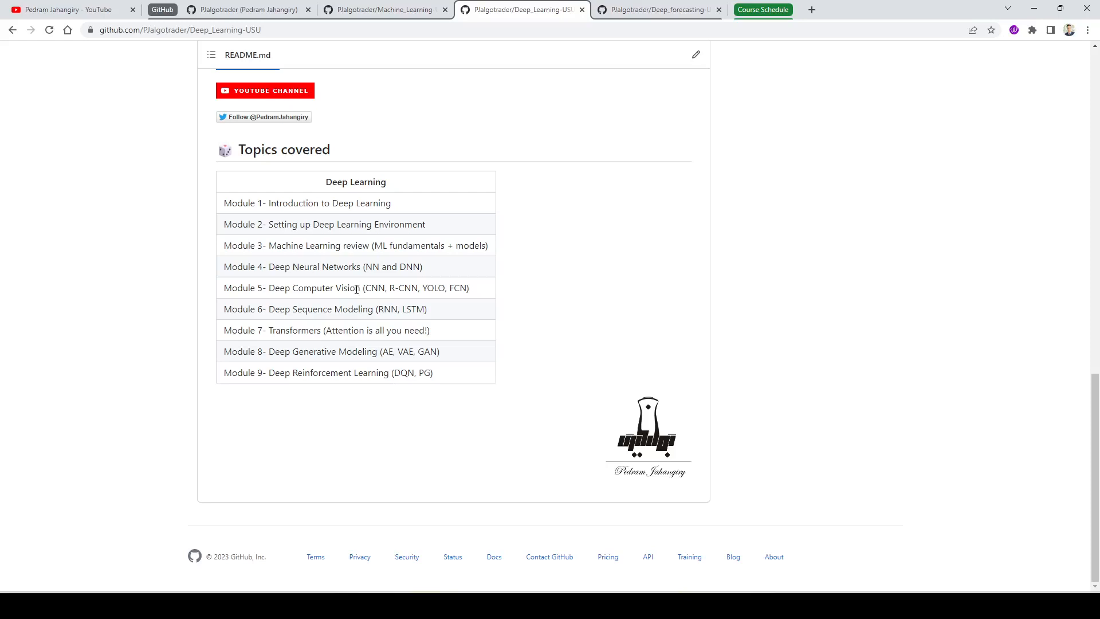
mouse_move(376, 291)
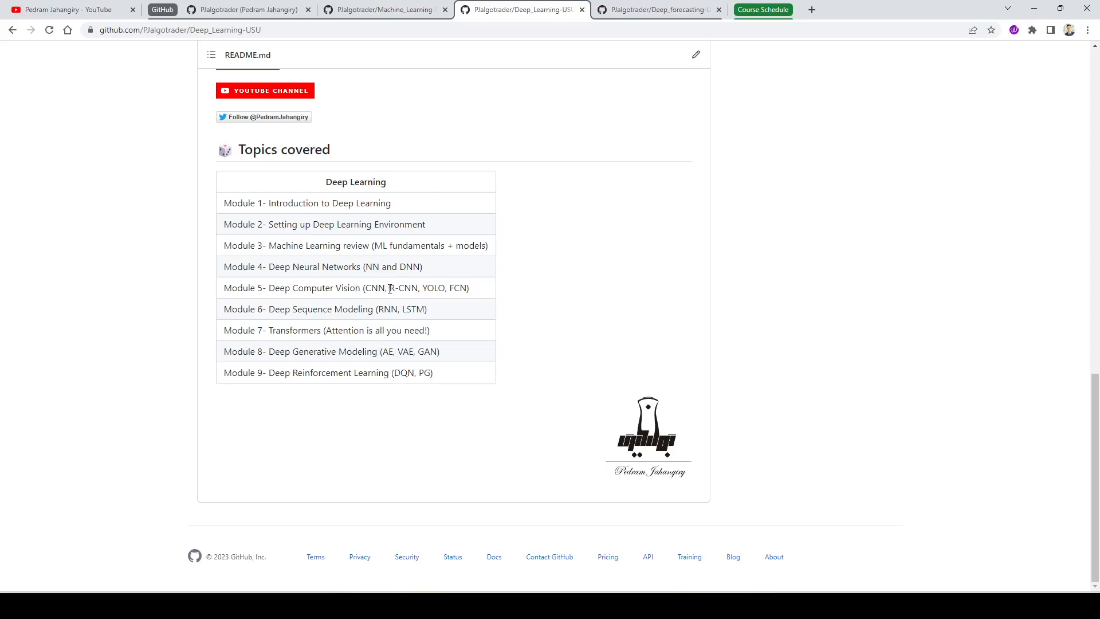
mouse_move(415, 292)
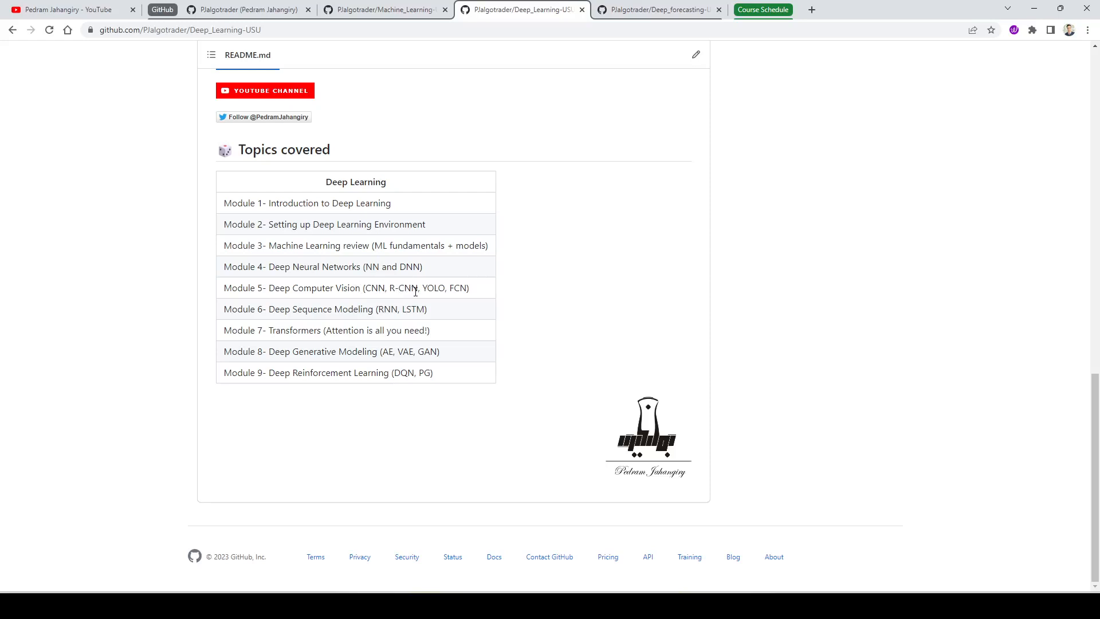
mouse_move(398, 302)
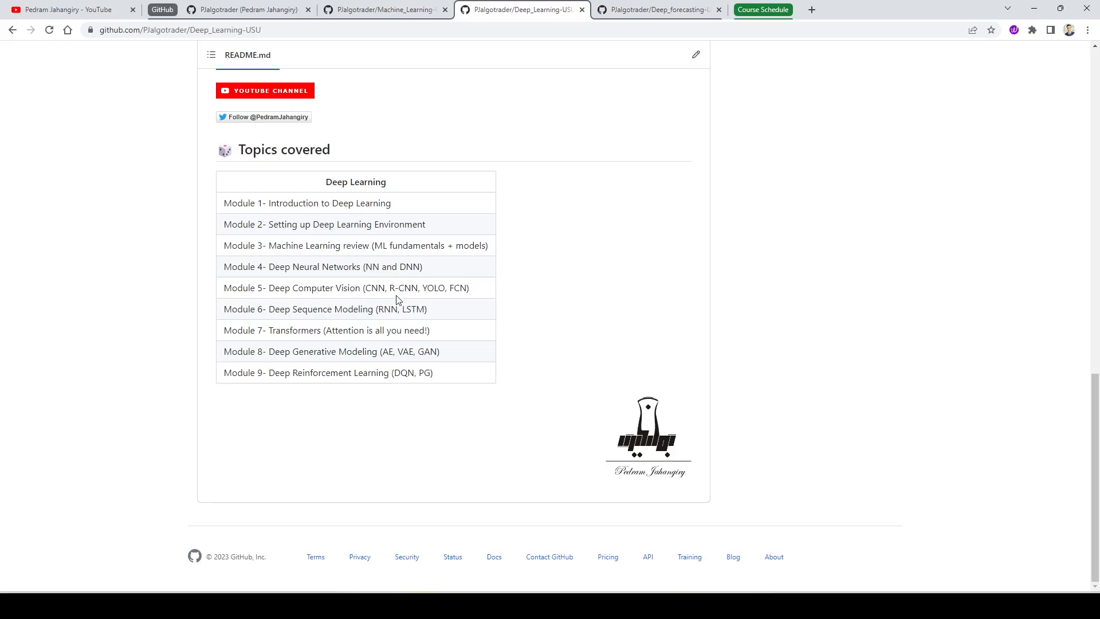
mouse_move(398, 291)
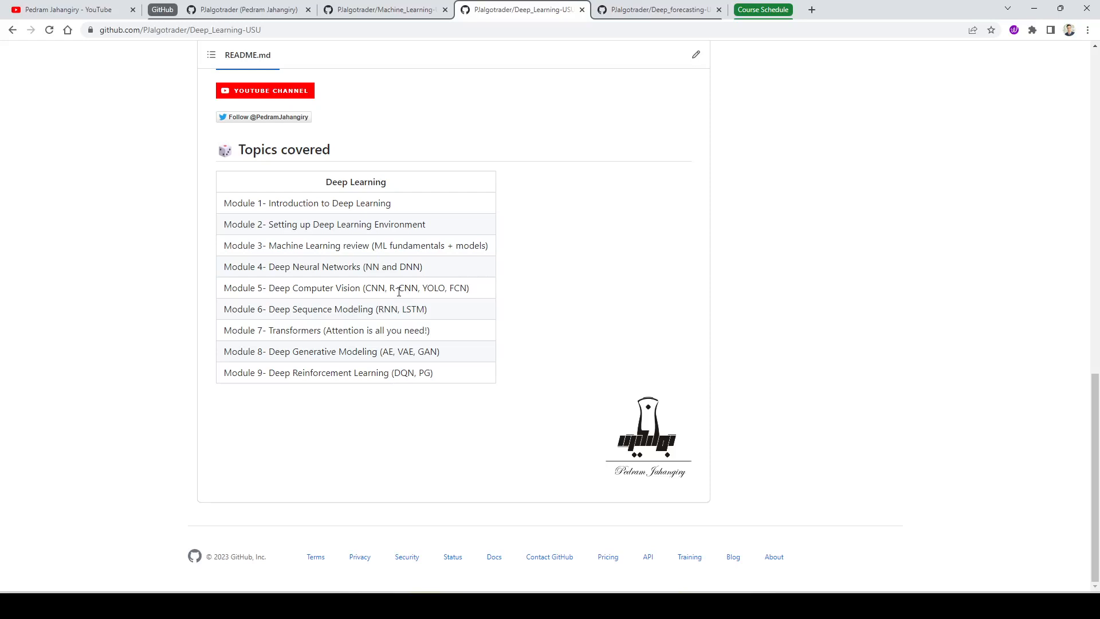
mouse_move(396, 288)
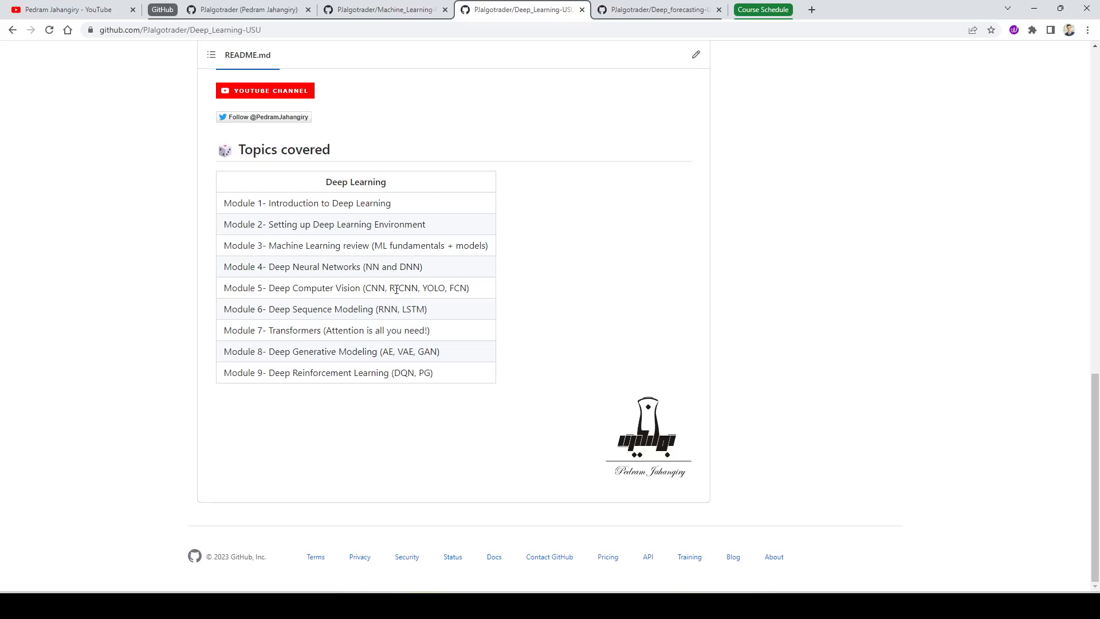
mouse_move(392, 290)
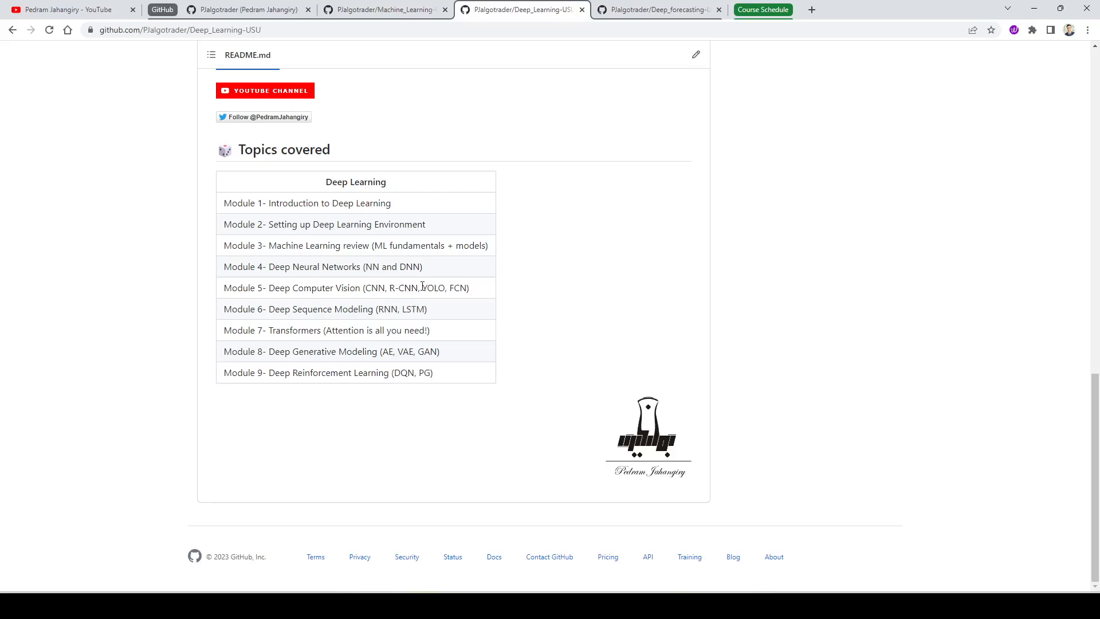
mouse_move(423, 288)
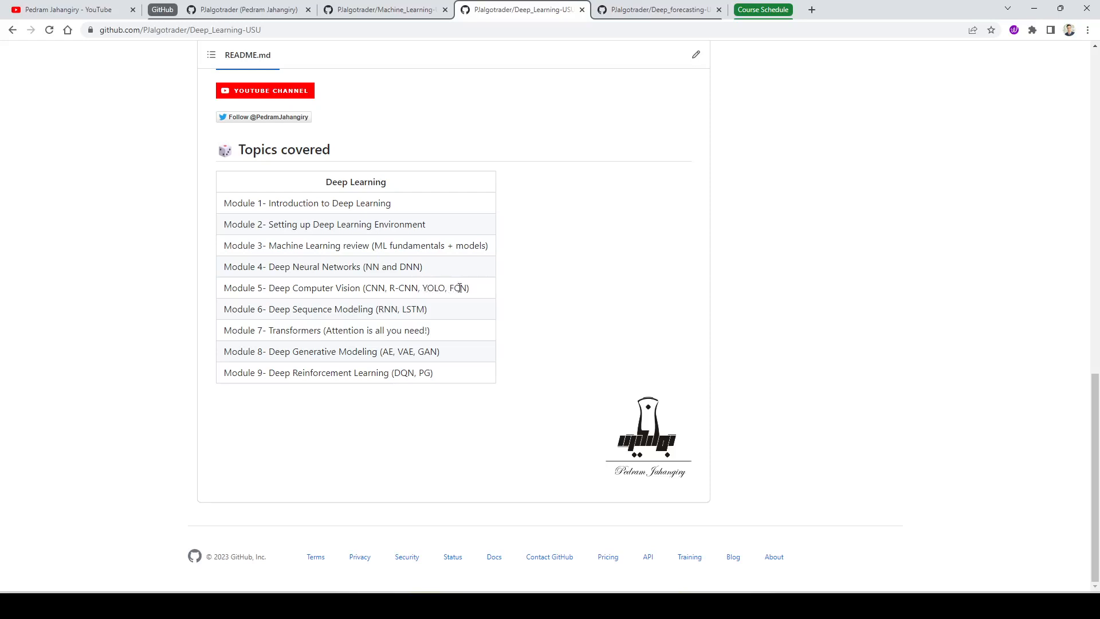
mouse_move(306, 326)
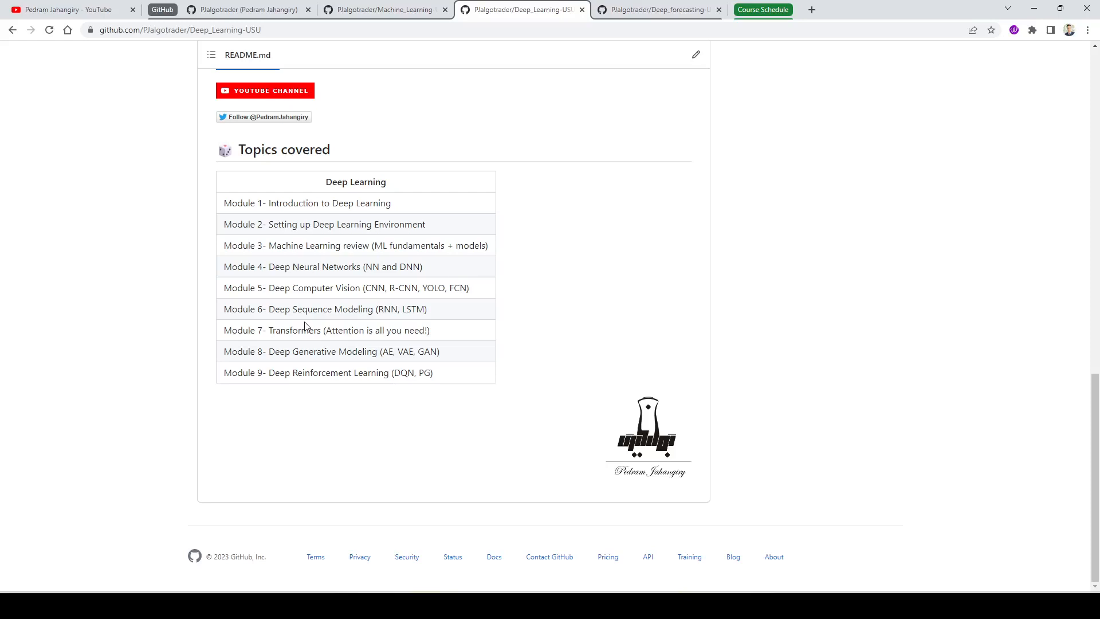
mouse_move(282, 313)
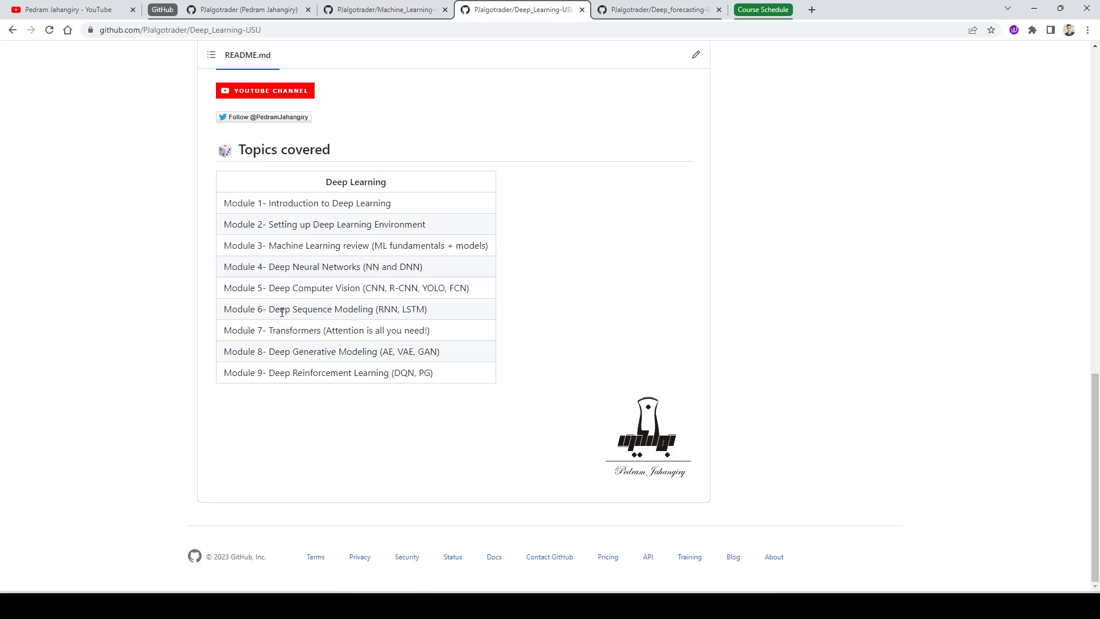
mouse_move(382, 309)
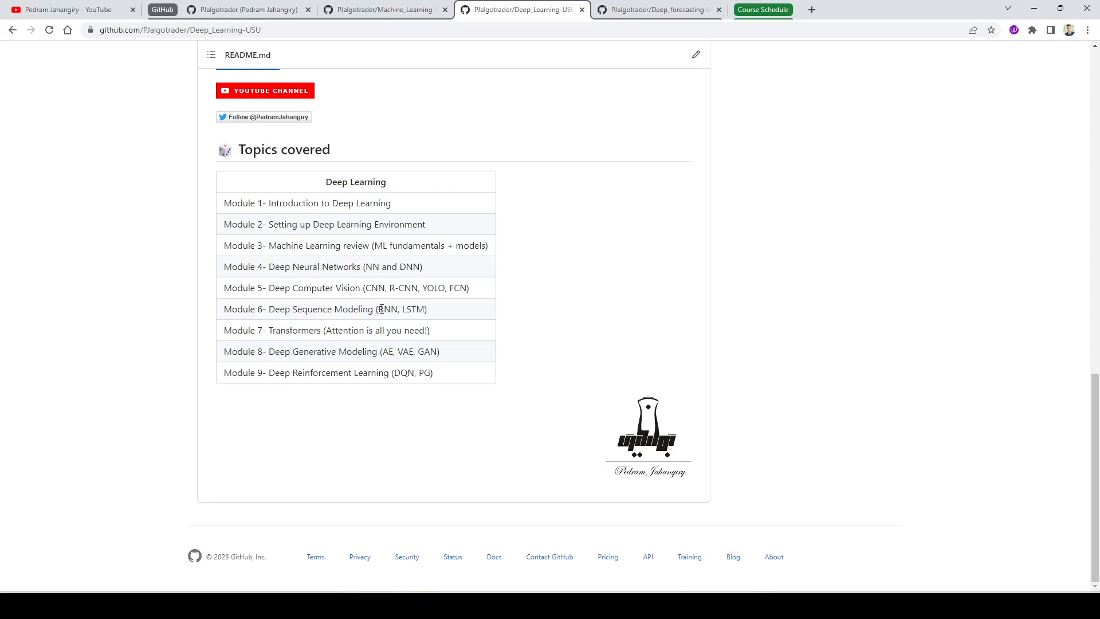
mouse_move(399, 310)
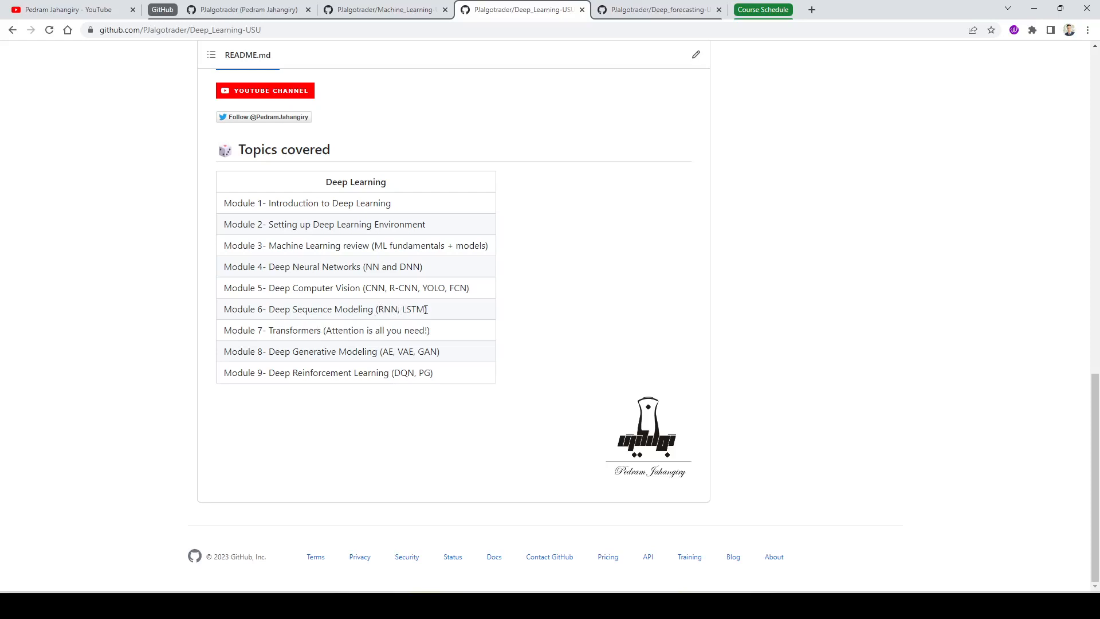
mouse_move(436, 313)
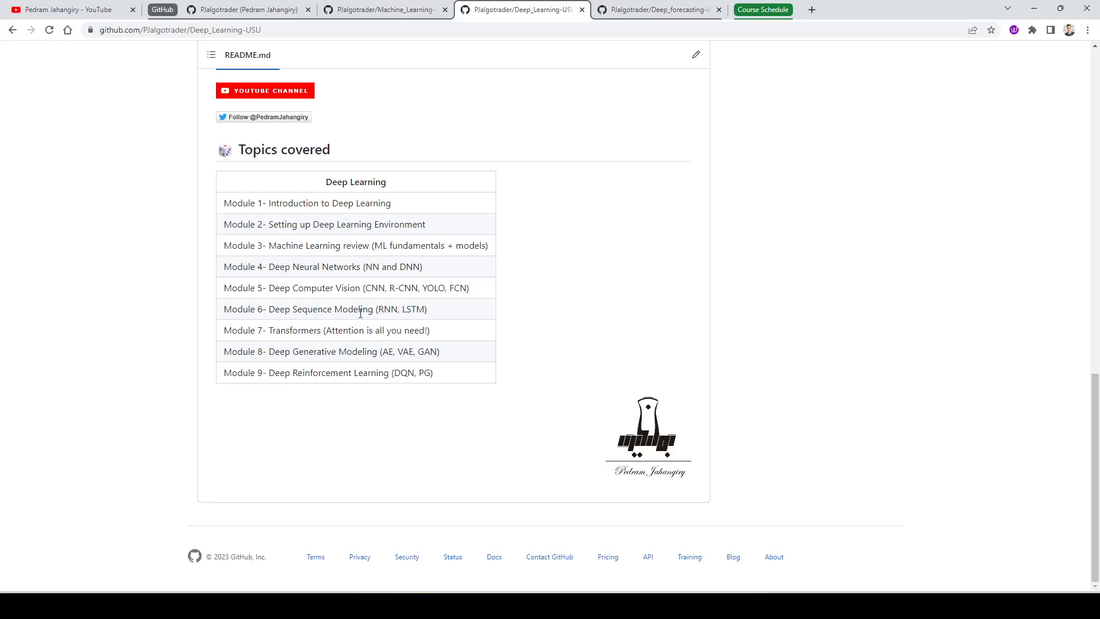
double_click(336, 330)
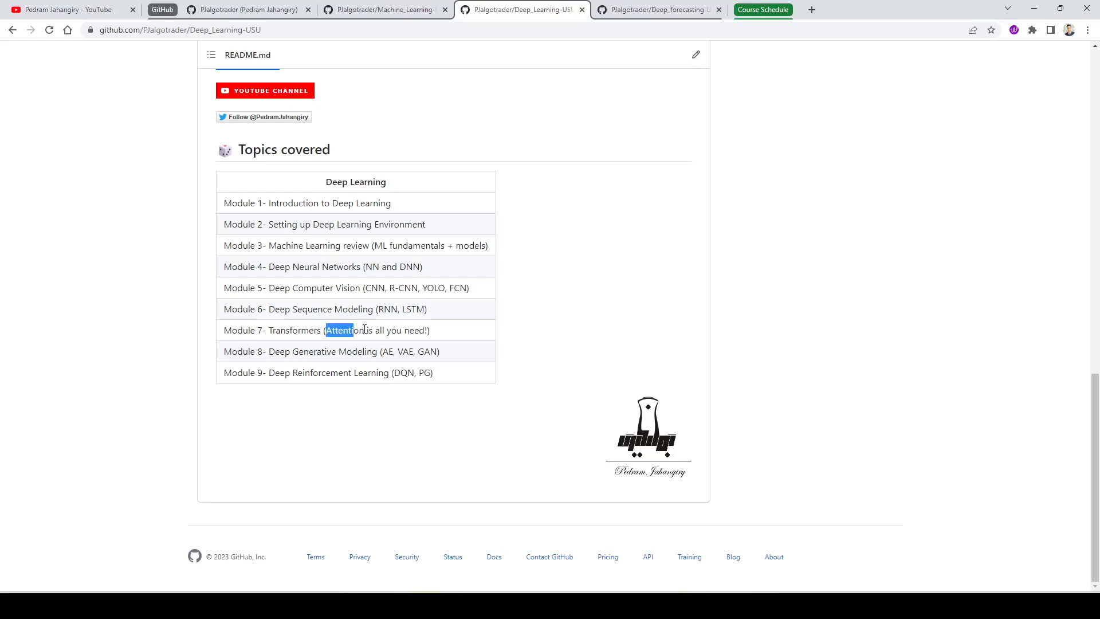
mouse_move(315, 333)
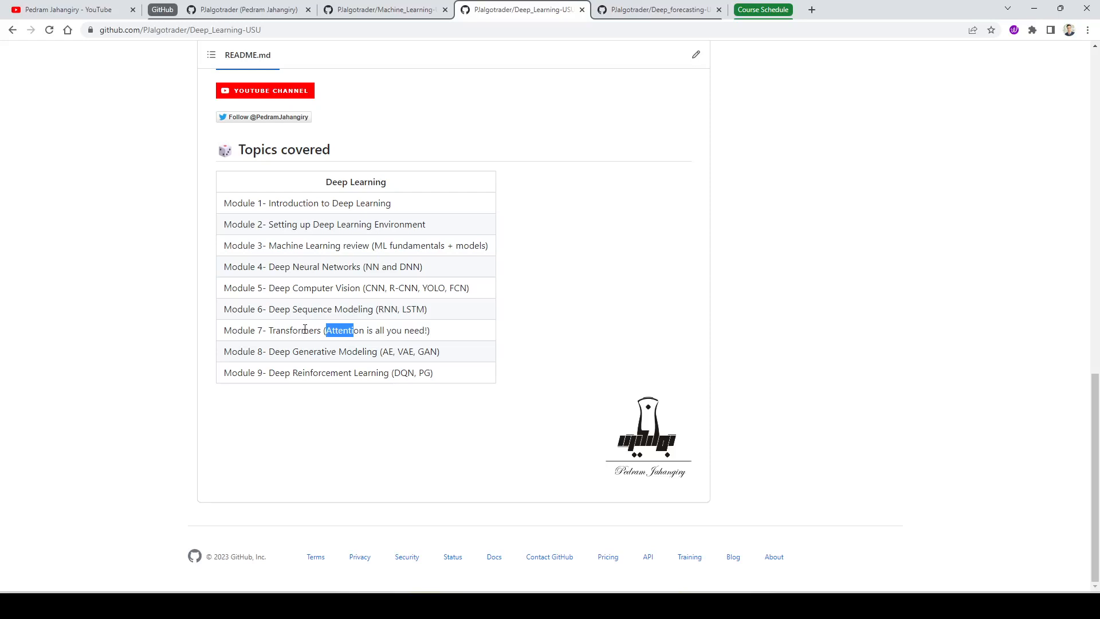
mouse_move(269, 351)
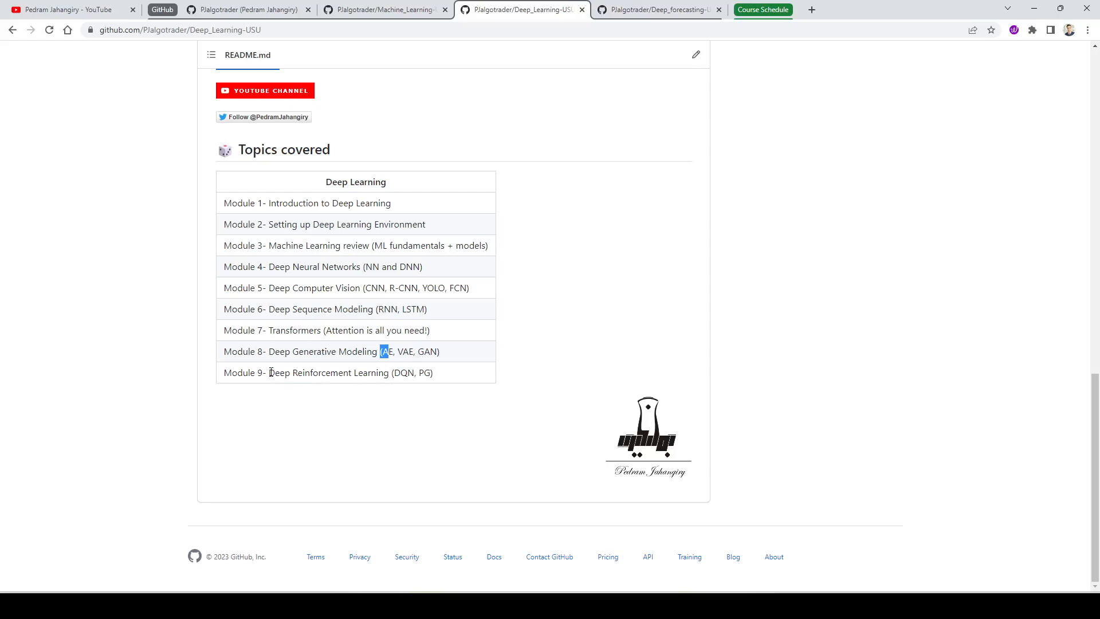
mouse_move(325, 384)
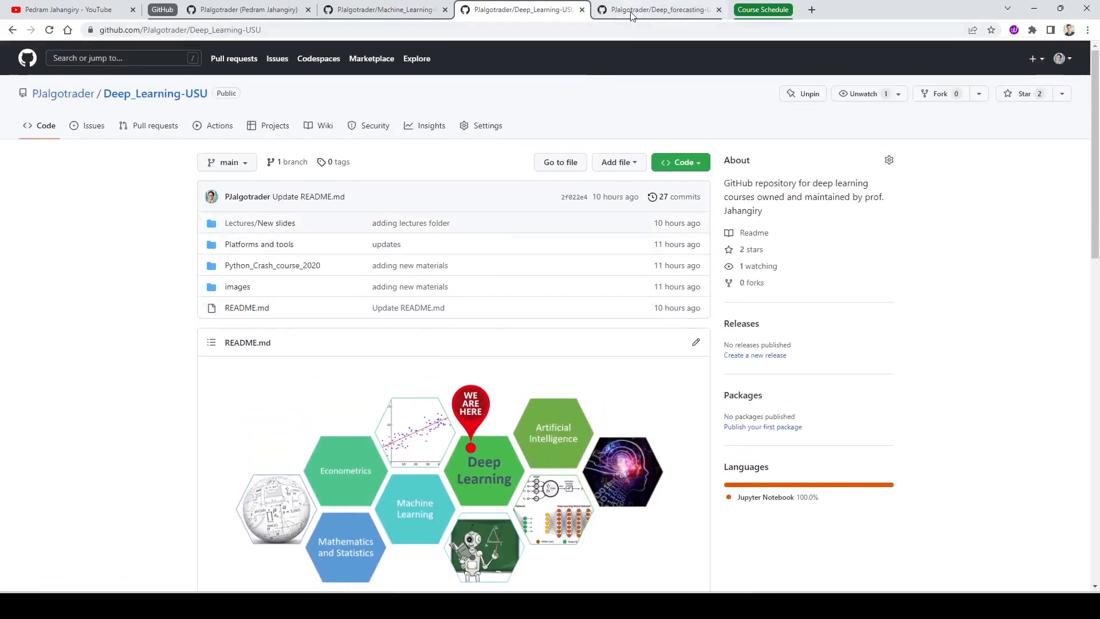
Switch to the Deep_forecasting-USU tab, glance back at Deep_Learning-USU, then return.
click(656, 9)
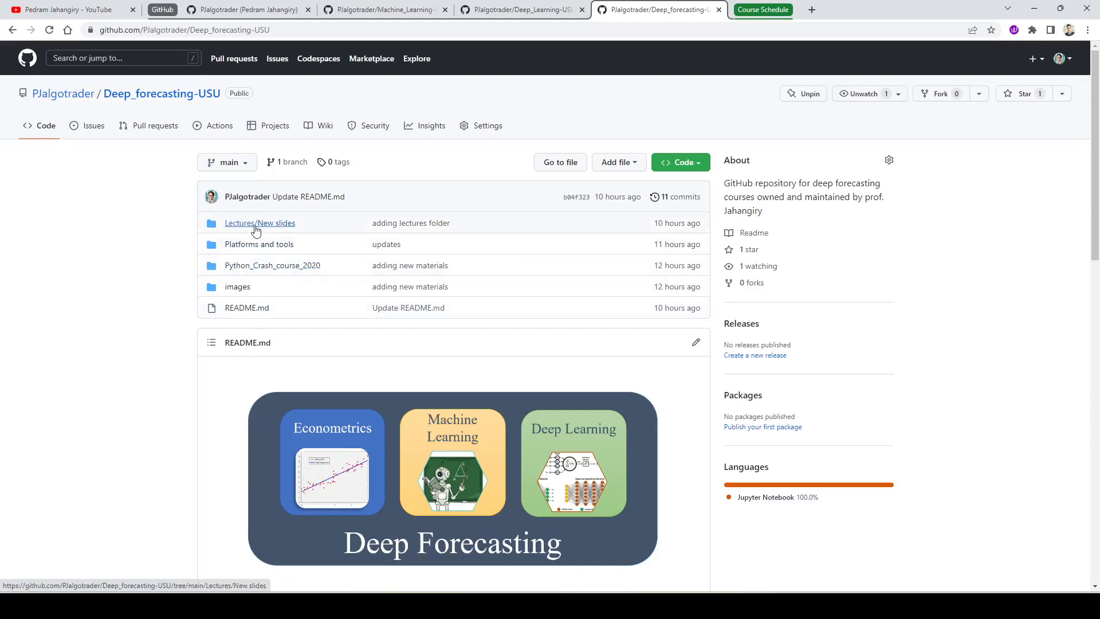
mouse_move(229, 301)
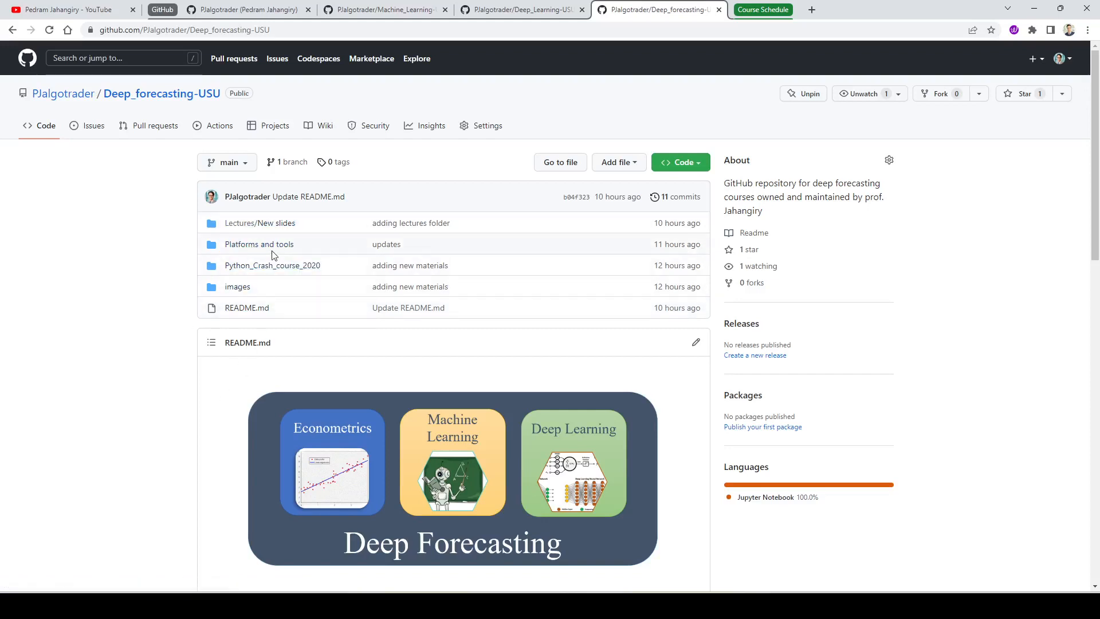
mouse_move(183, 332)
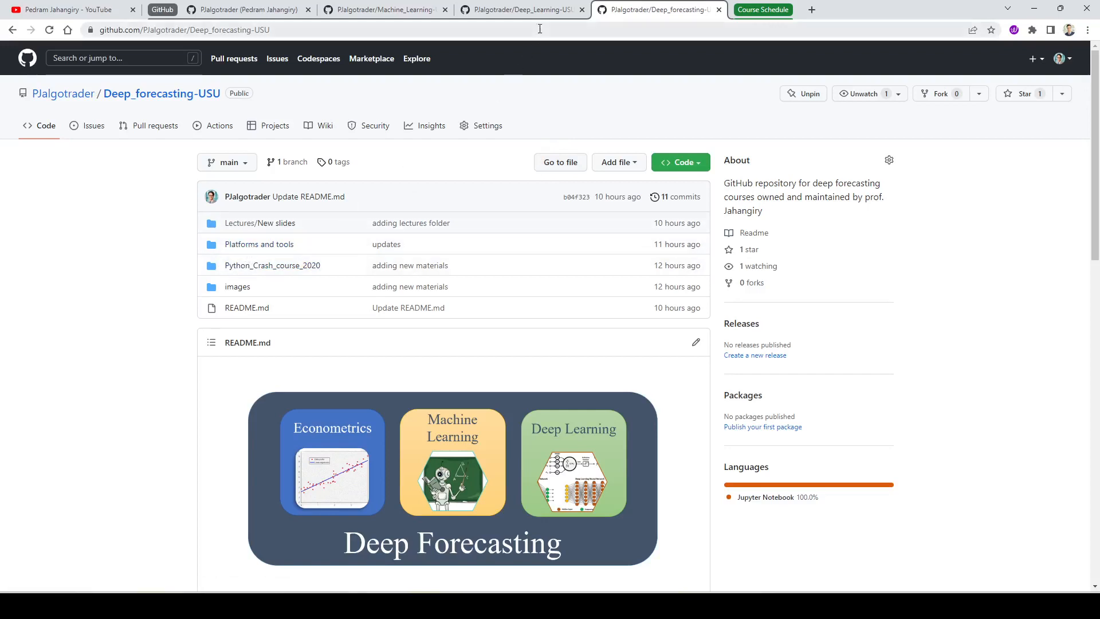
mouse_move(544, 37)
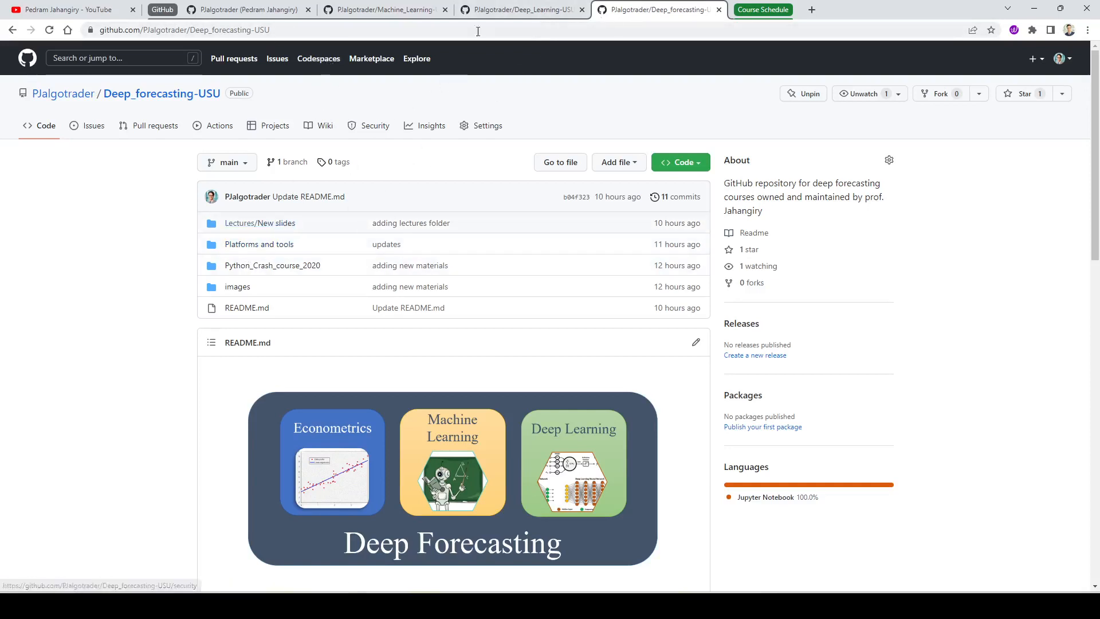
mouse_move(503, 14)
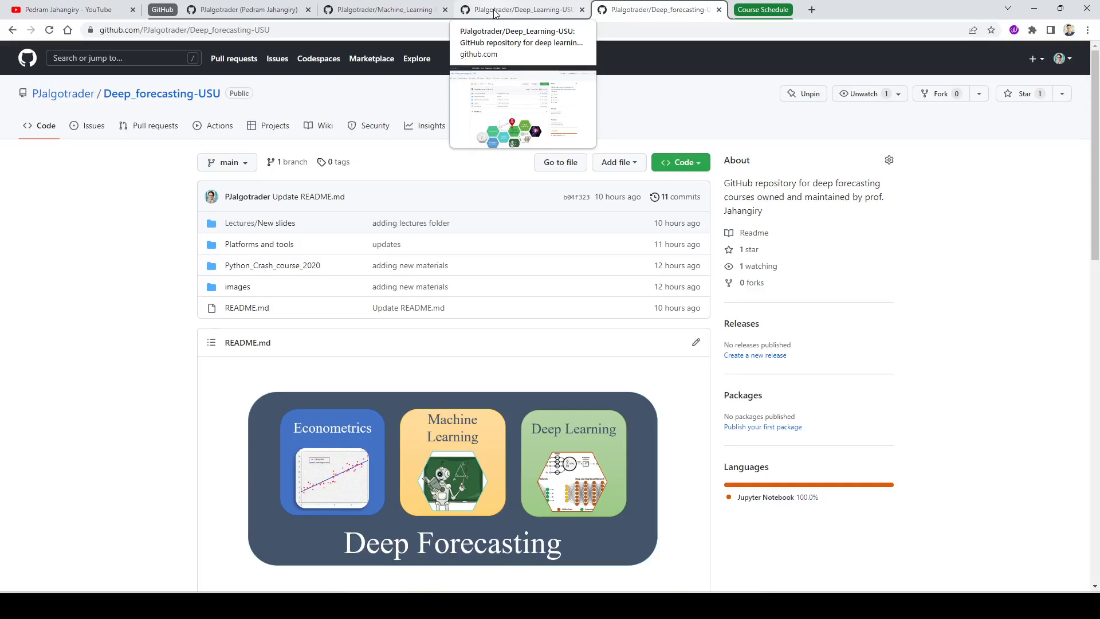
click(495, 10)
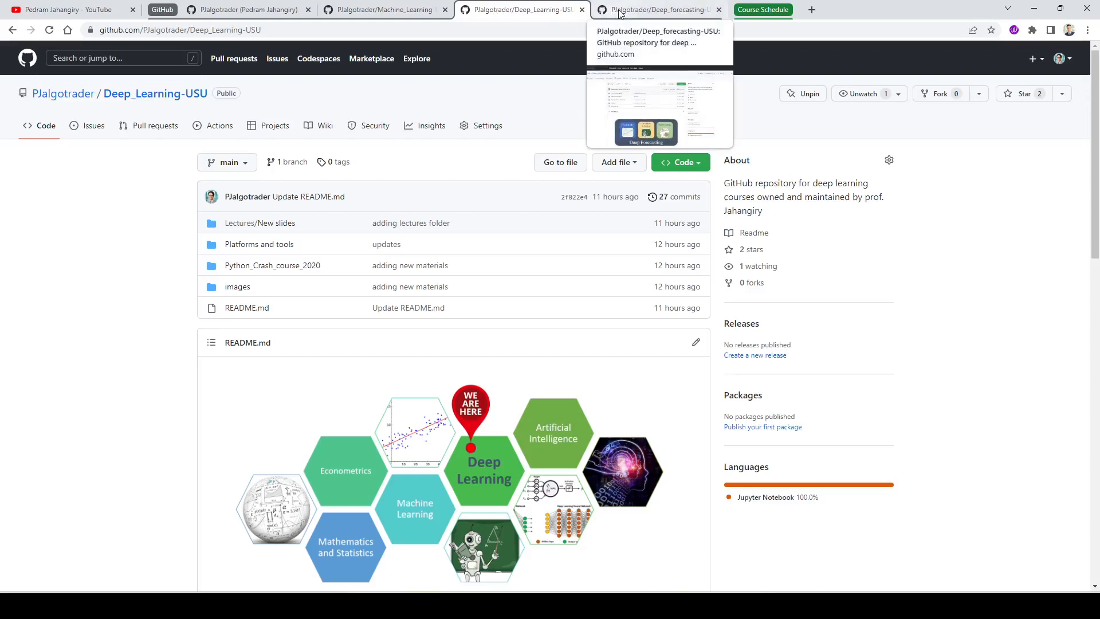
click(661, 10)
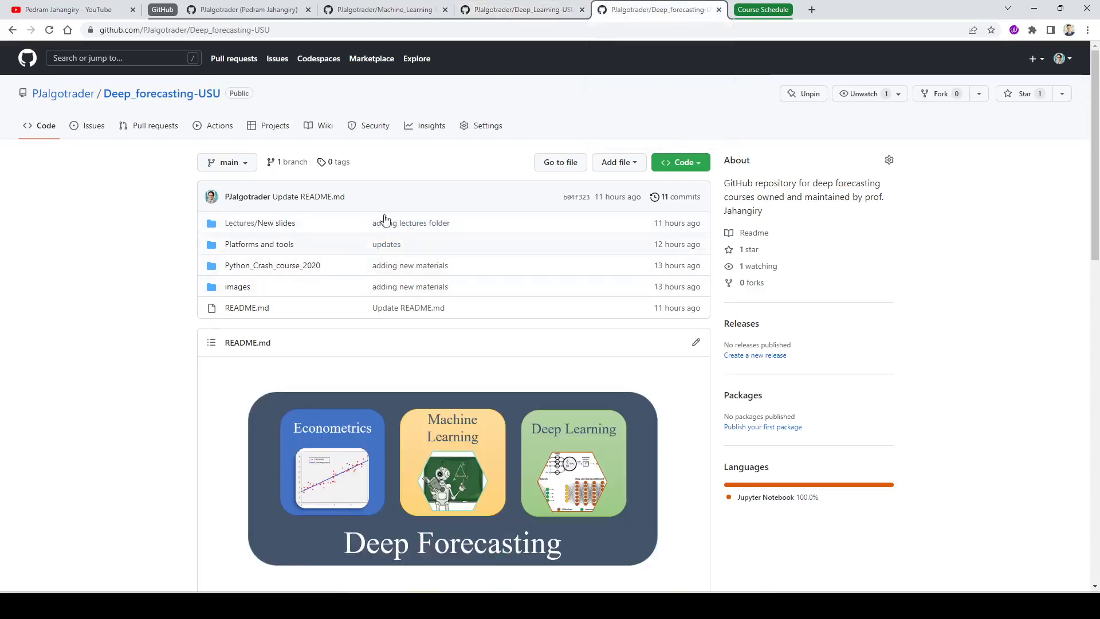
mouse_move(269, 269)
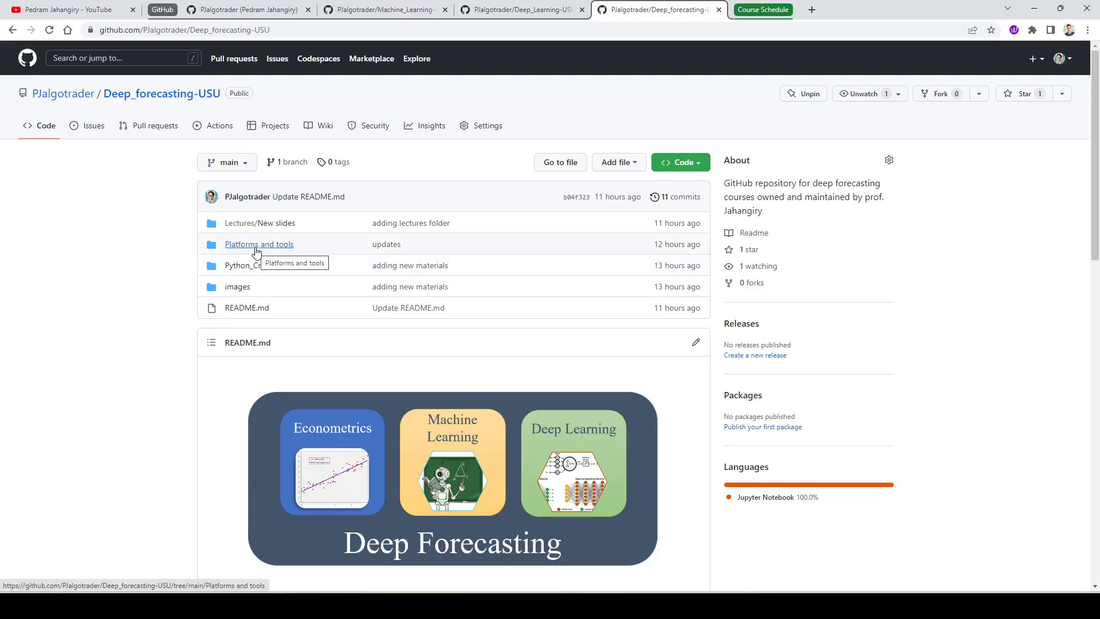
mouse_move(198, 269)
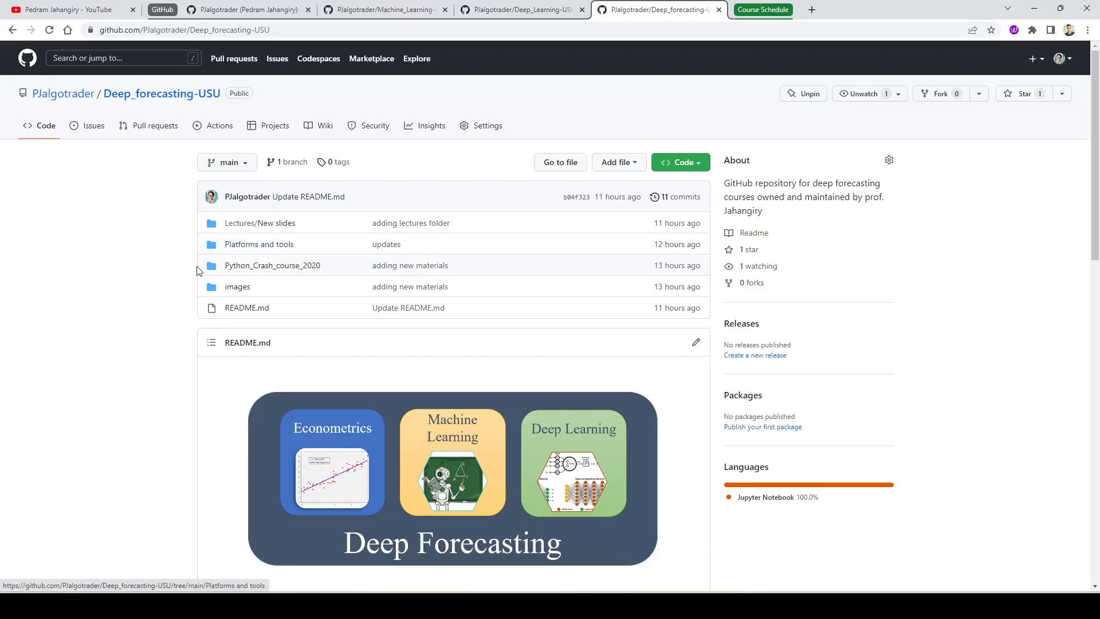
mouse_move(286, 262)
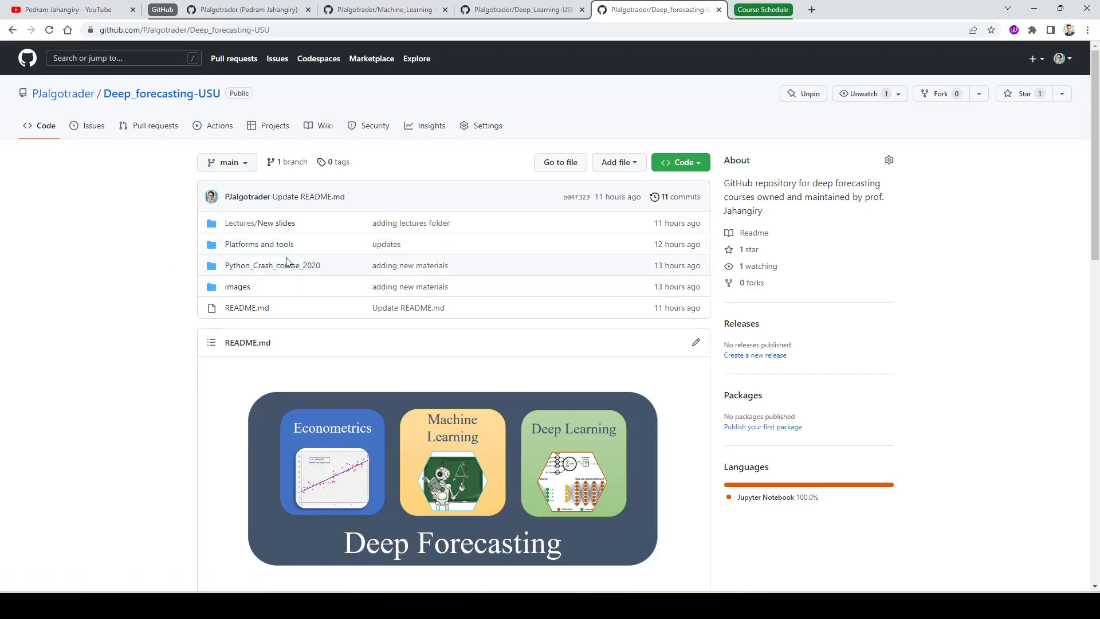
scroll(down, 3)
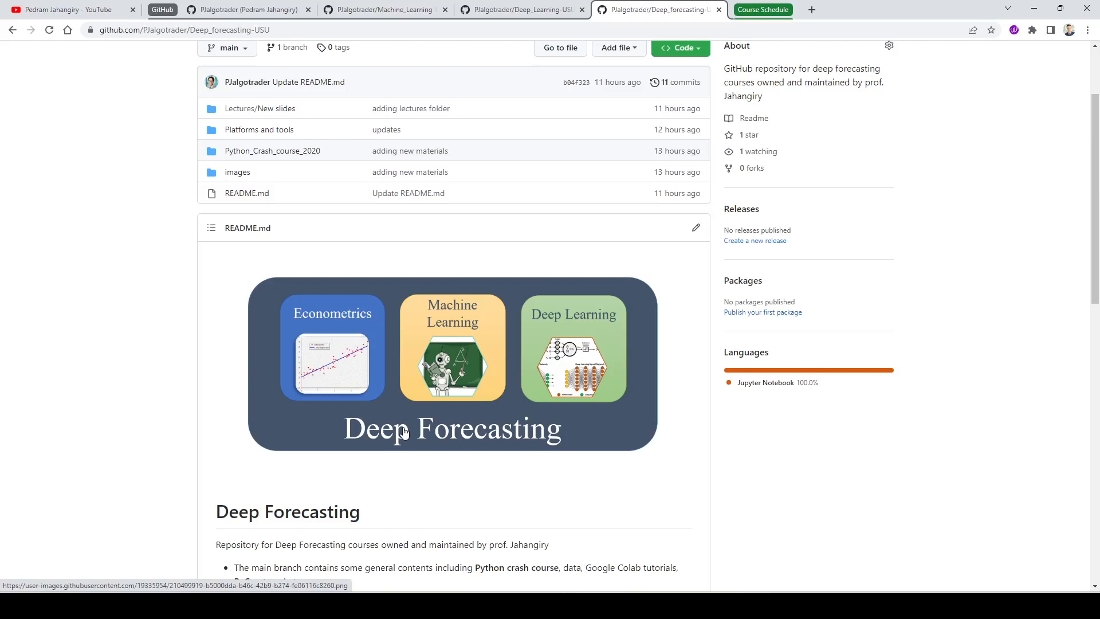
mouse_move(337, 356)
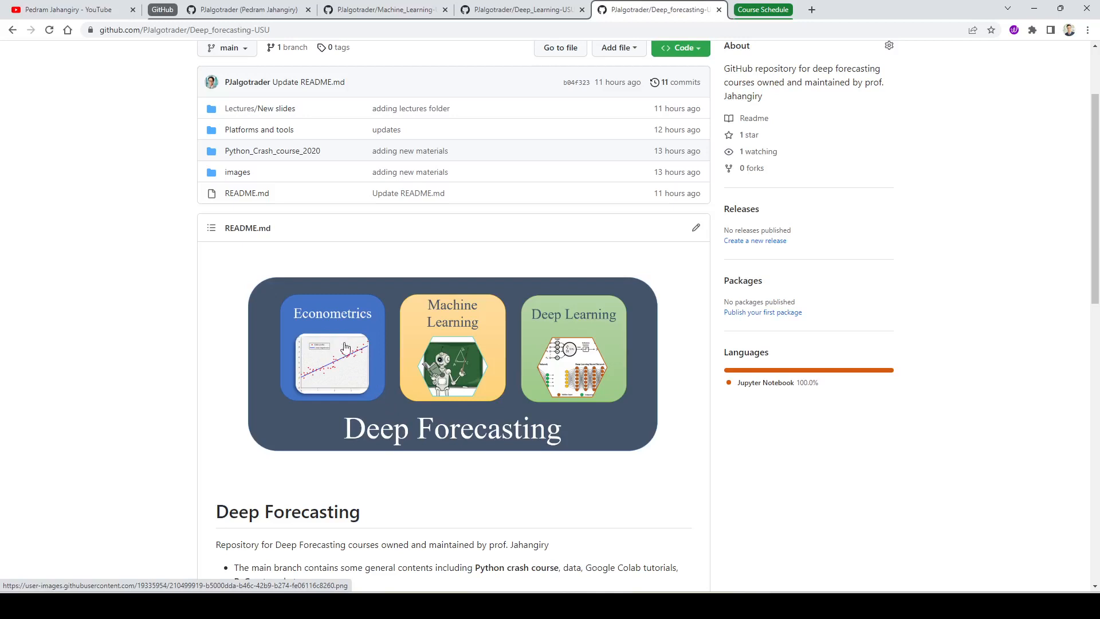
mouse_move(455, 328)
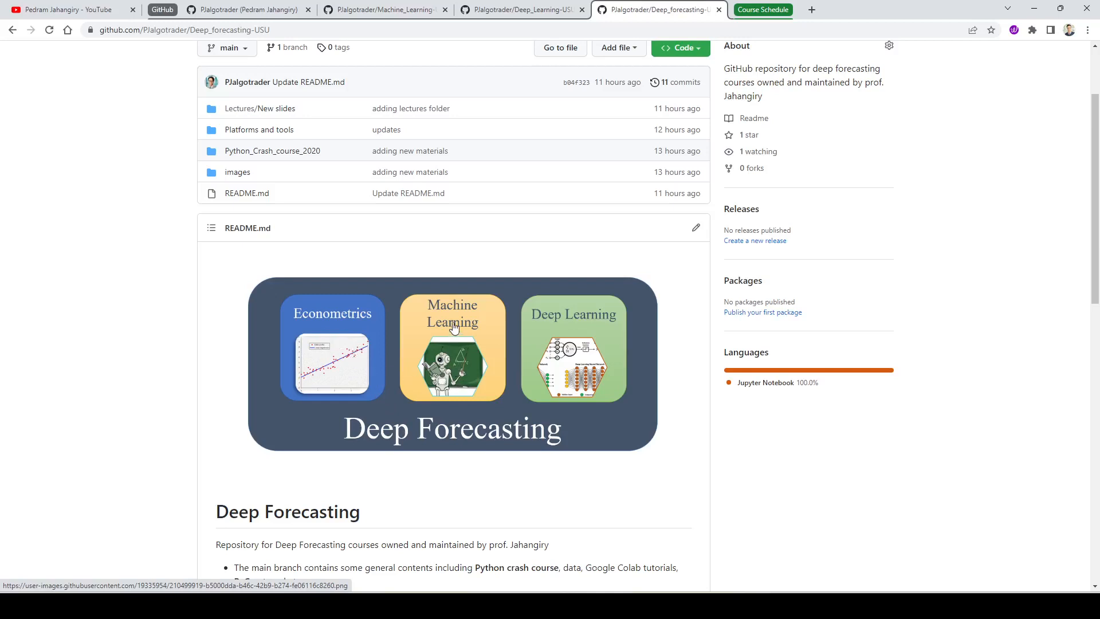
mouse_move(585, 342)
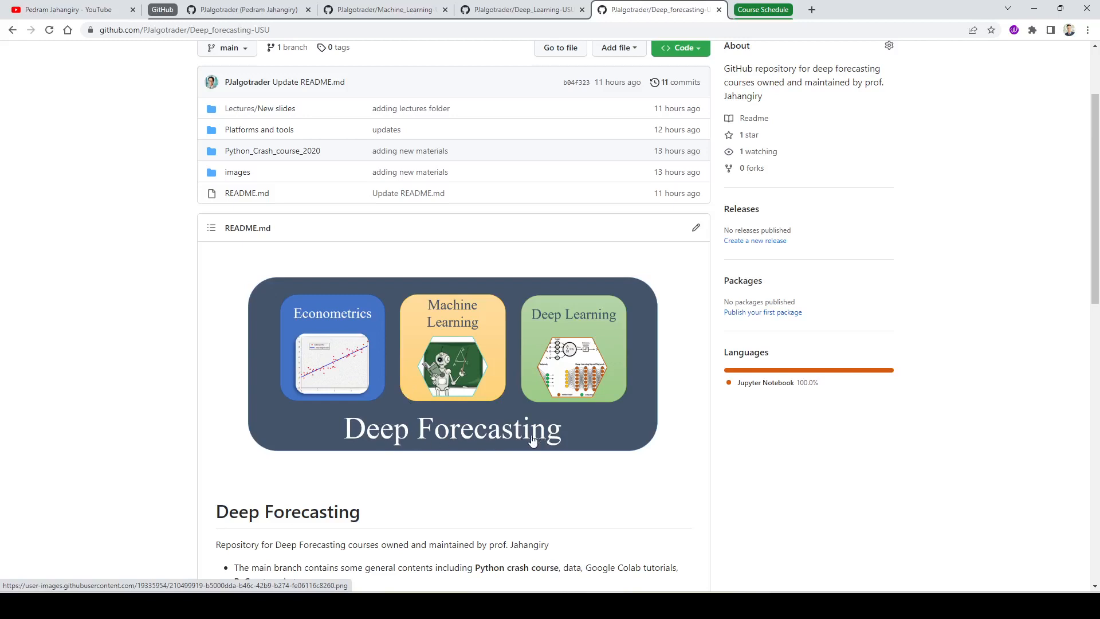
mouse_move(573, 446)
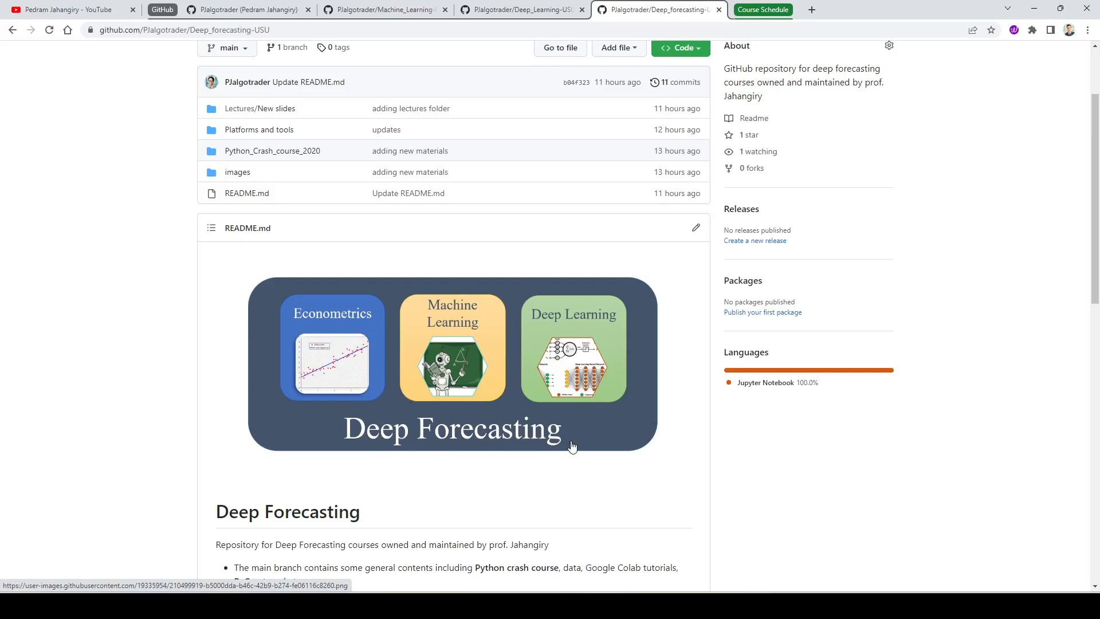
mouse_move(514, 439)
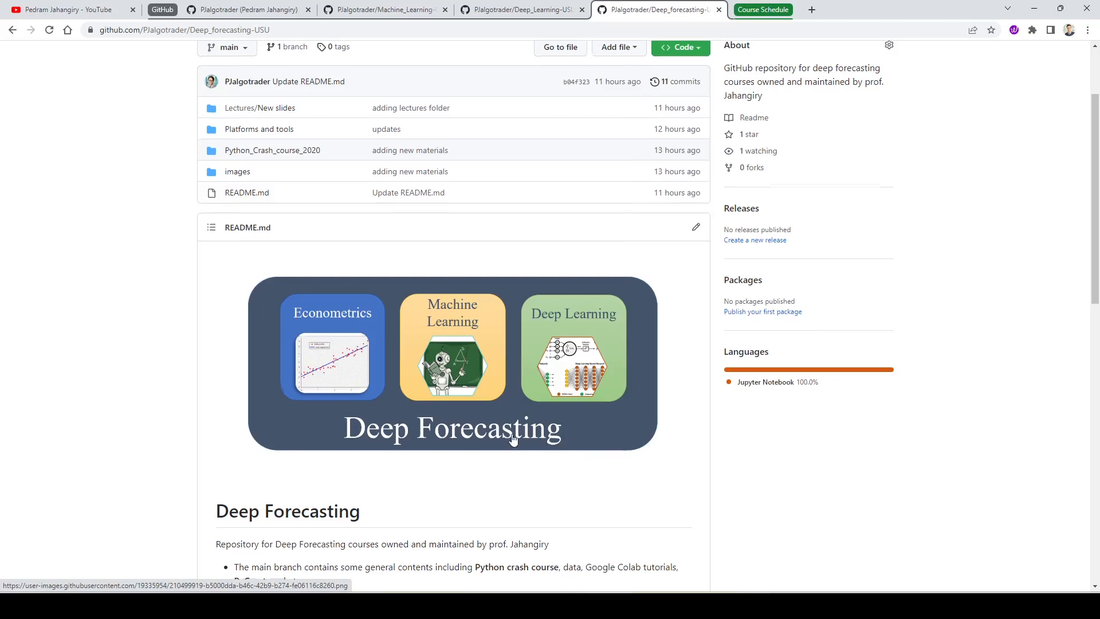
Highlight Environment, Forecasting, ETS, time series and Deep Neural Networks in Modules 2–6.
scroll(down, 3)
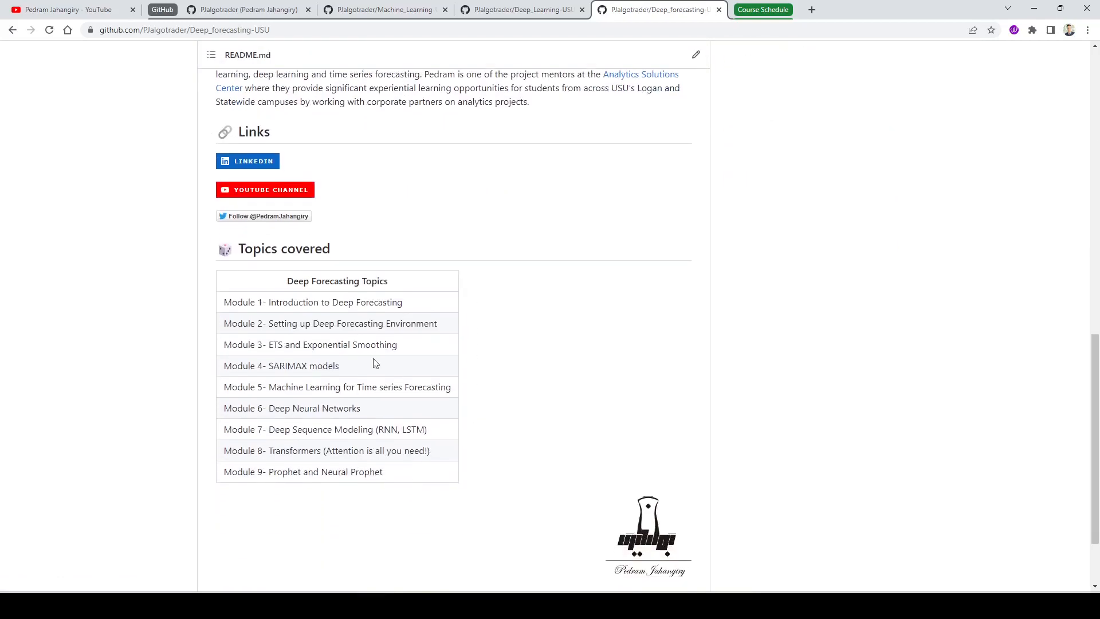
mouse_move(285, 307)
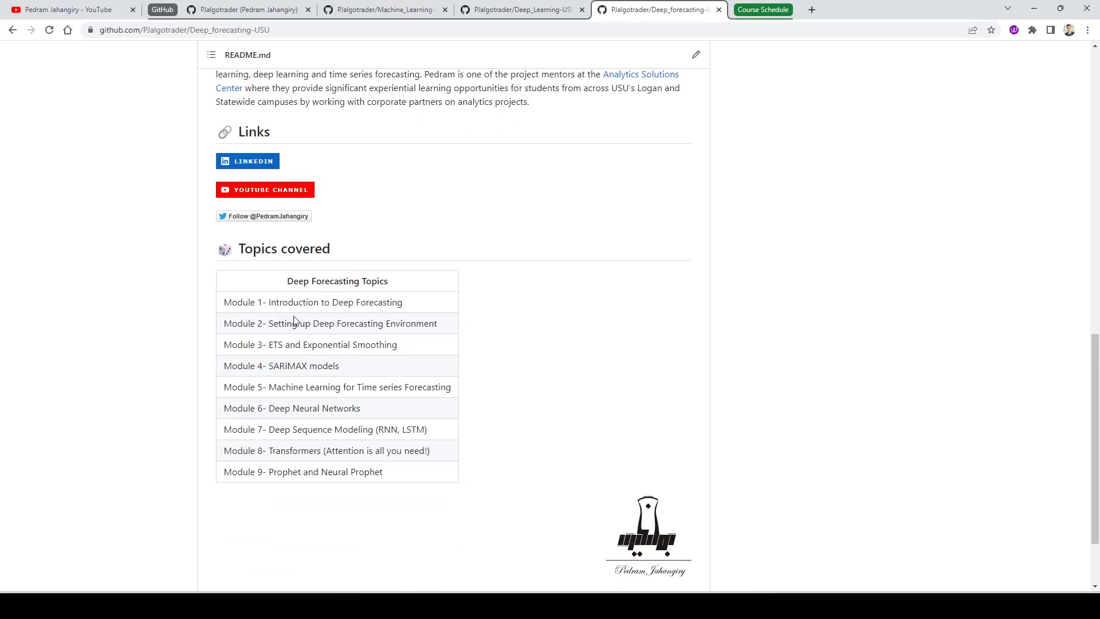
double_click(407, 323)
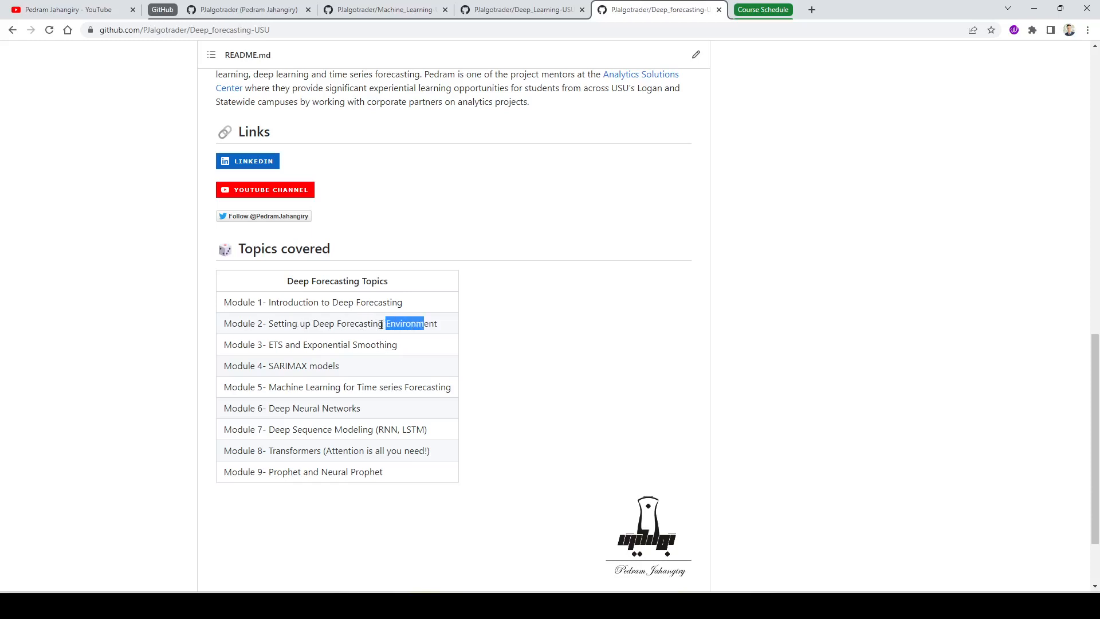
drag(382, 323, 338, 323)
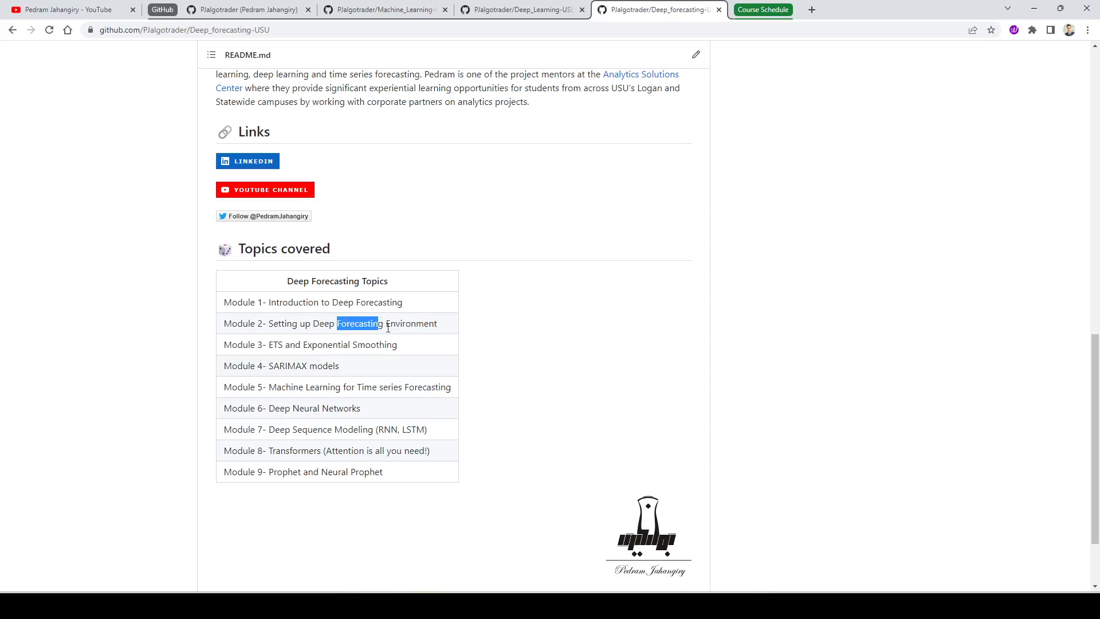
mouse_move(399, 351)
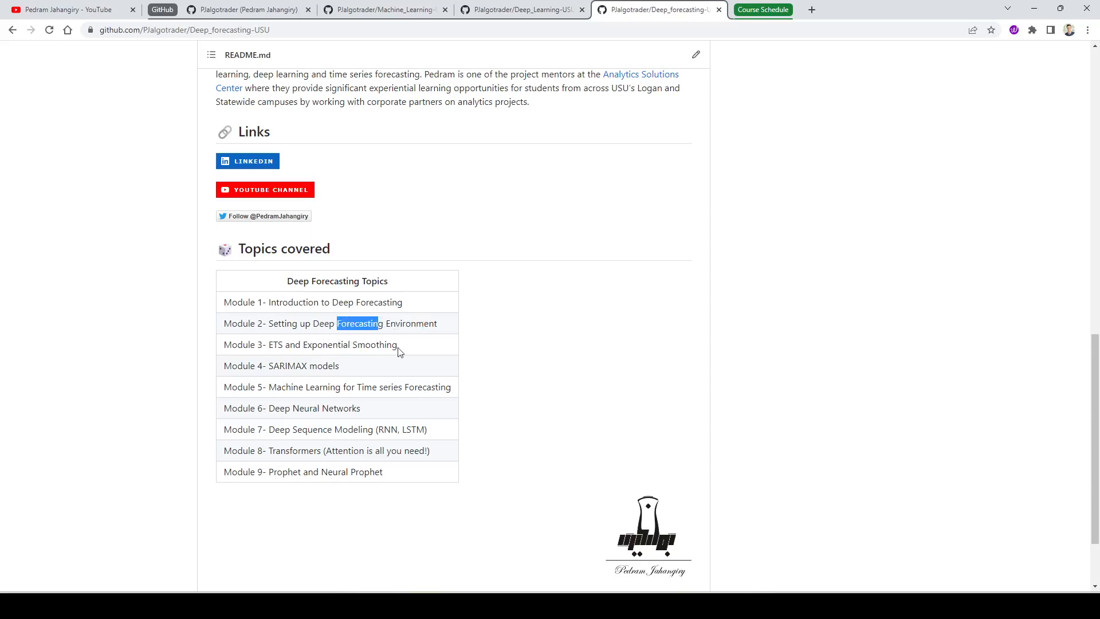
mouse_move(412, 348)
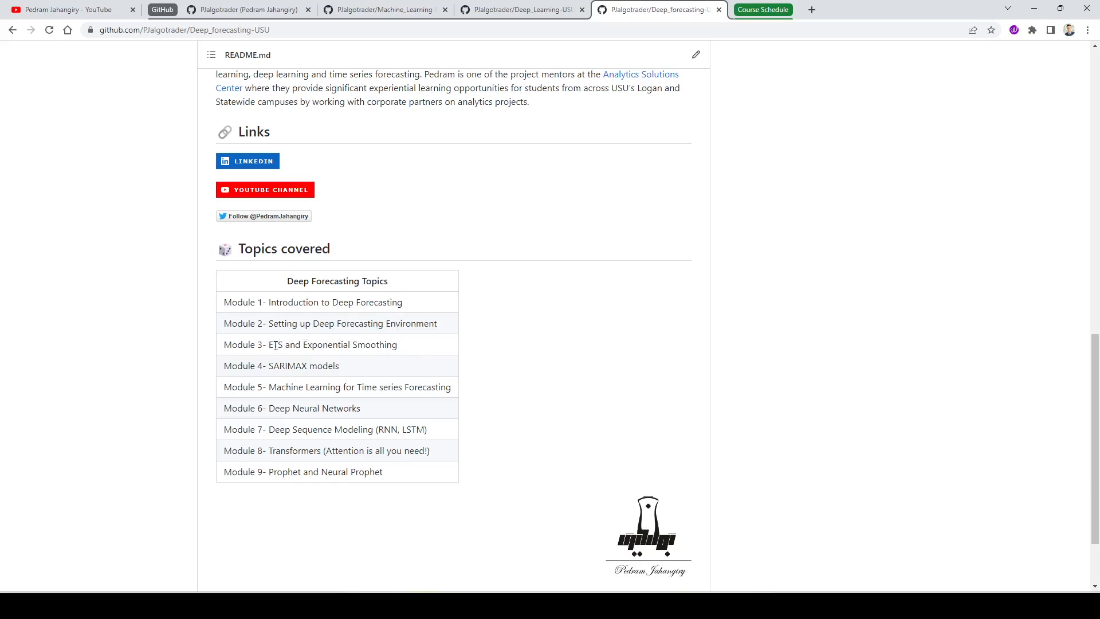
double_click(277, 345)
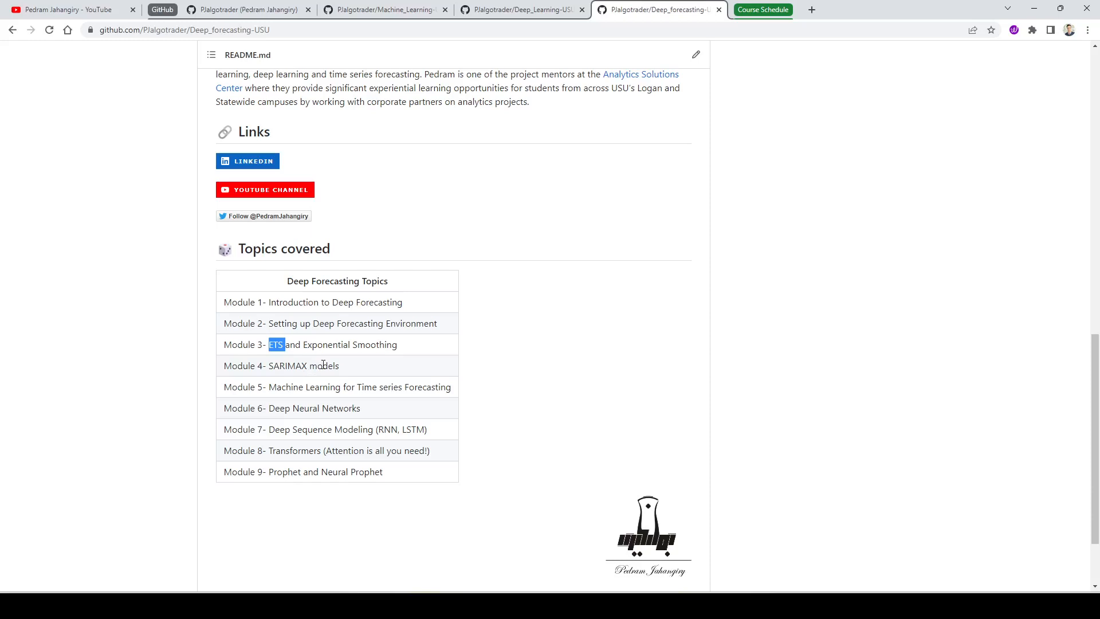
mouse_move(270, 387)
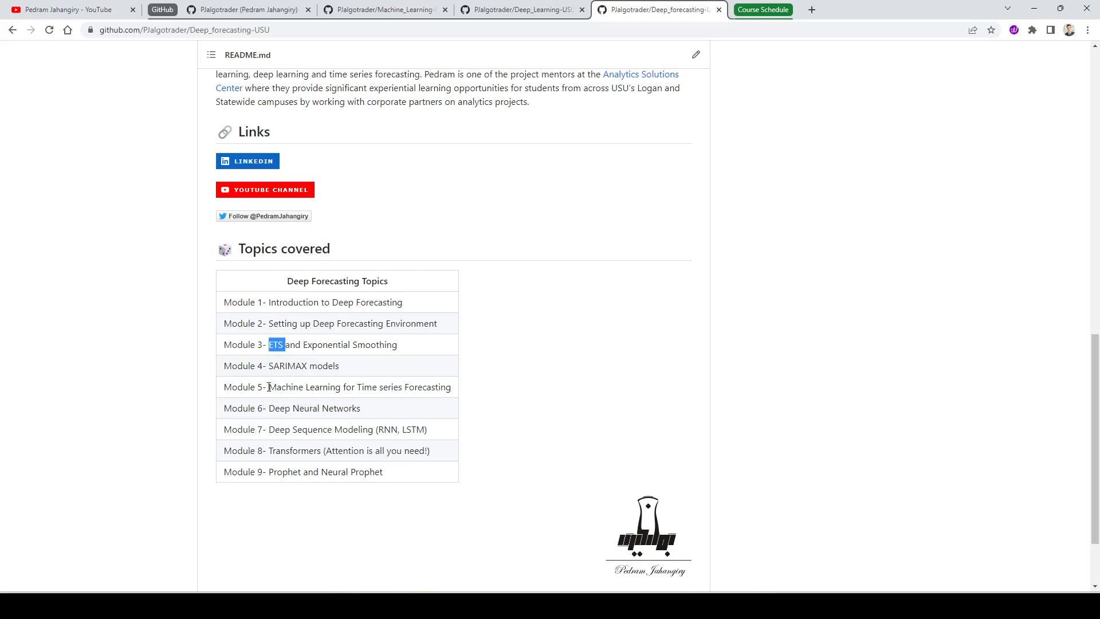
mouse_move(360, 421)
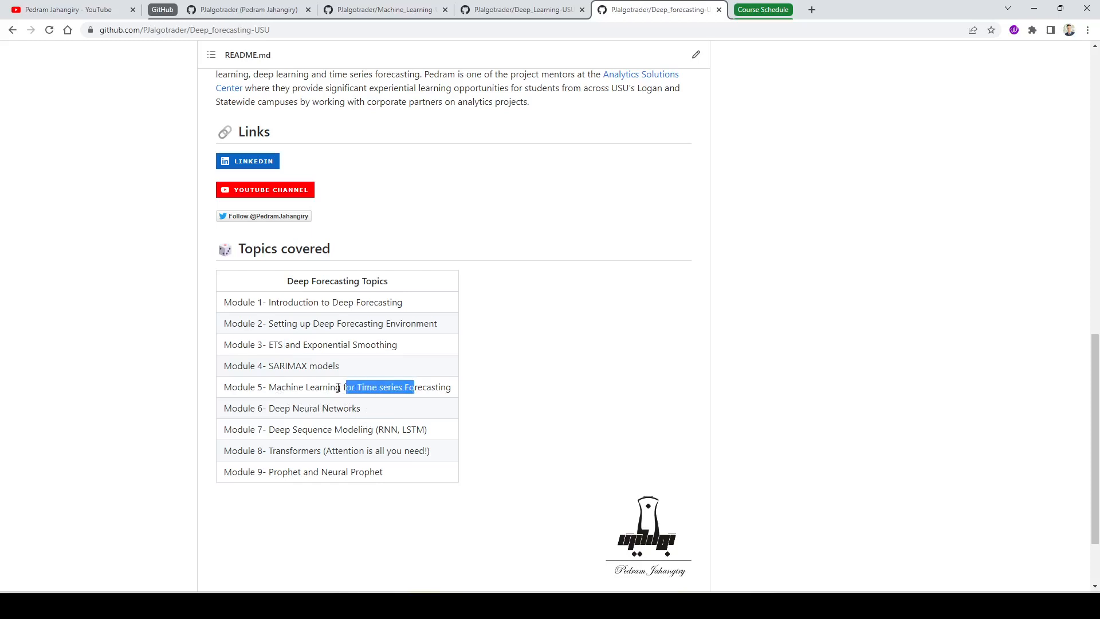
drag(340, 387, 298, 386)
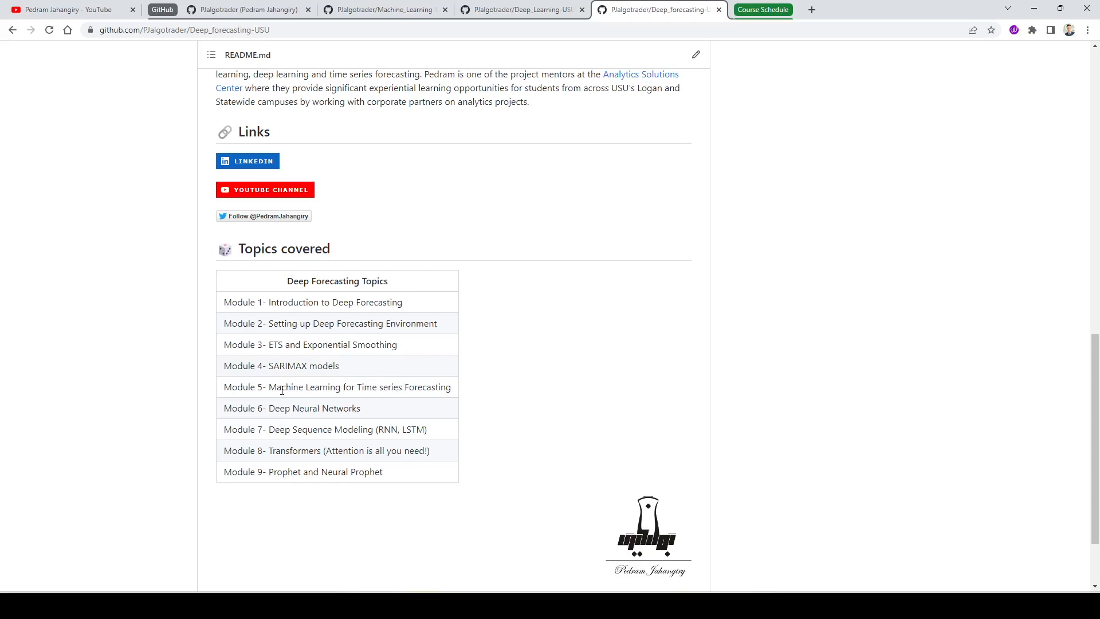
mouse_move(271, 387)
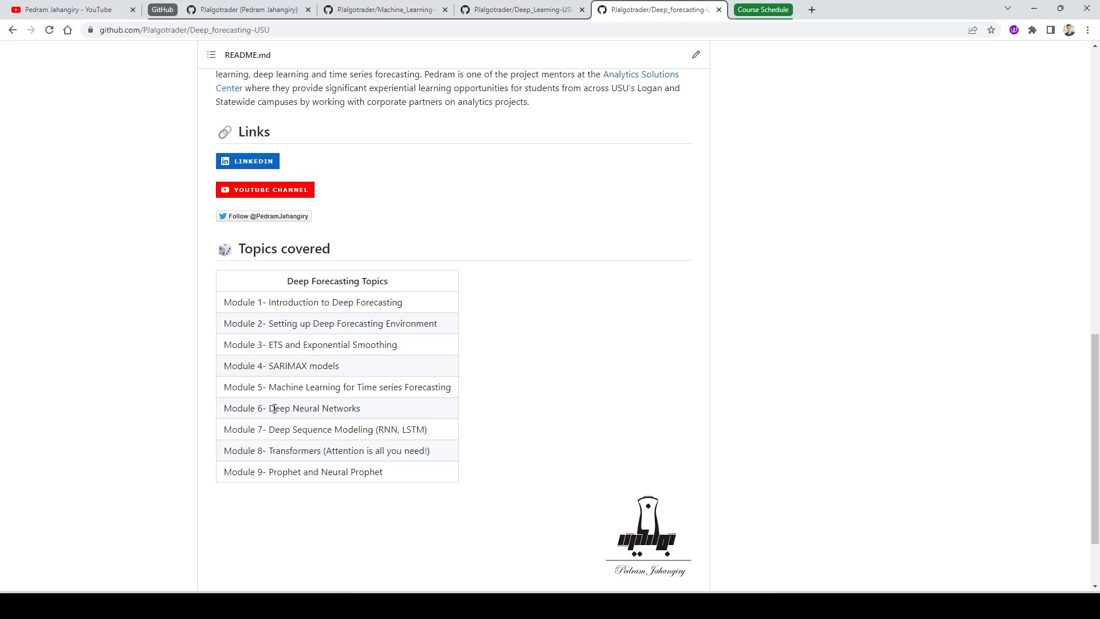
double_click(314, 408)
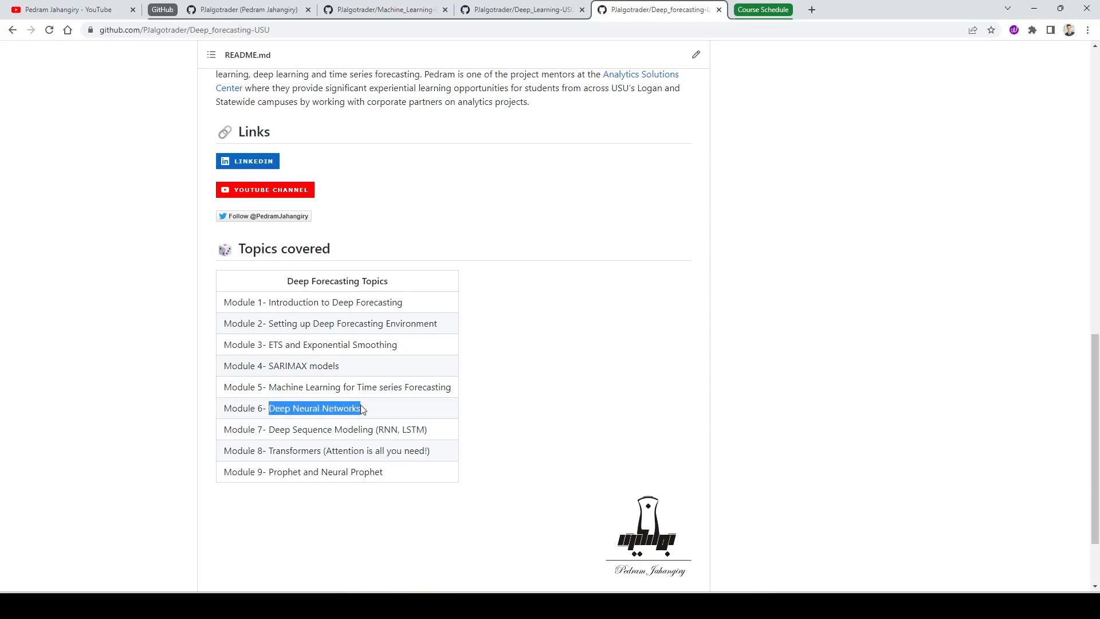
Highlight Modules 6–8, then 7–8 and Module 9, and scroll back to the top.
scroll(down, 3)
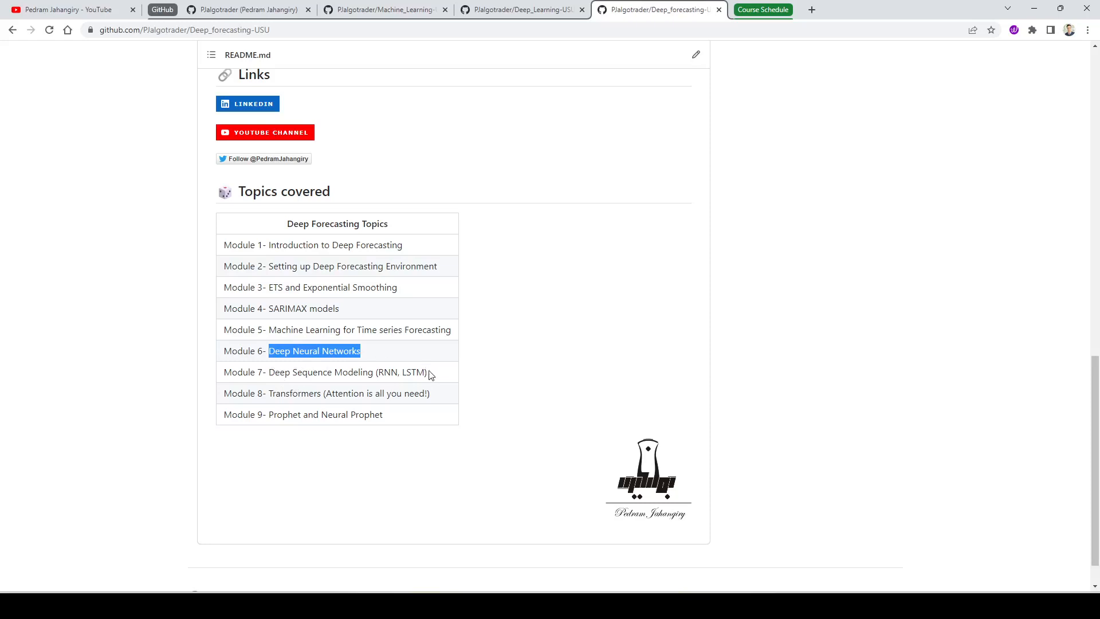
drag(360, 351, 426, 372)
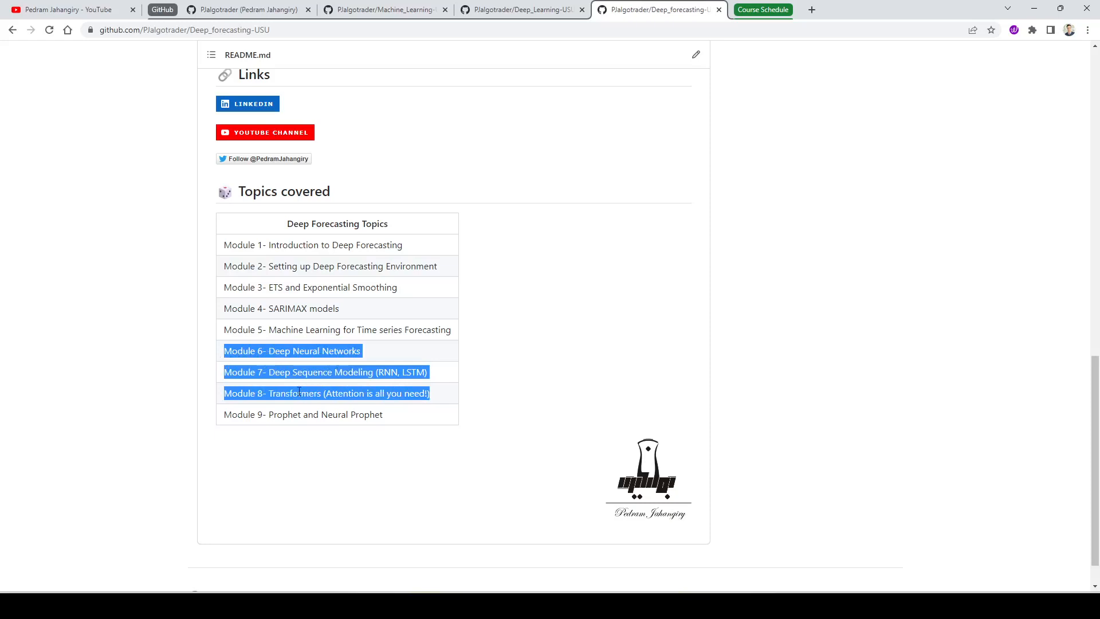
click(316, 371)
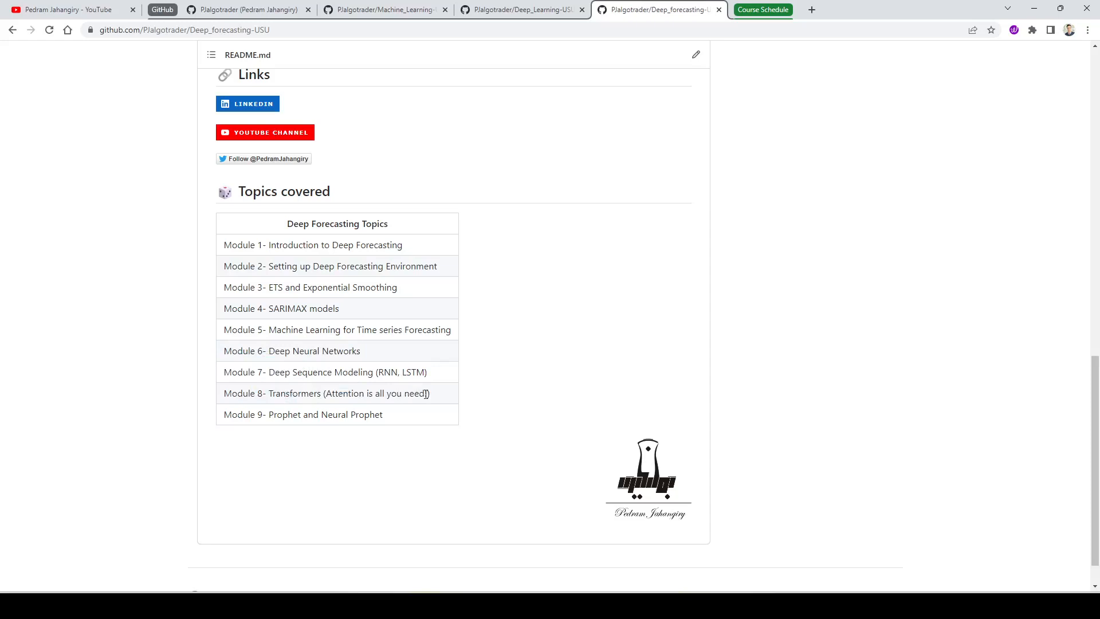
drag(257, 372, 429, 394)
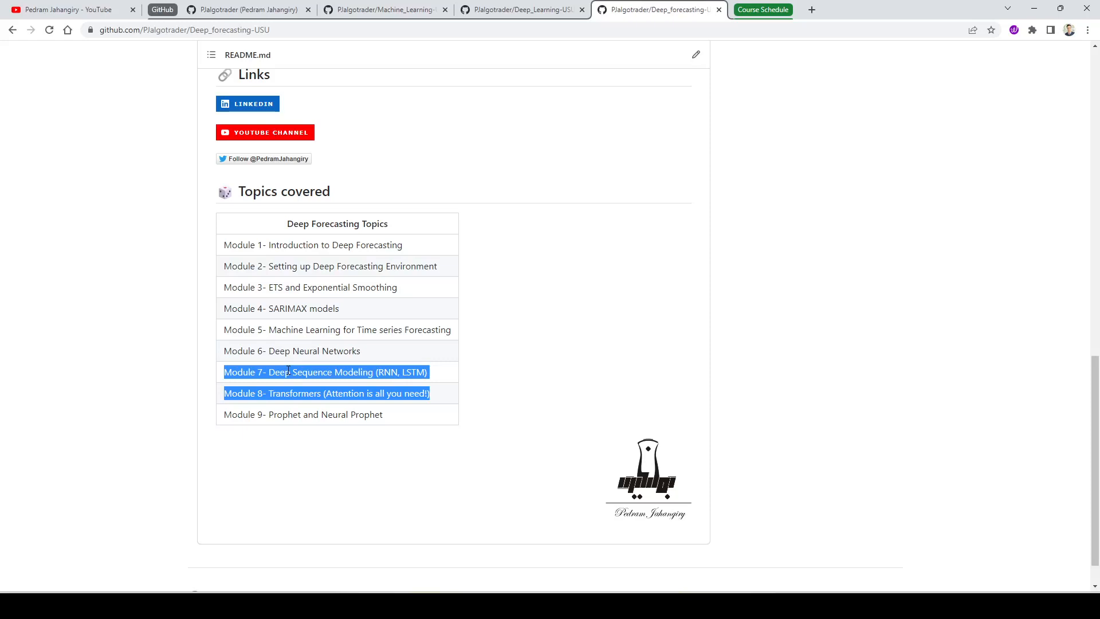
mouse_move(295, 372)
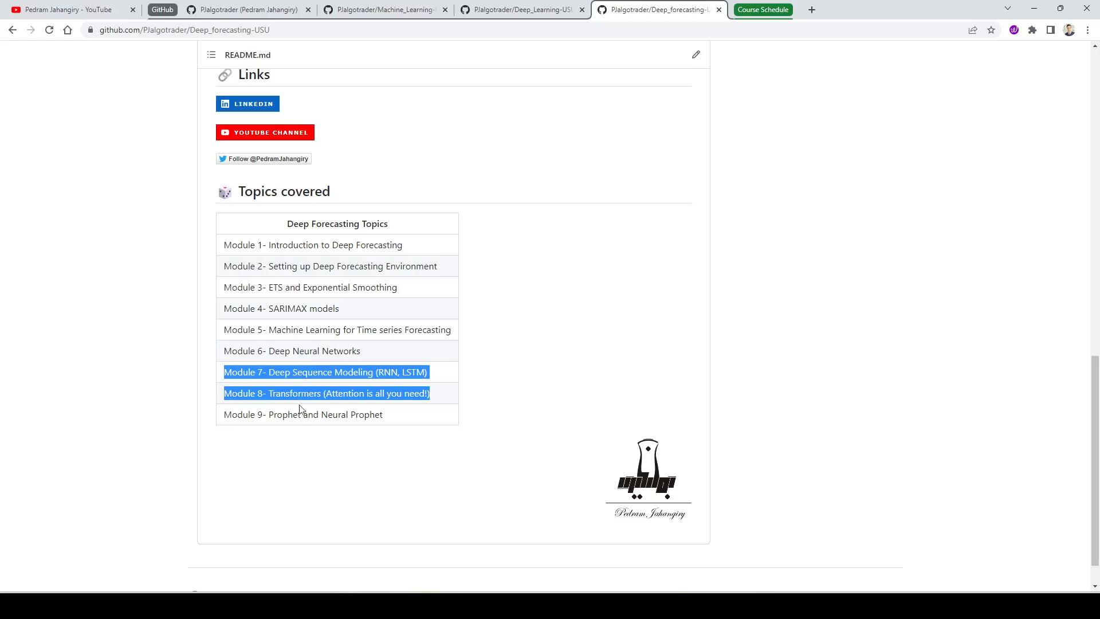
click(340, 419)
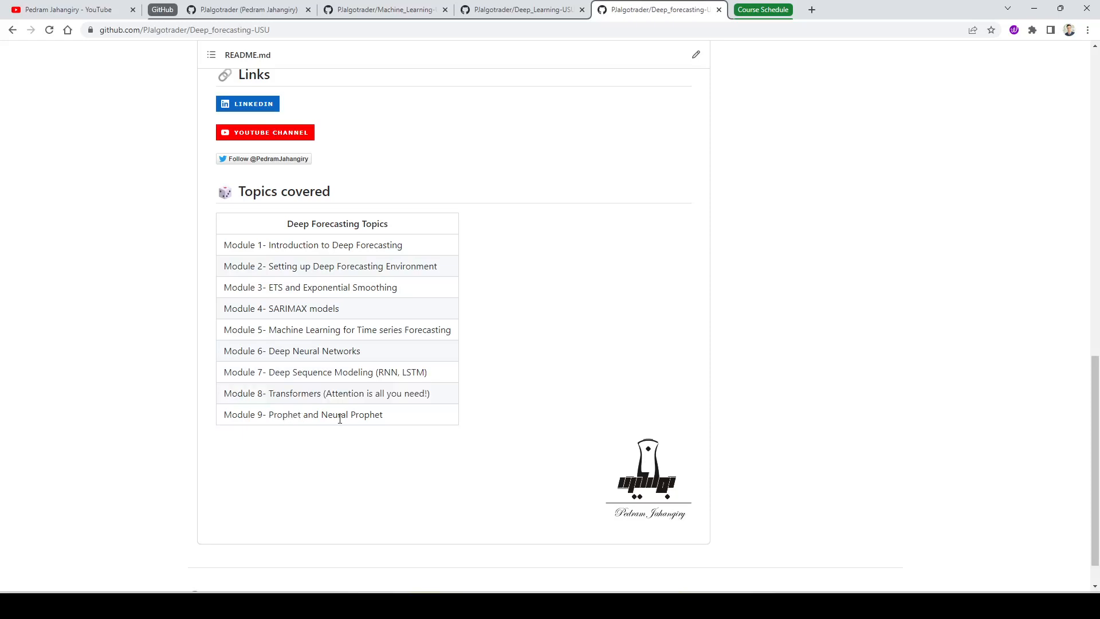
mouse_move(391, 419)
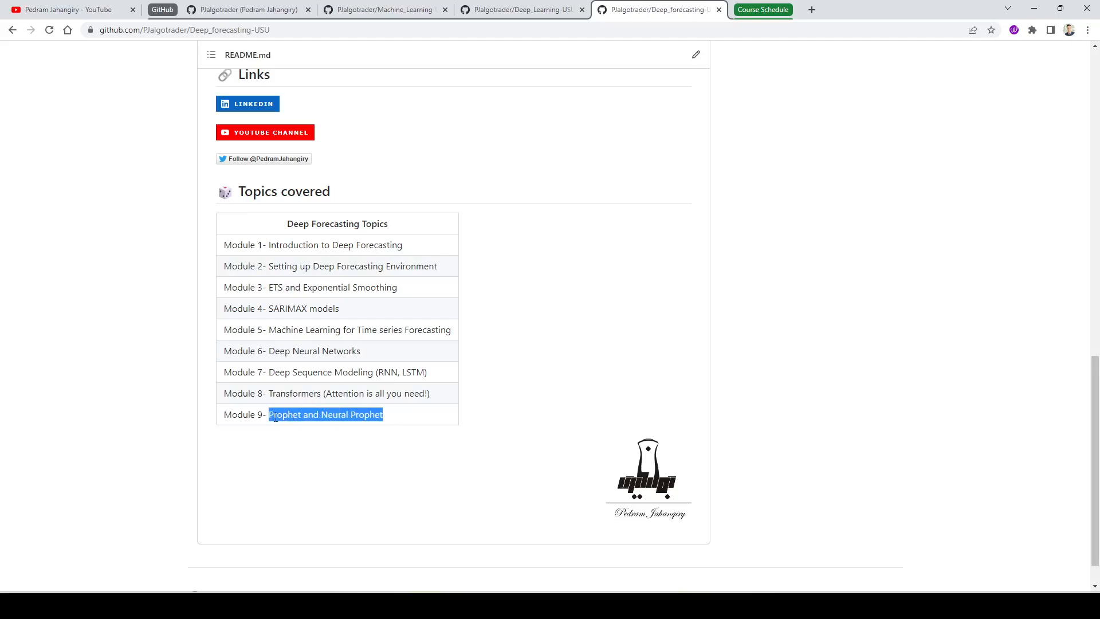
scroll(up, 3)
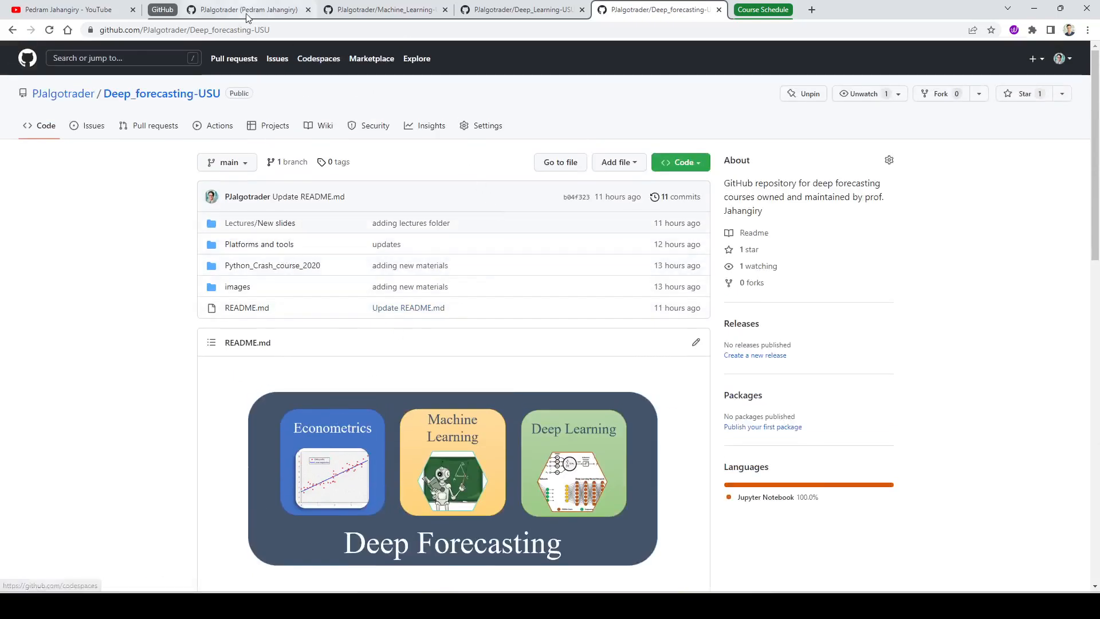
Switch to the Pjalgotrader (Pedram Jahangiry) profile tab with pinned repositories.
click(243, 10)
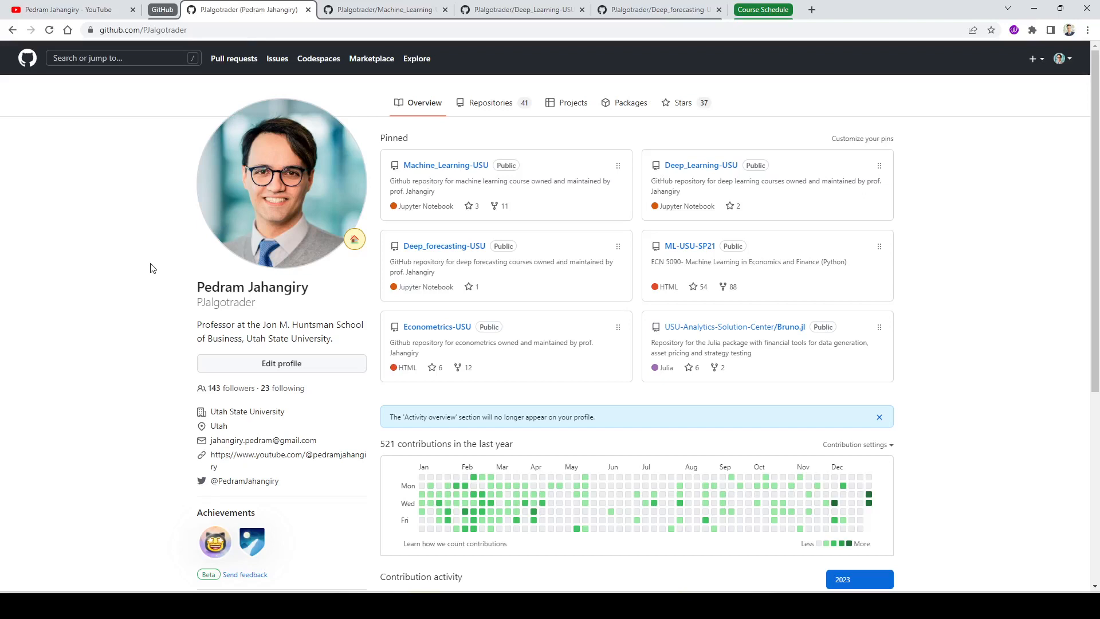
mouse_move(159, 230)
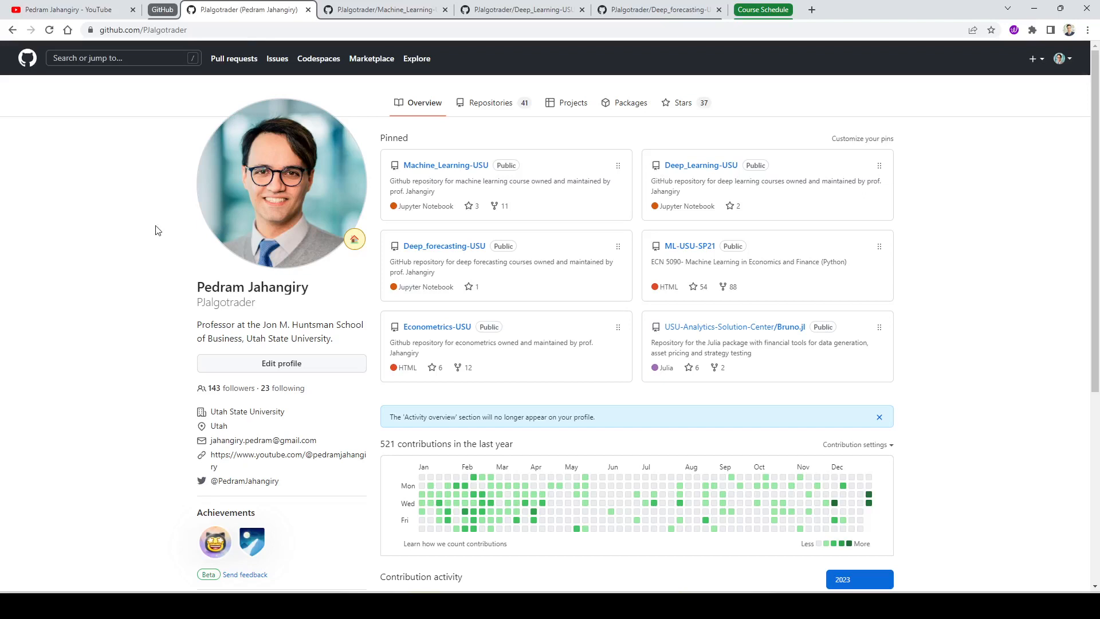